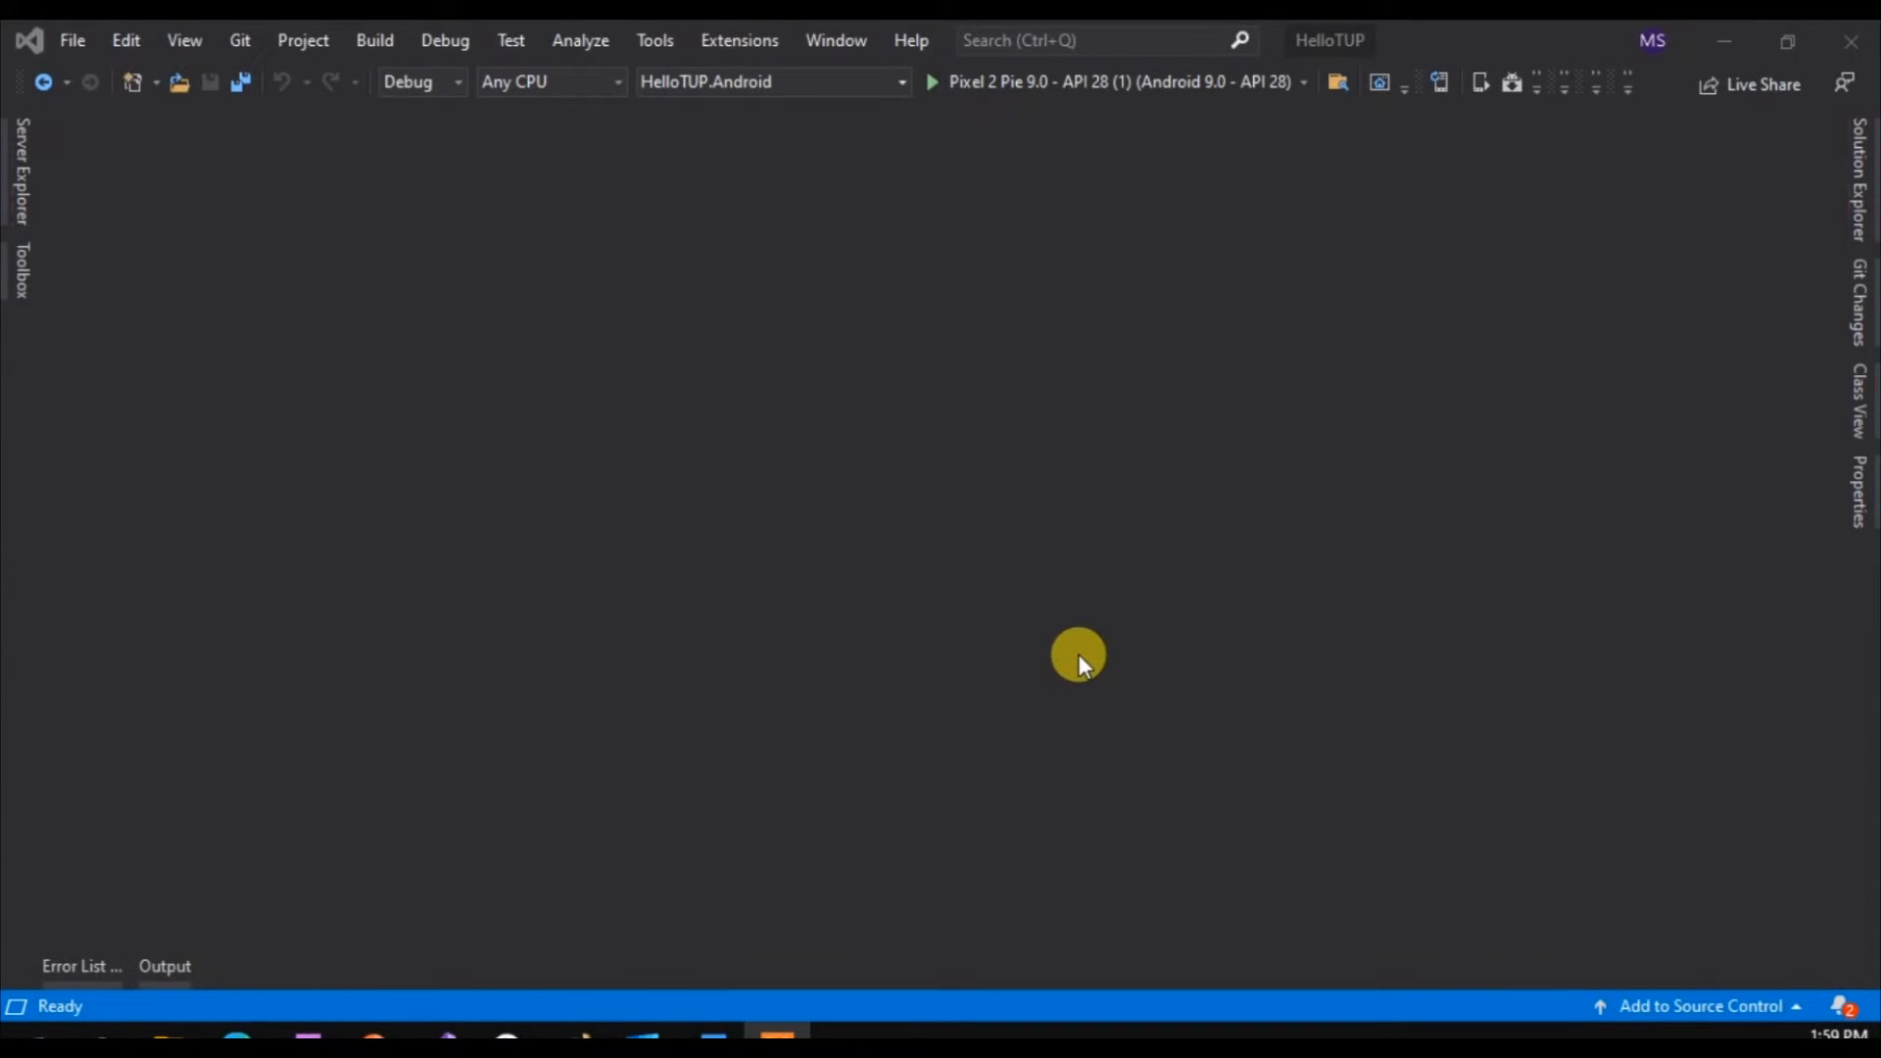
mouse_move(1083, 662)
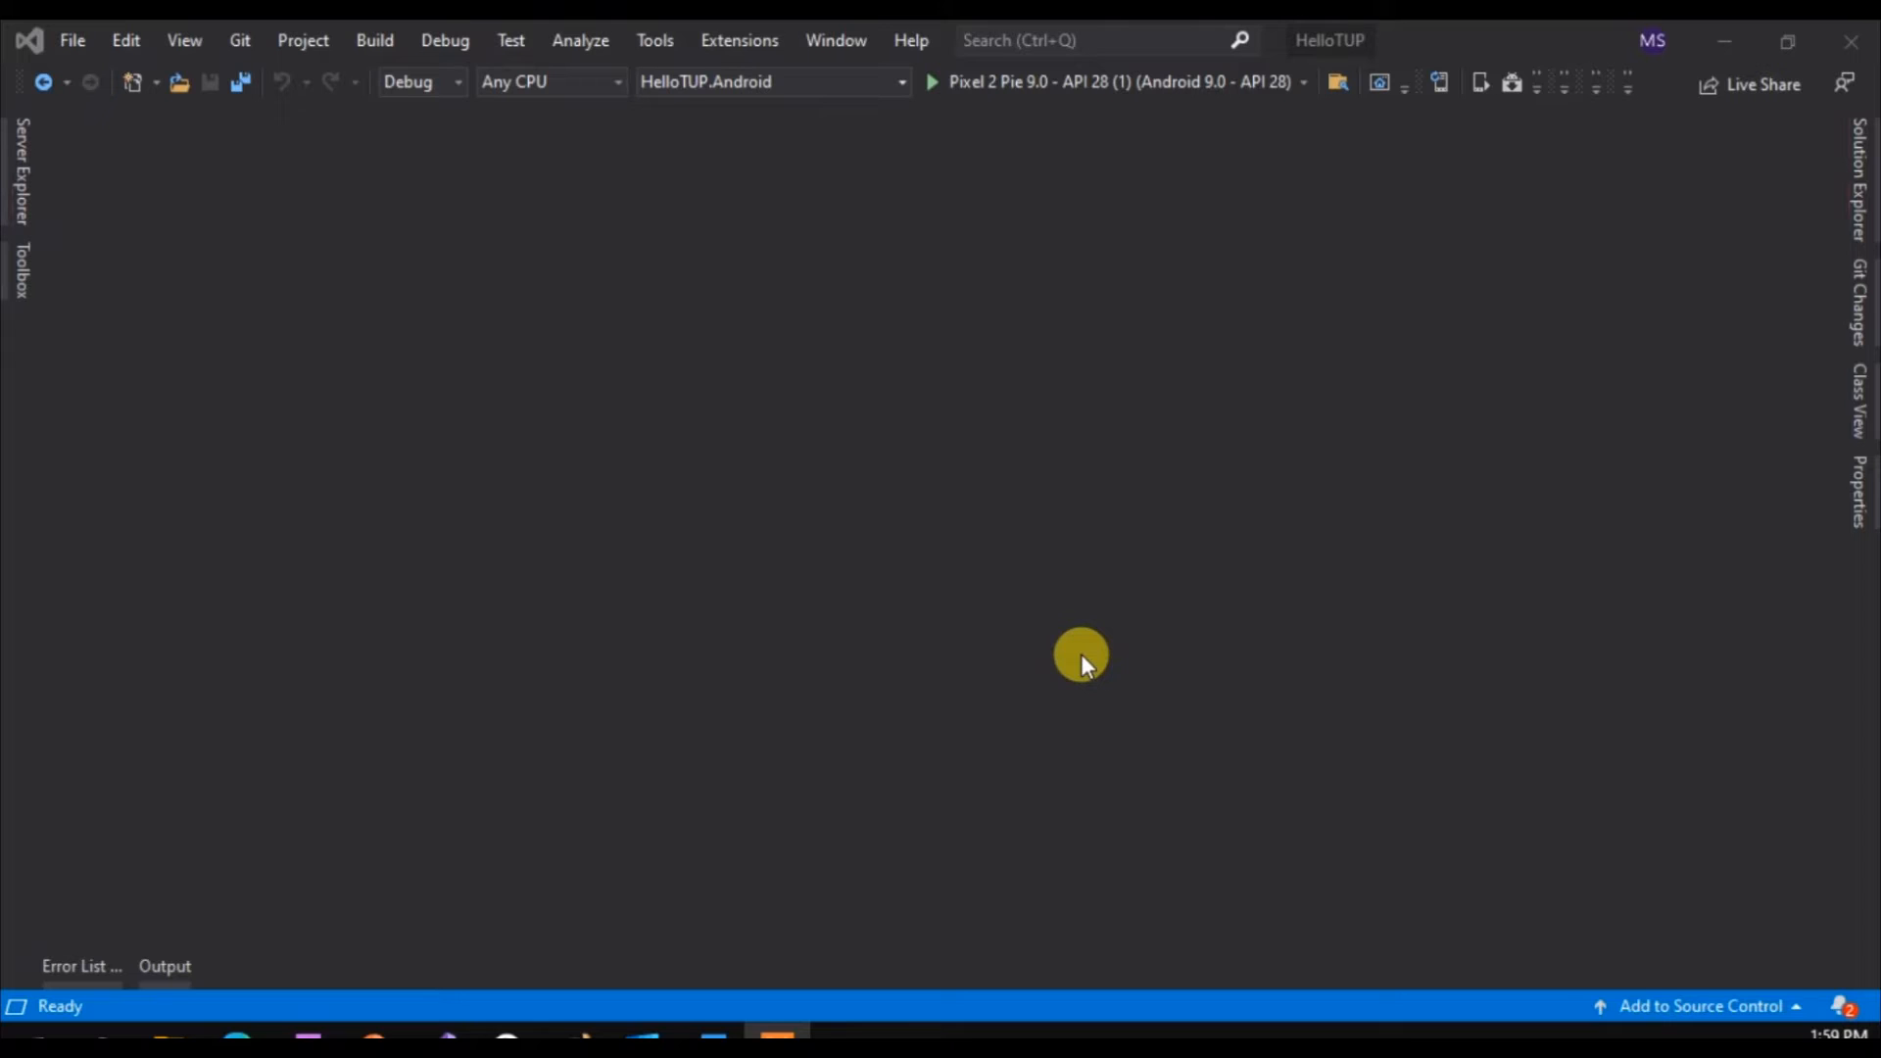
mouse_move(1090, 659)
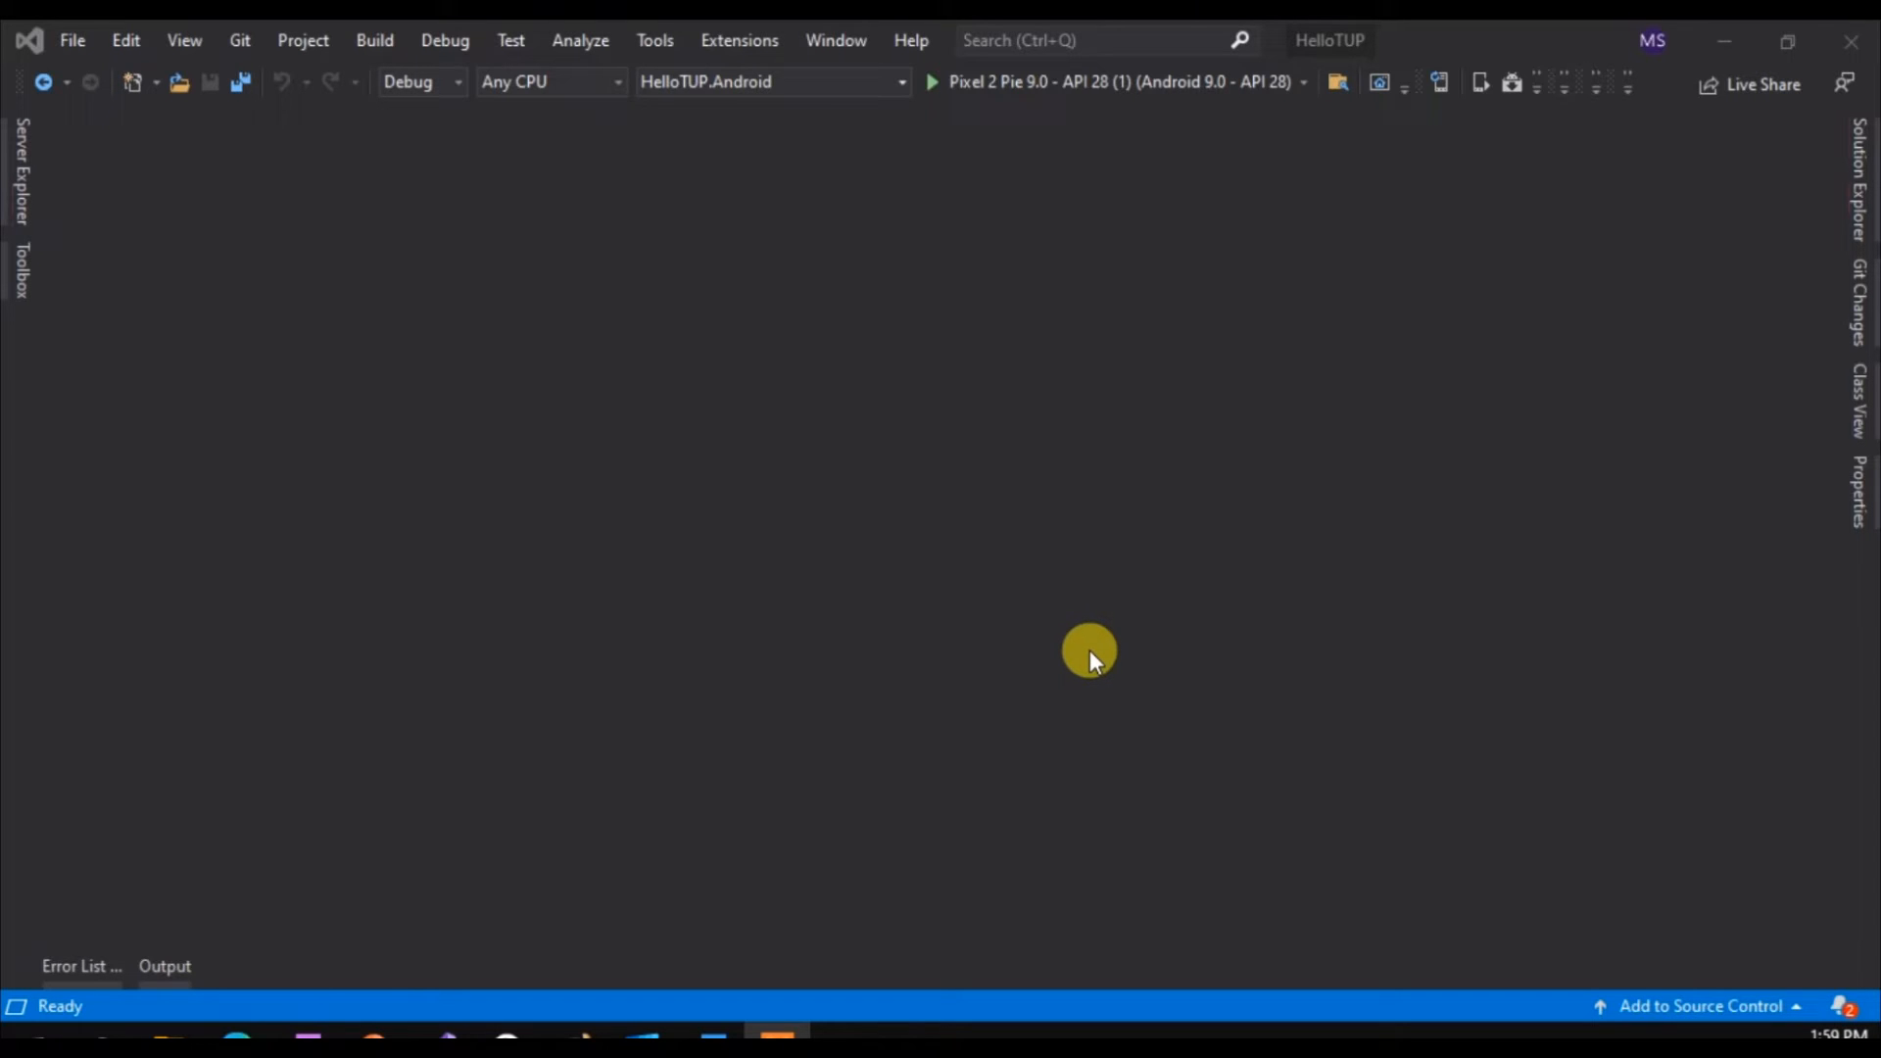
Open GreetPage.xaml.cs from the HelloTUP solution in Solution Explorer
left_click(1858, 176)
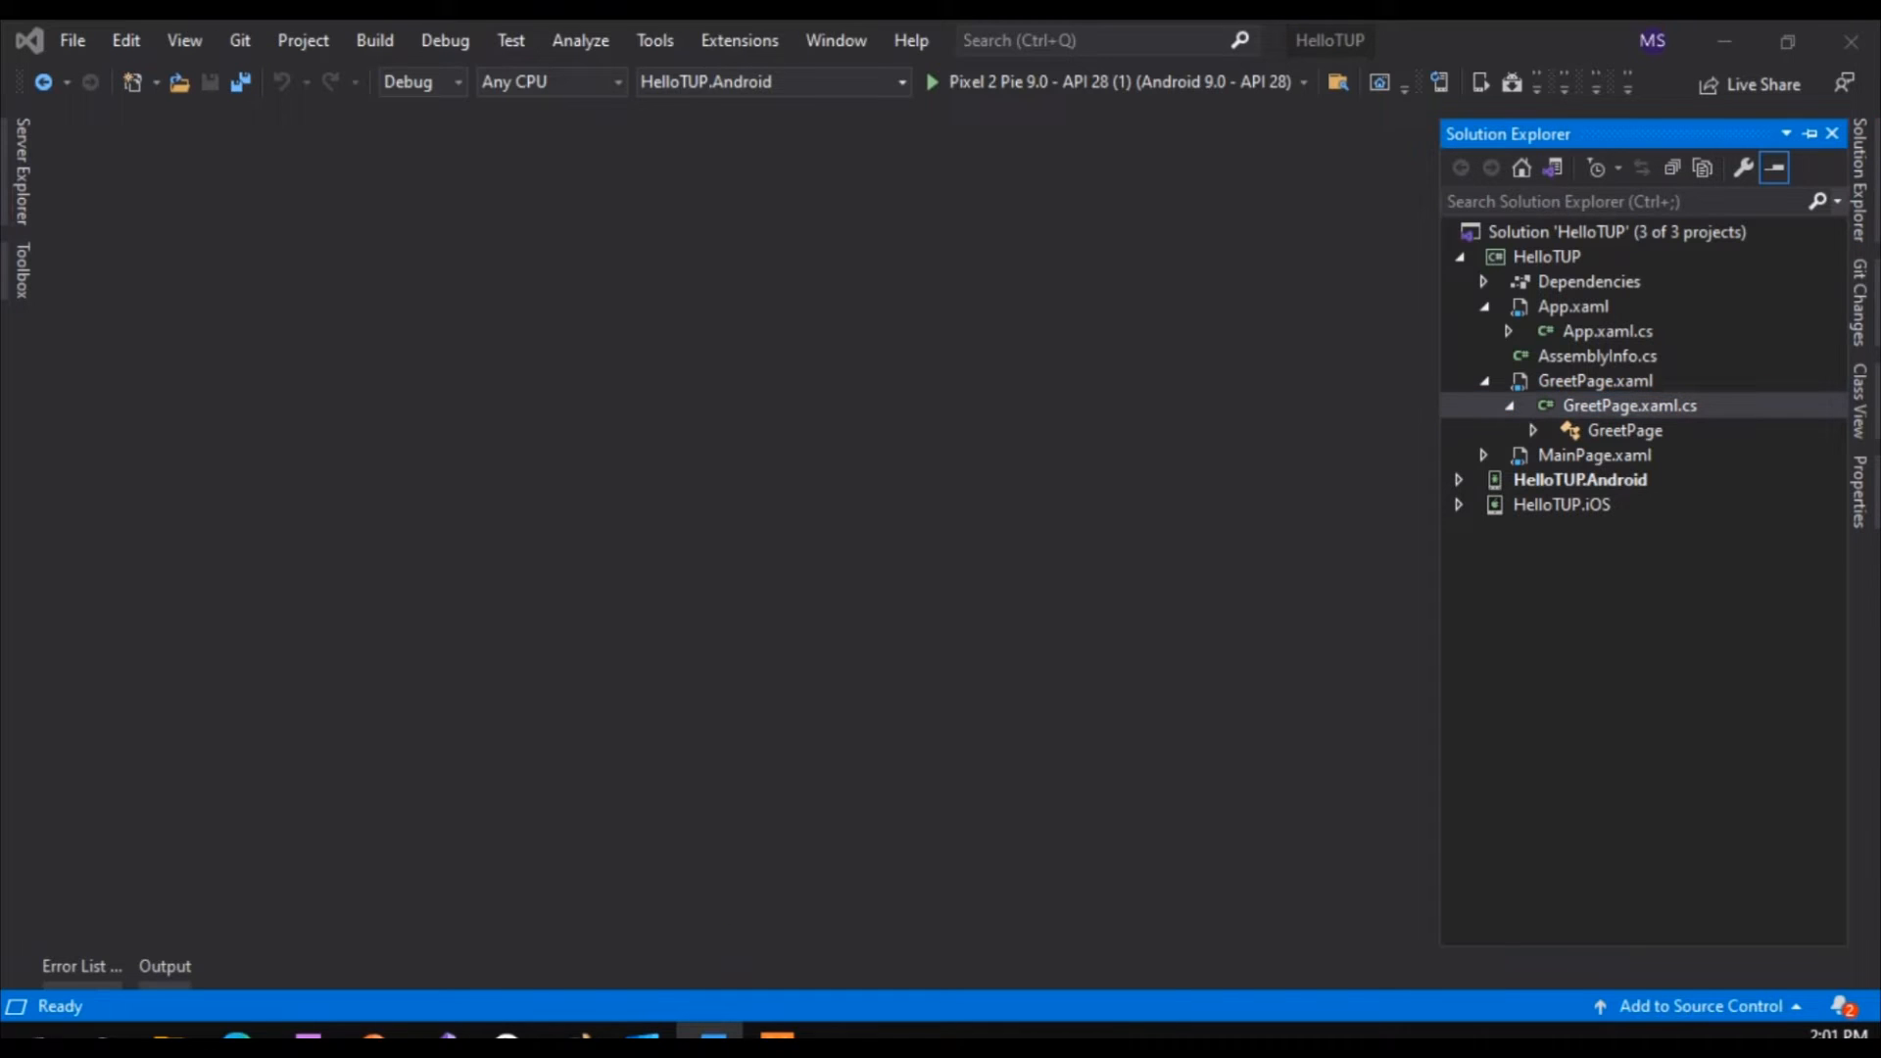
mouse_move(1644, 397)
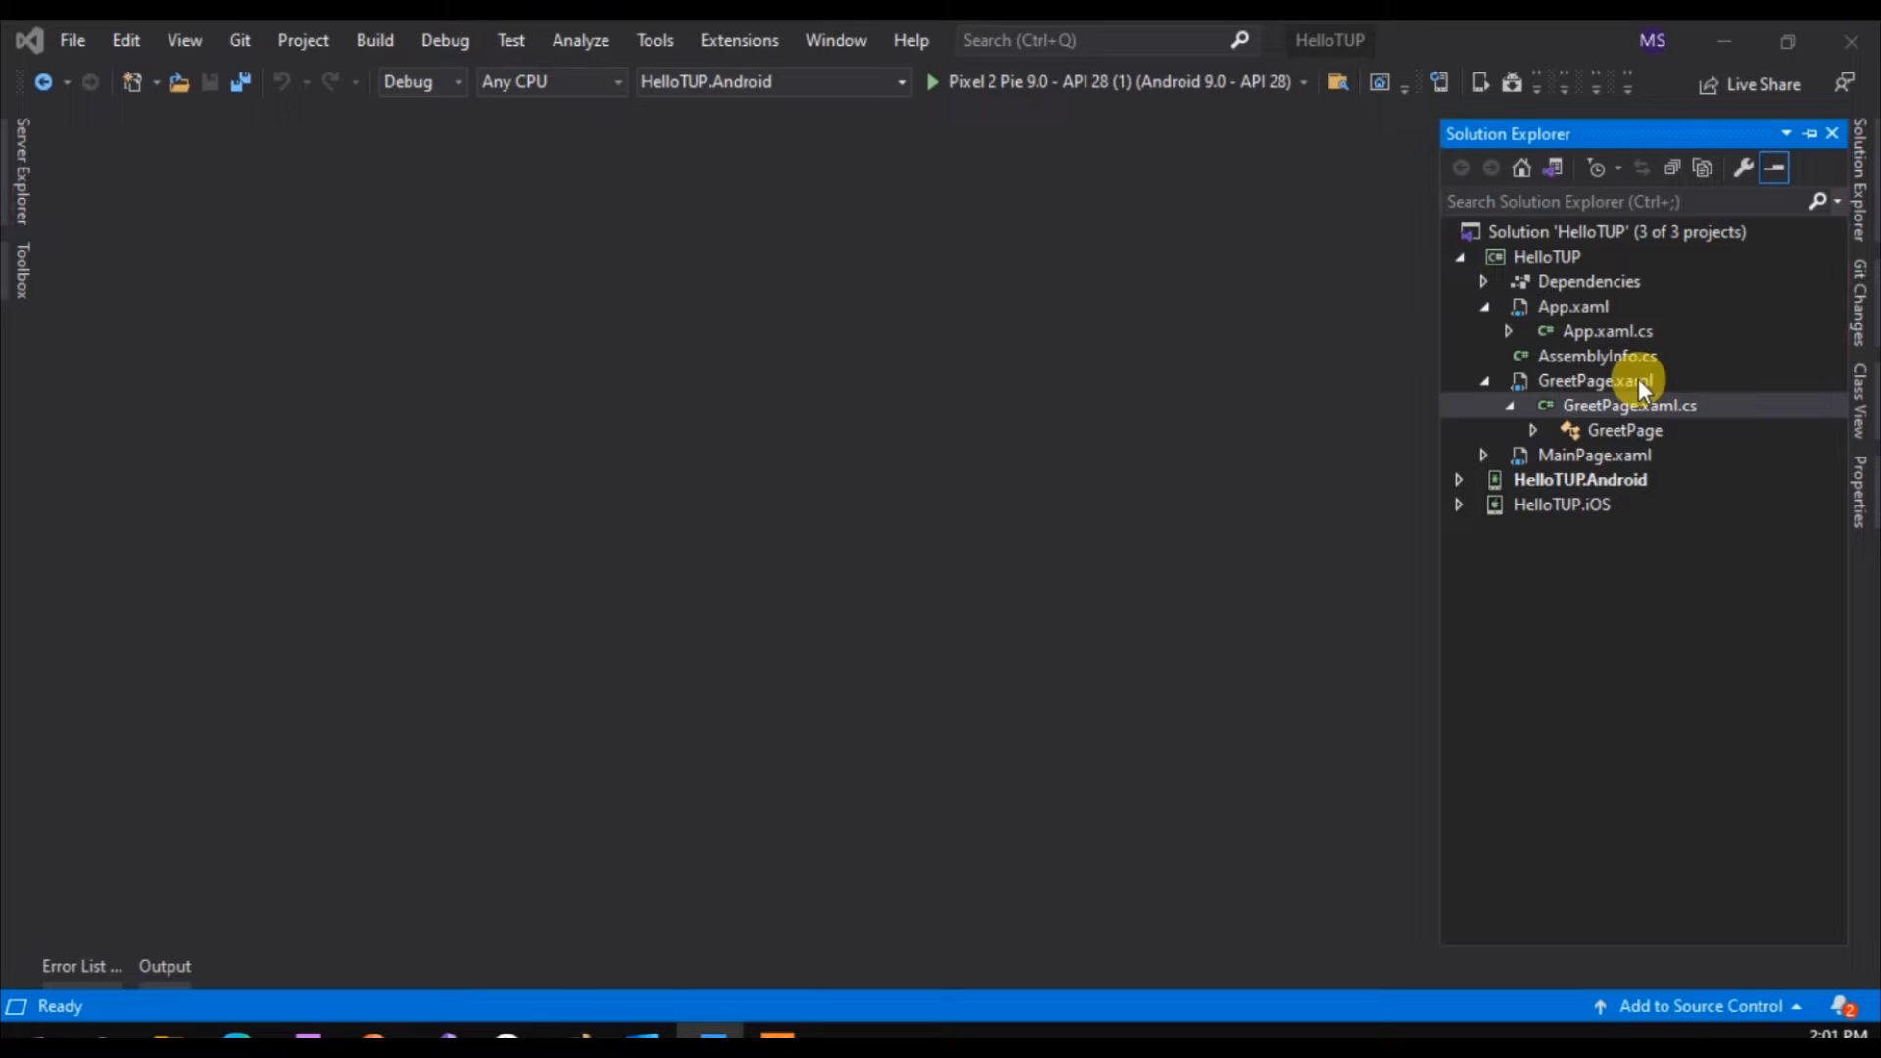
double_click(1630, 413)
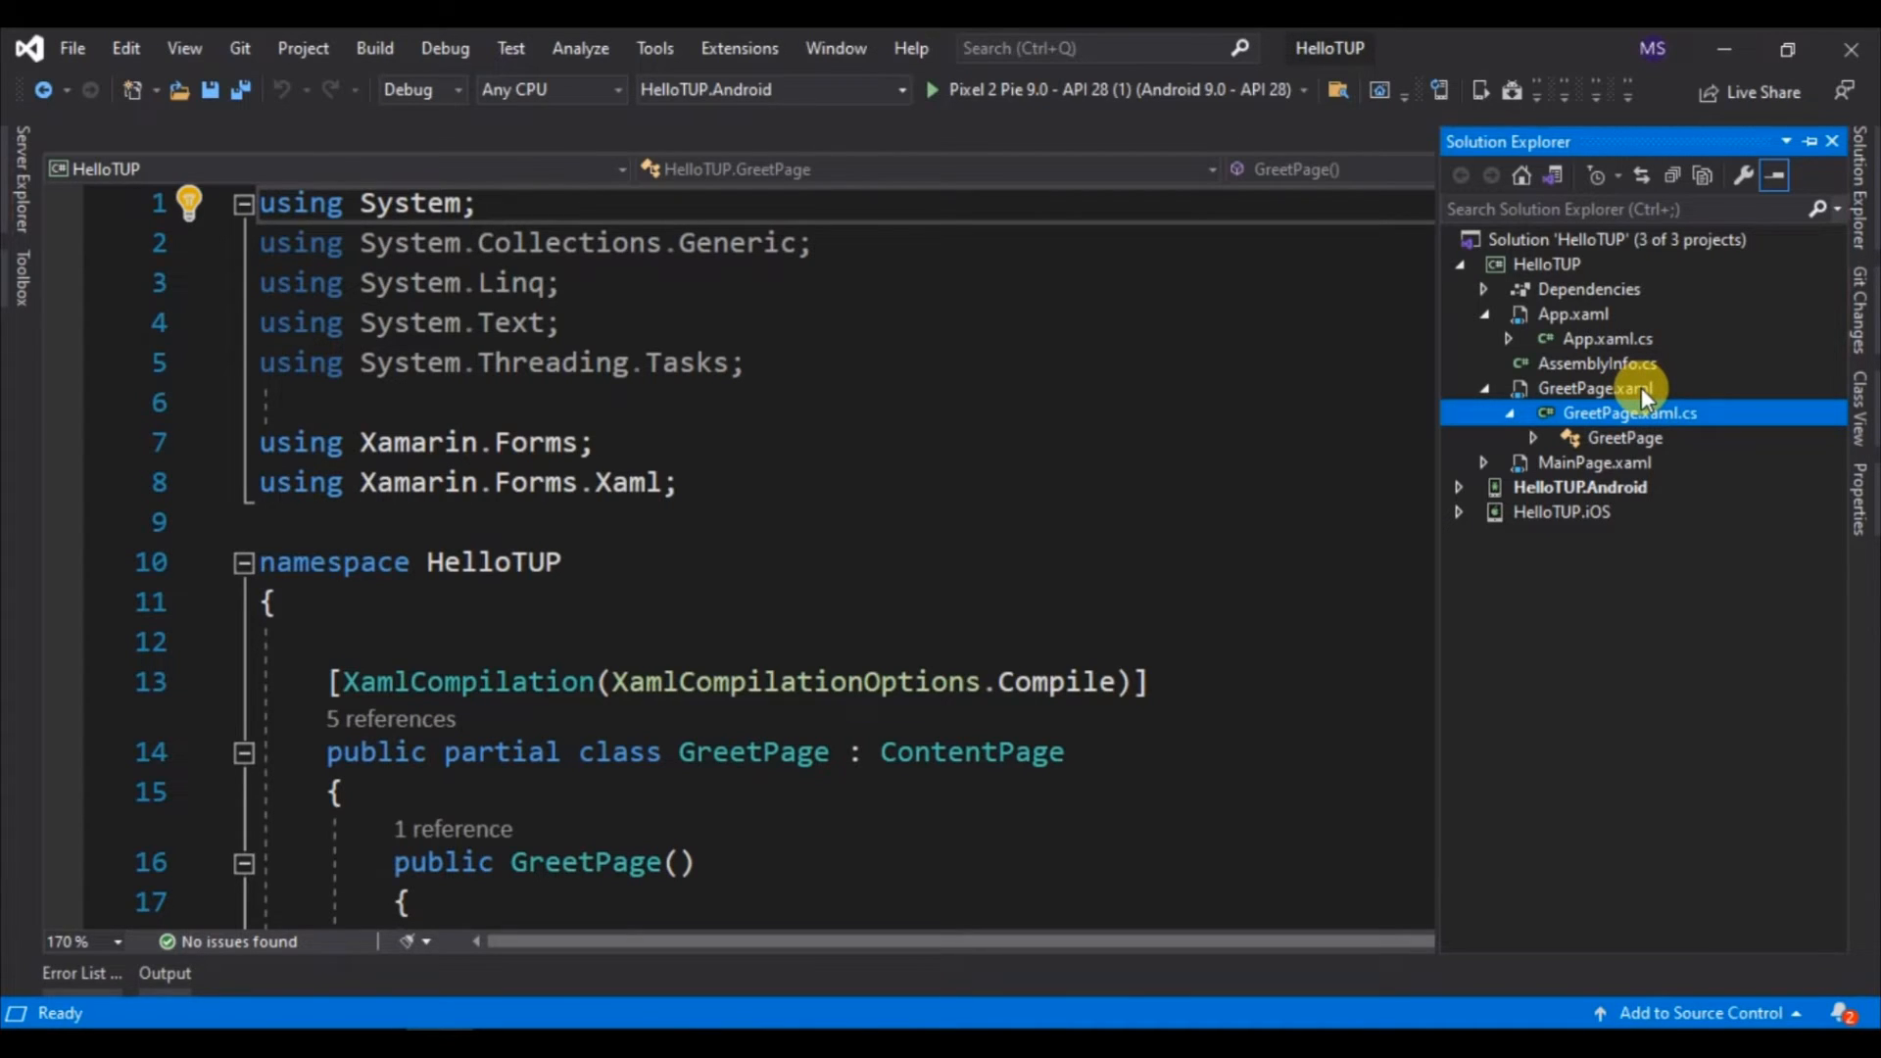
Delete the Greet Button element from GreetPage.xaml, then return to GreetPage.xaml.cs
double_click(1594, 385)
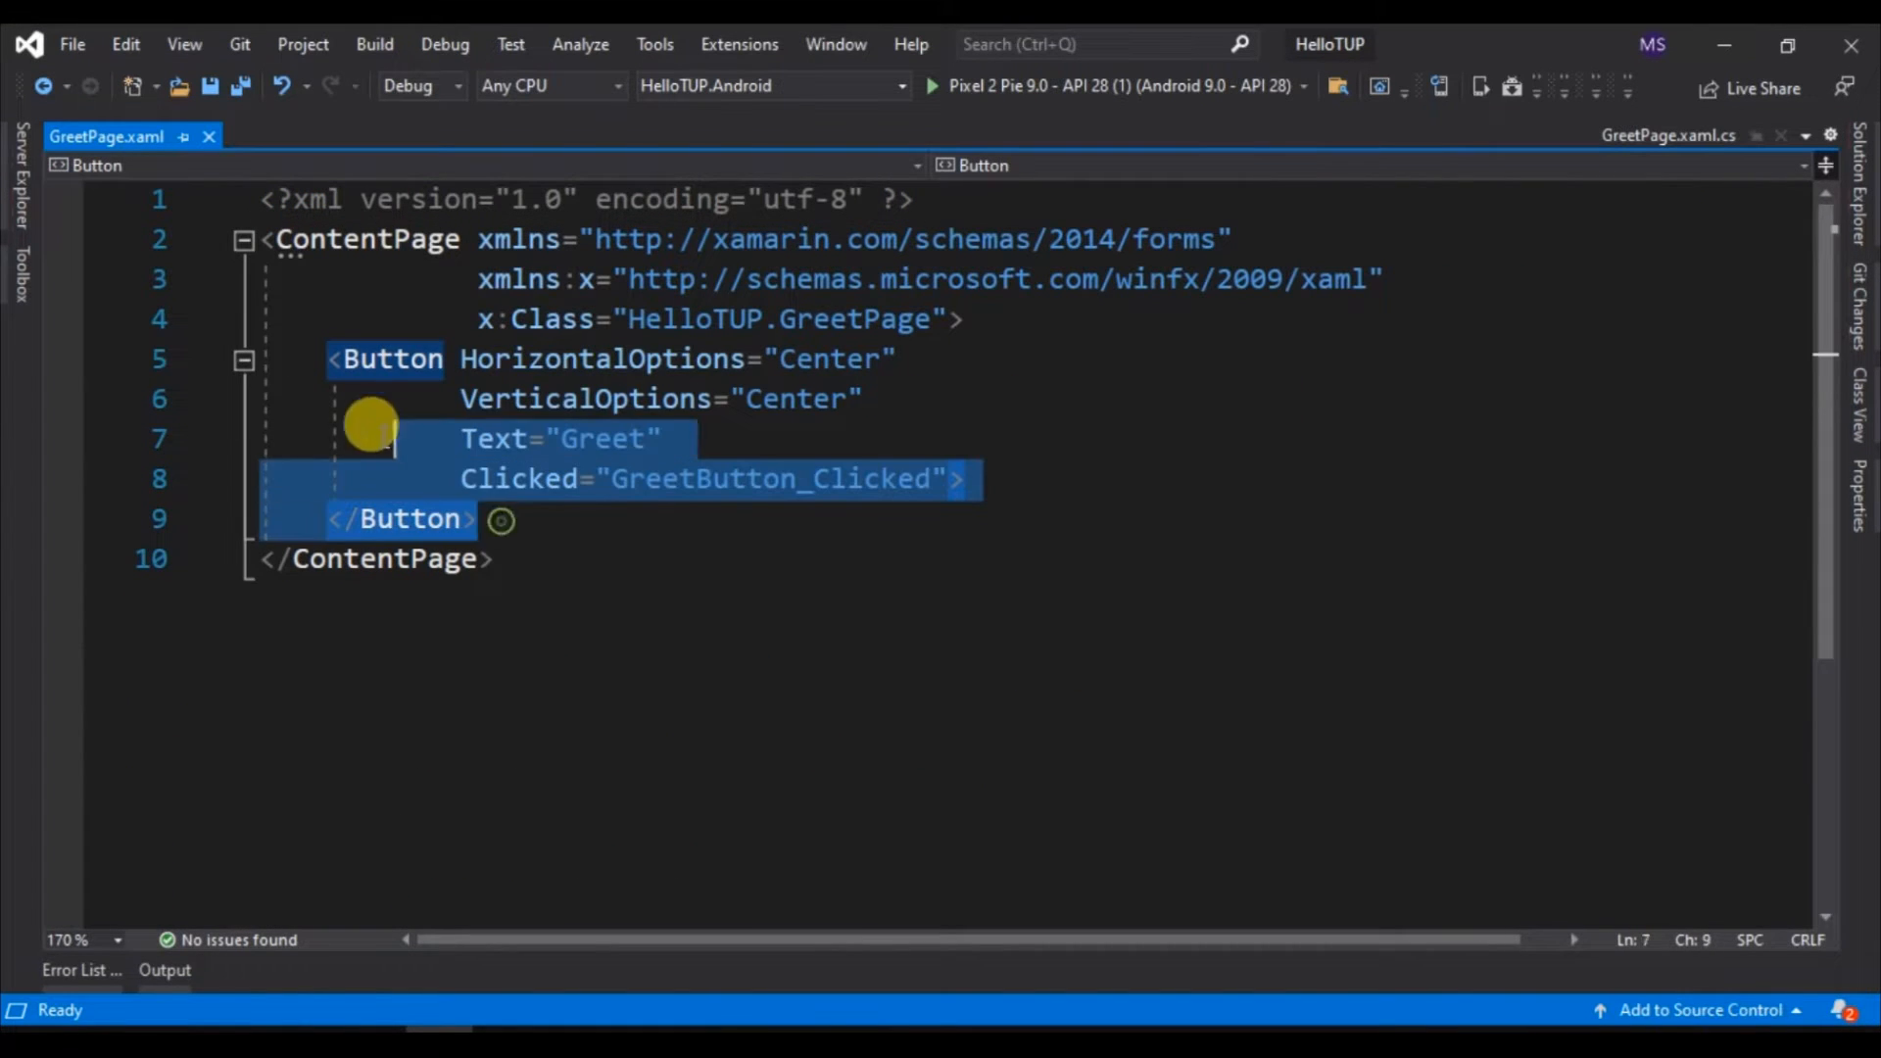
key("Delete")
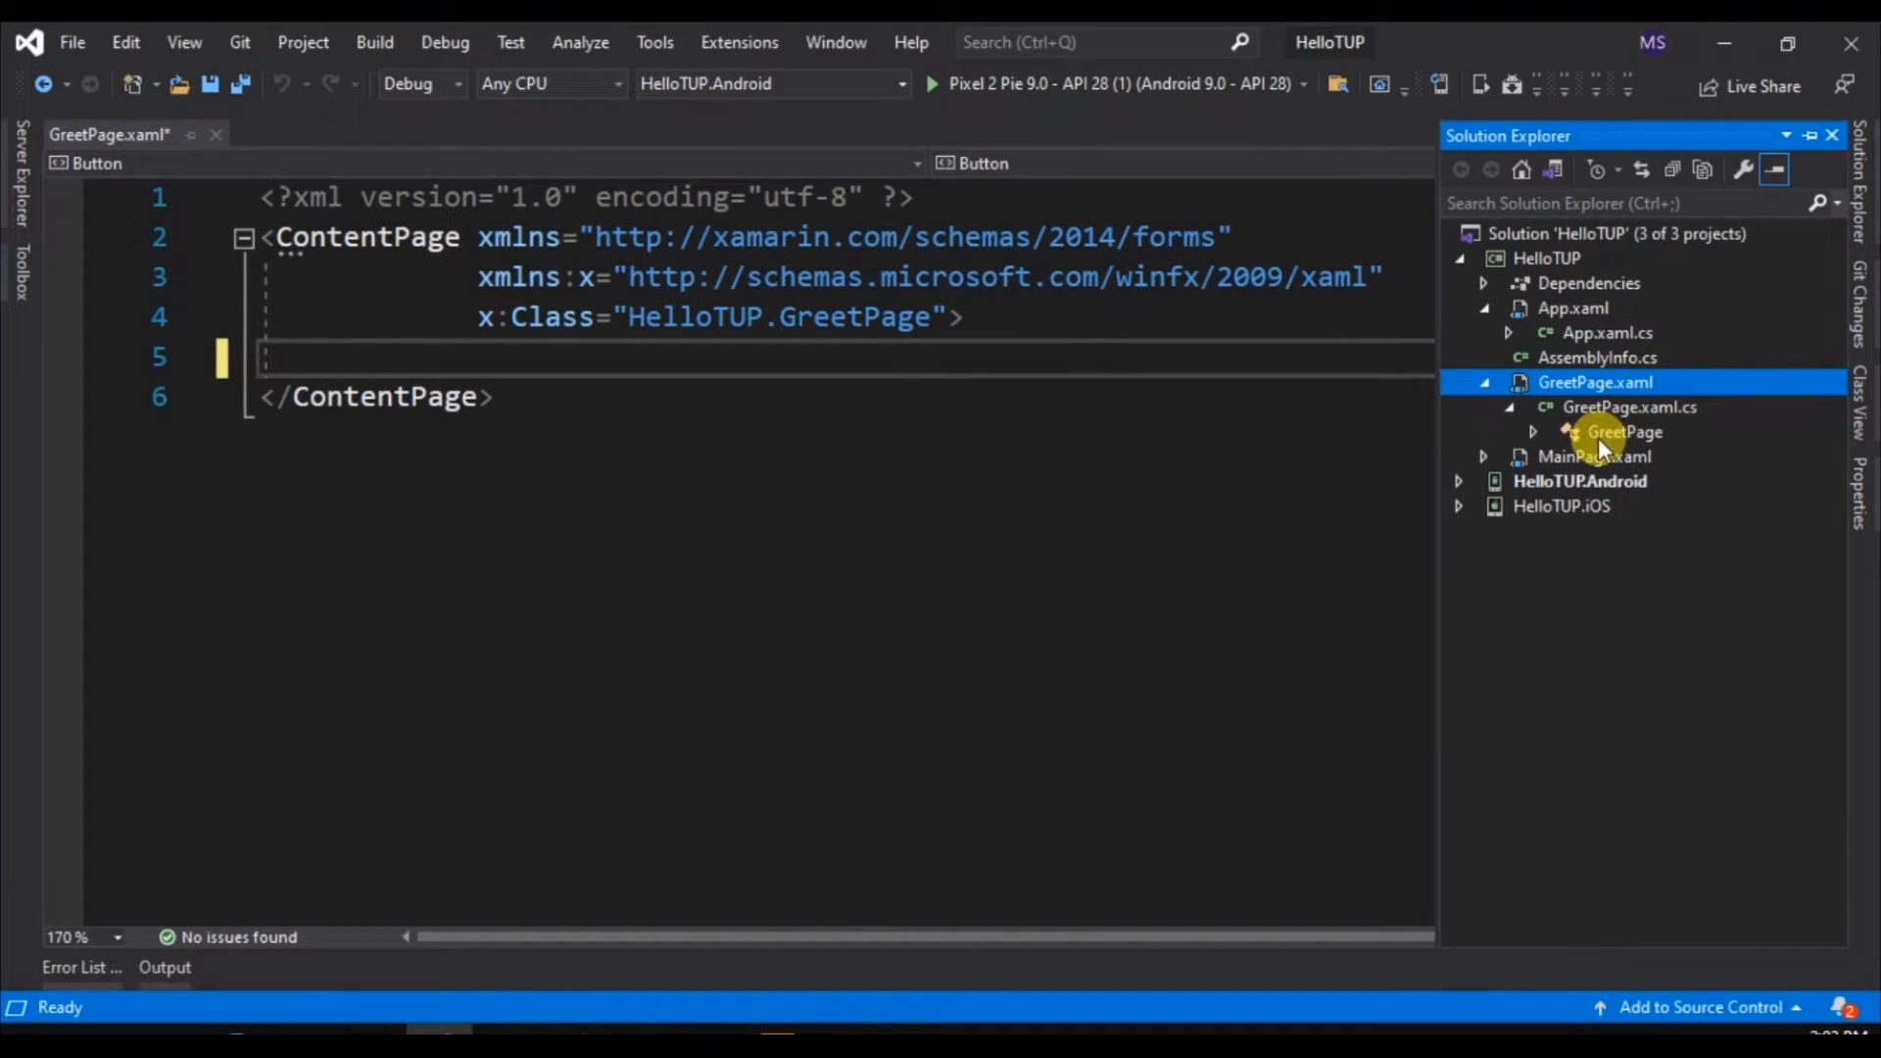
double_click(1629, 406)
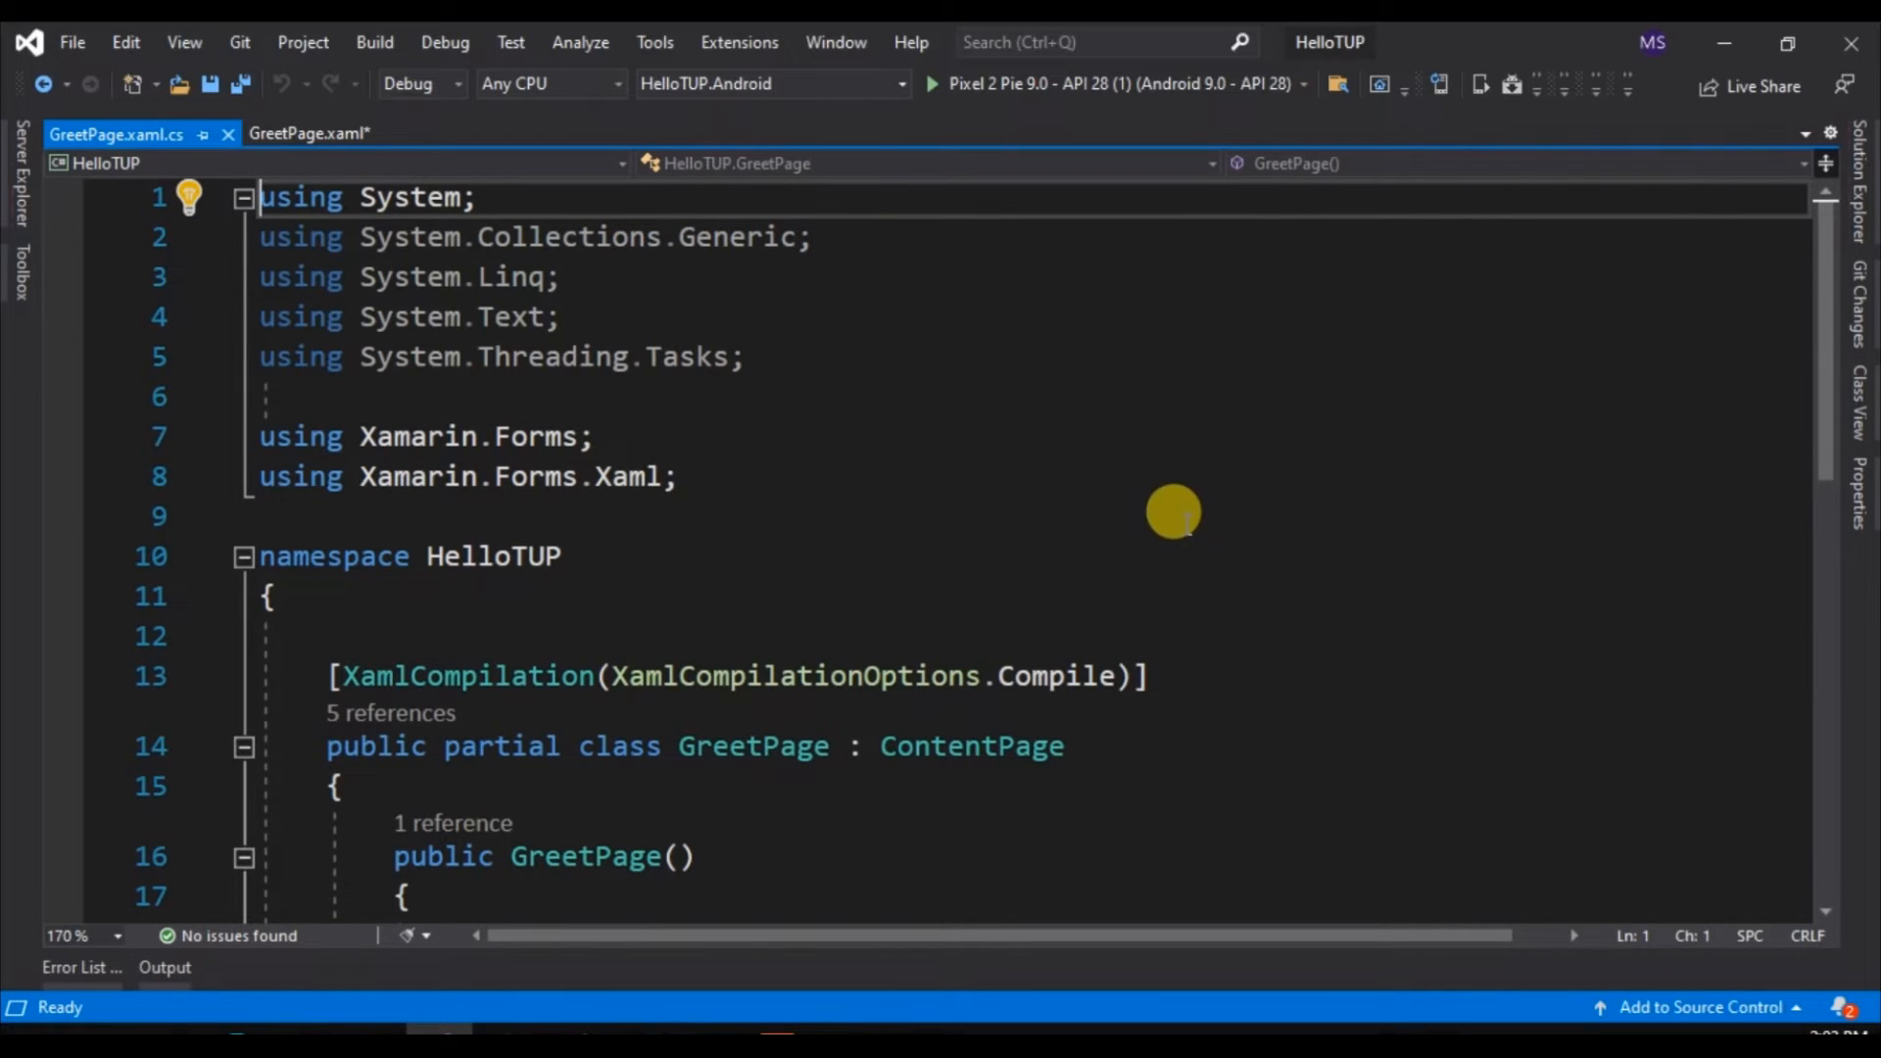
Declare the fields 'Button greetButton;' and 'StackLayout layout;' in the GreetPage class
scroll("down", 3)
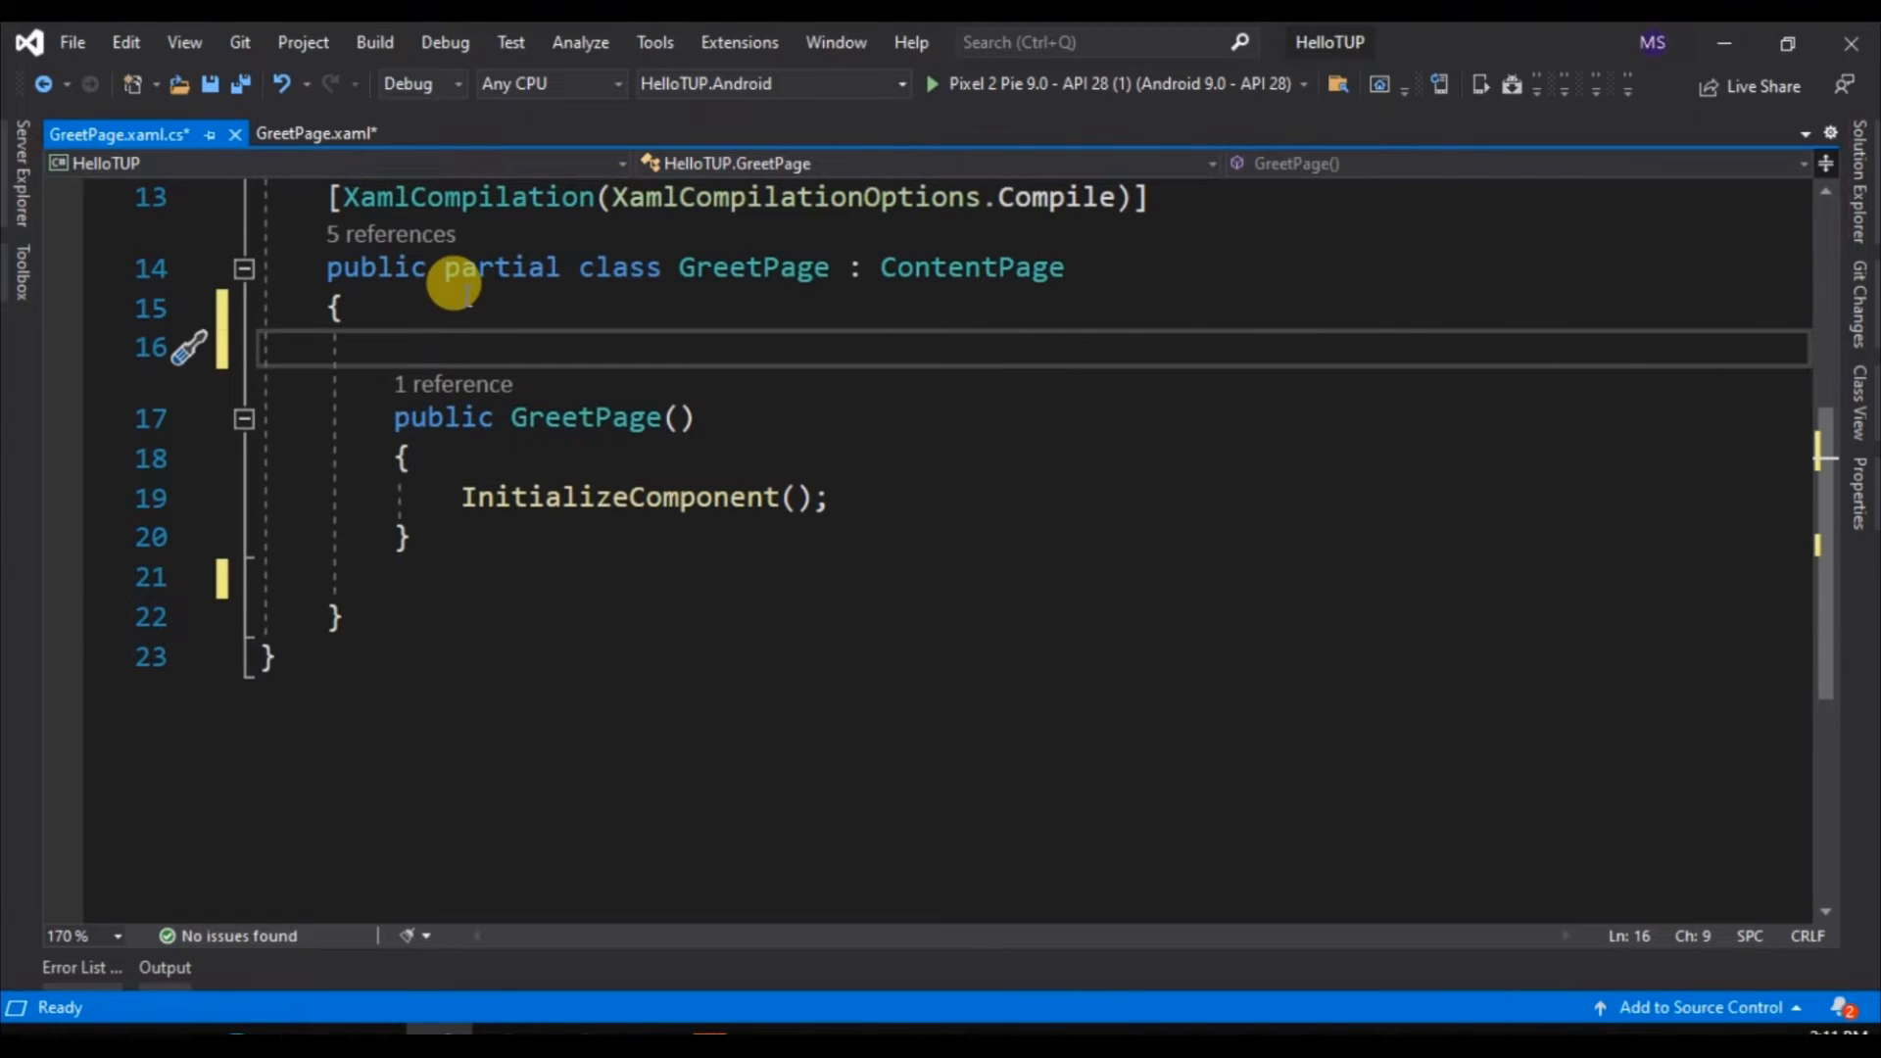
type("Butt")
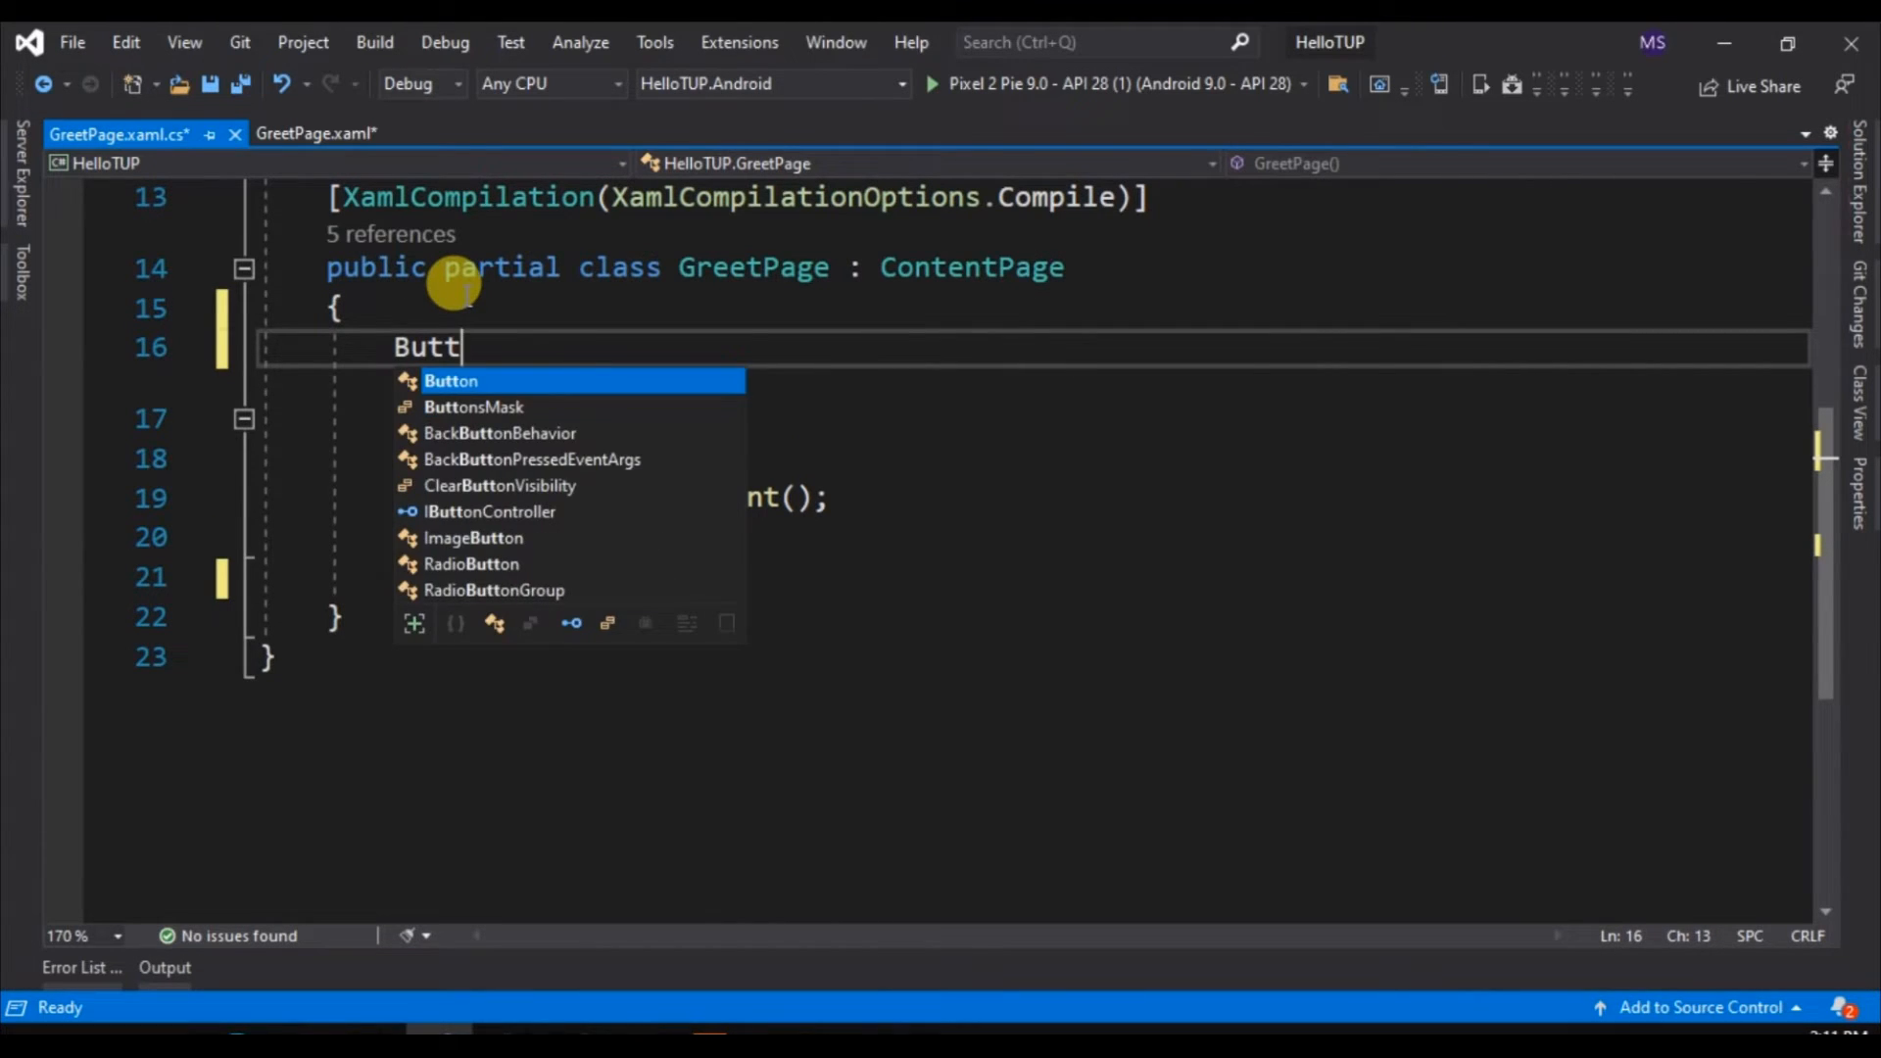
type("on greet")
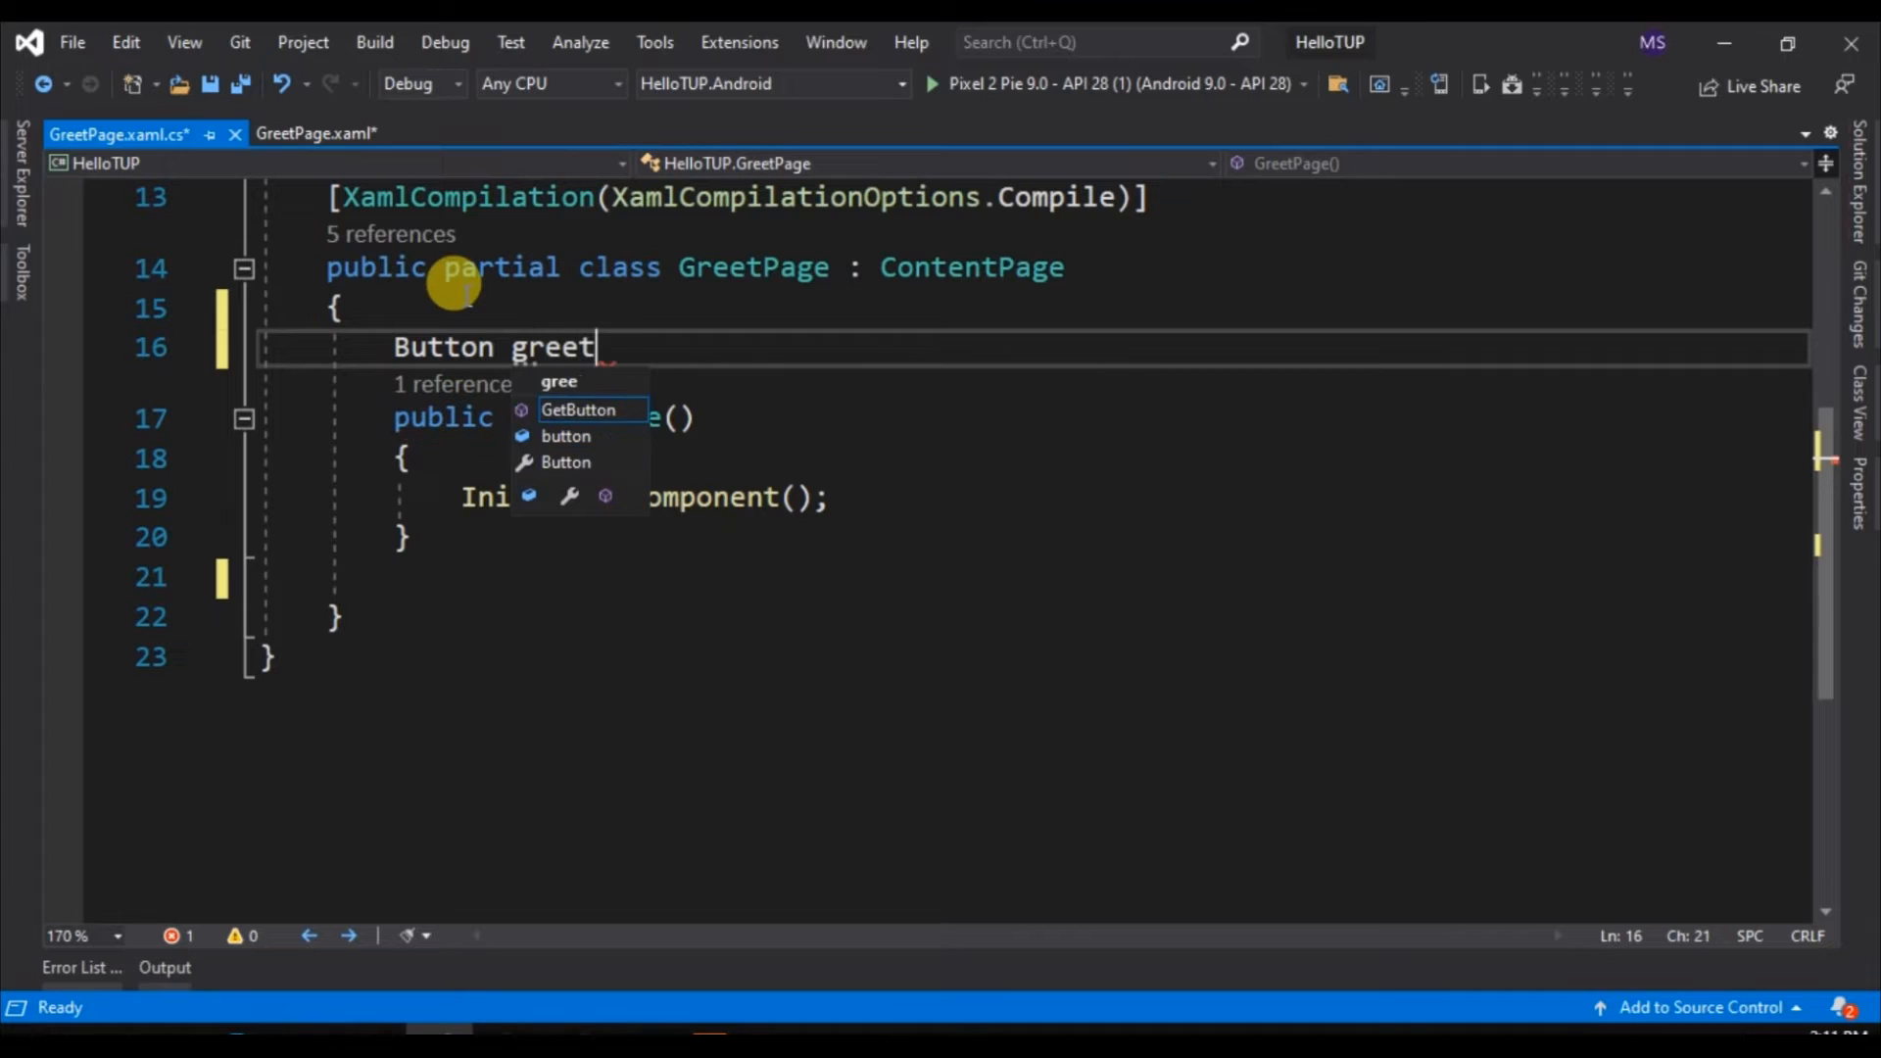
type("Button;")
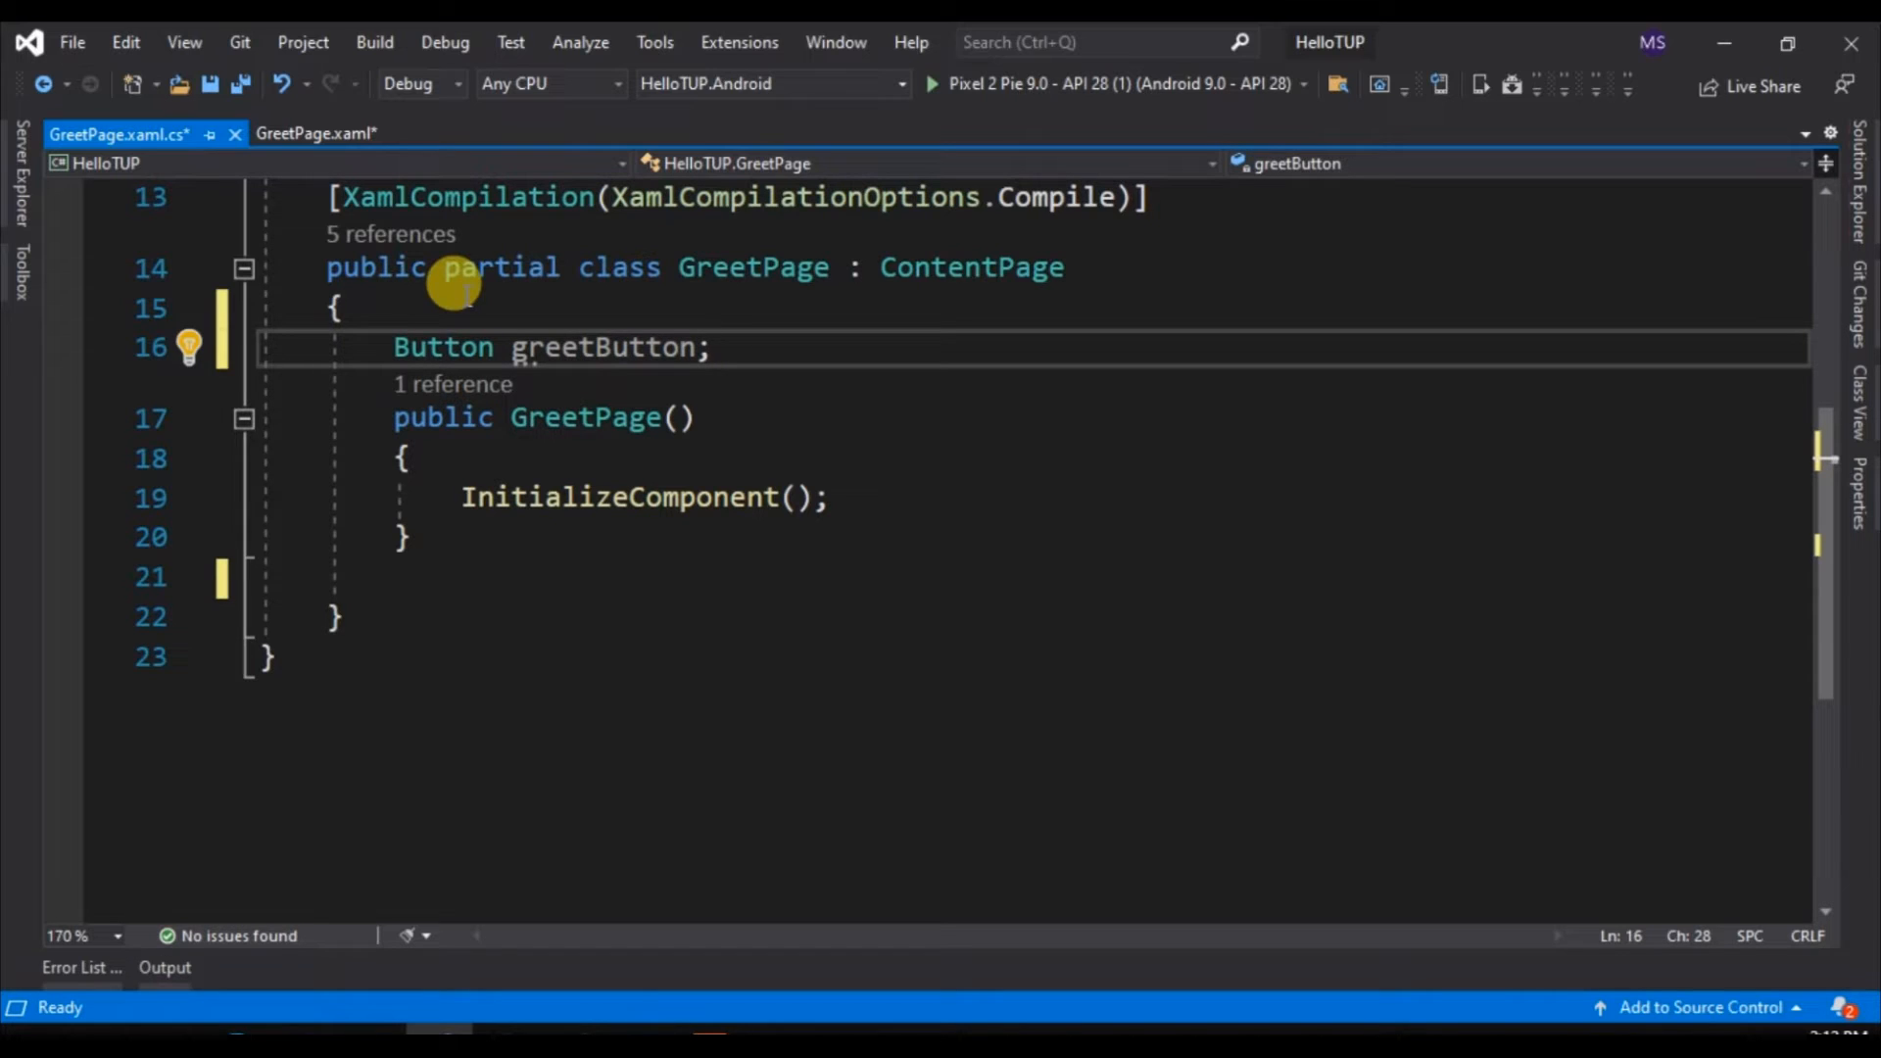
type("S")
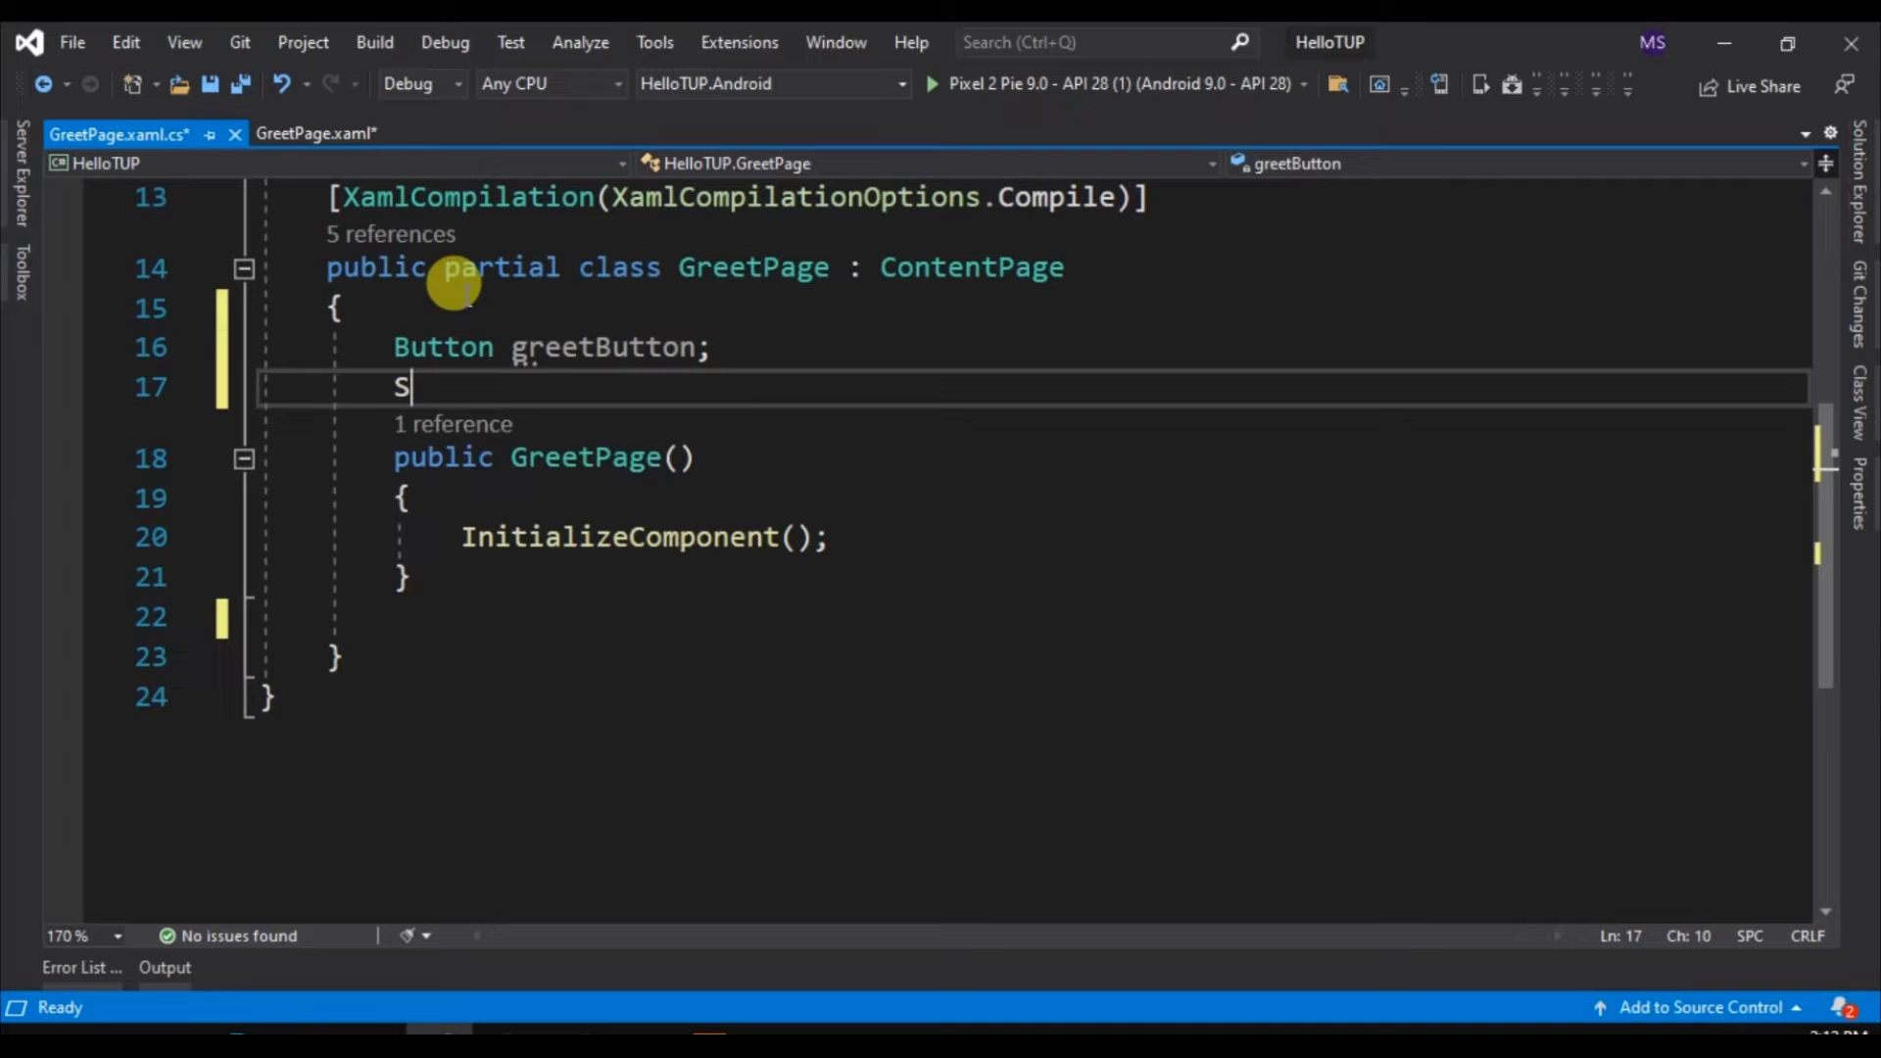
type("tackLayout")
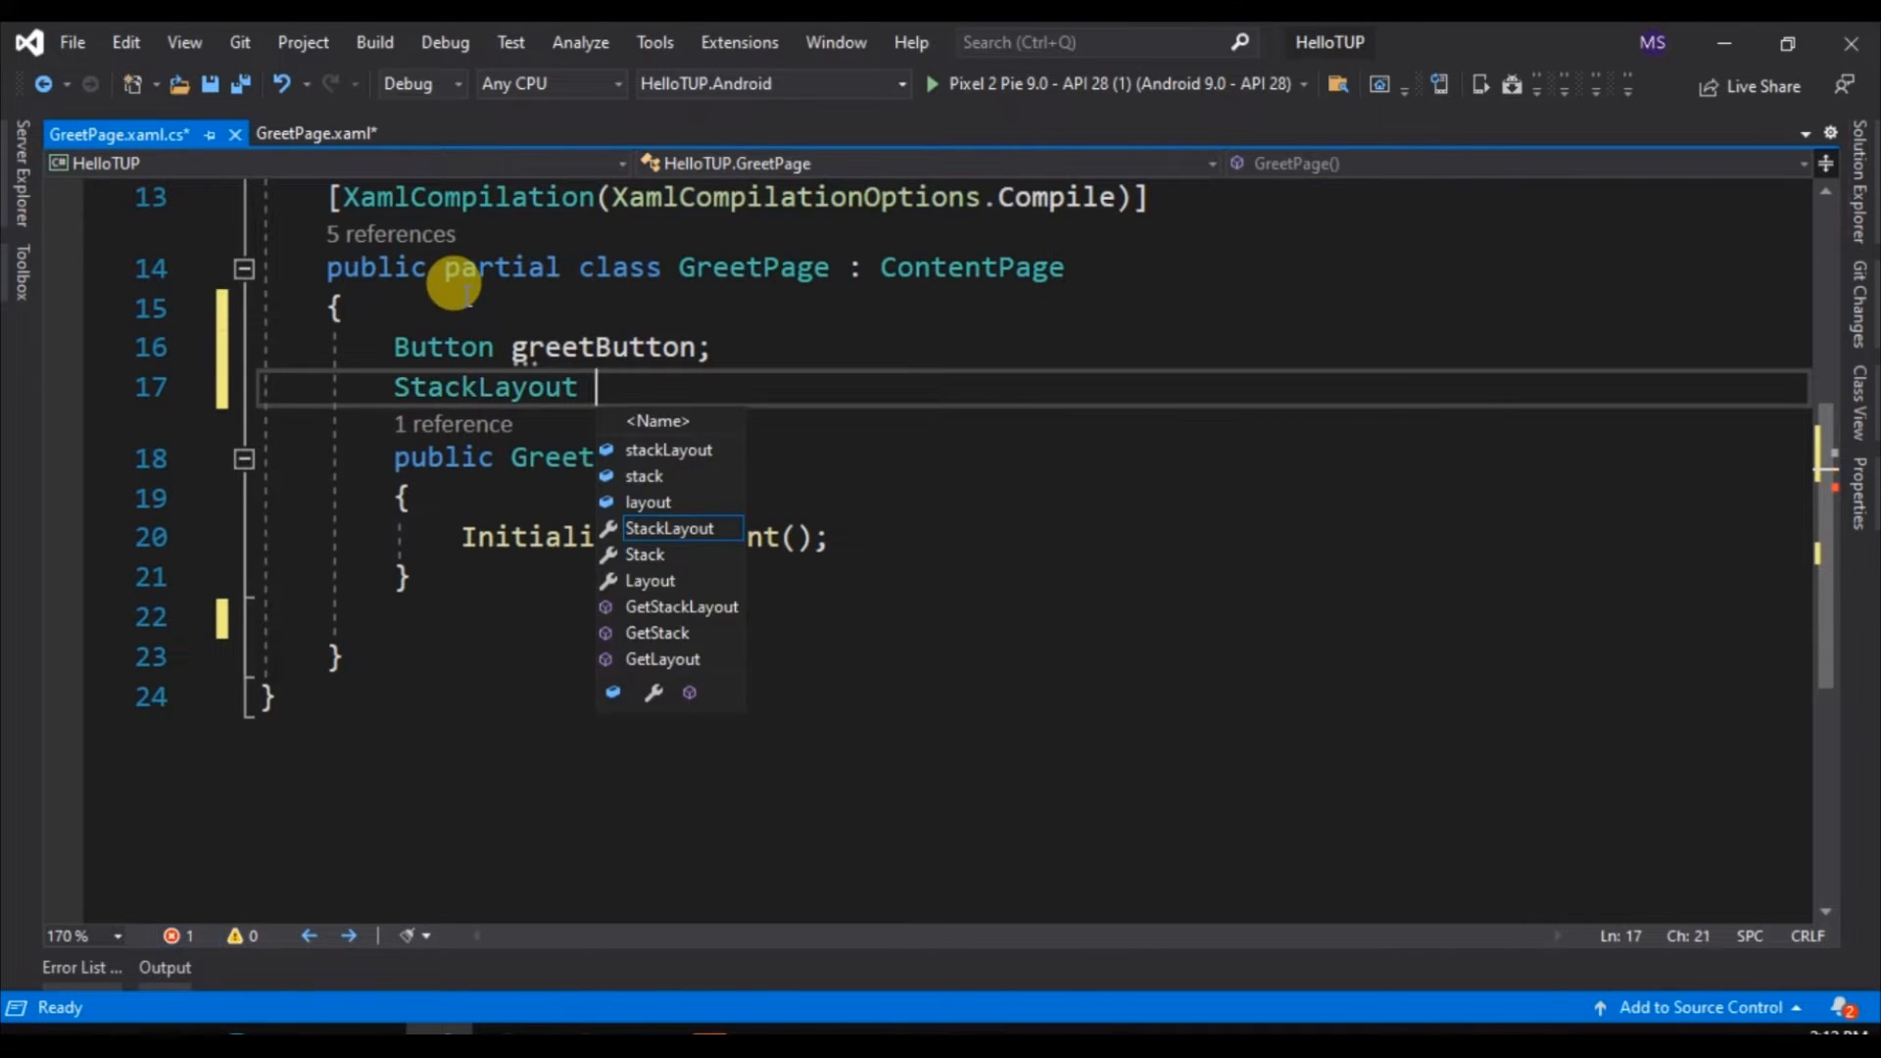
type("layout;")
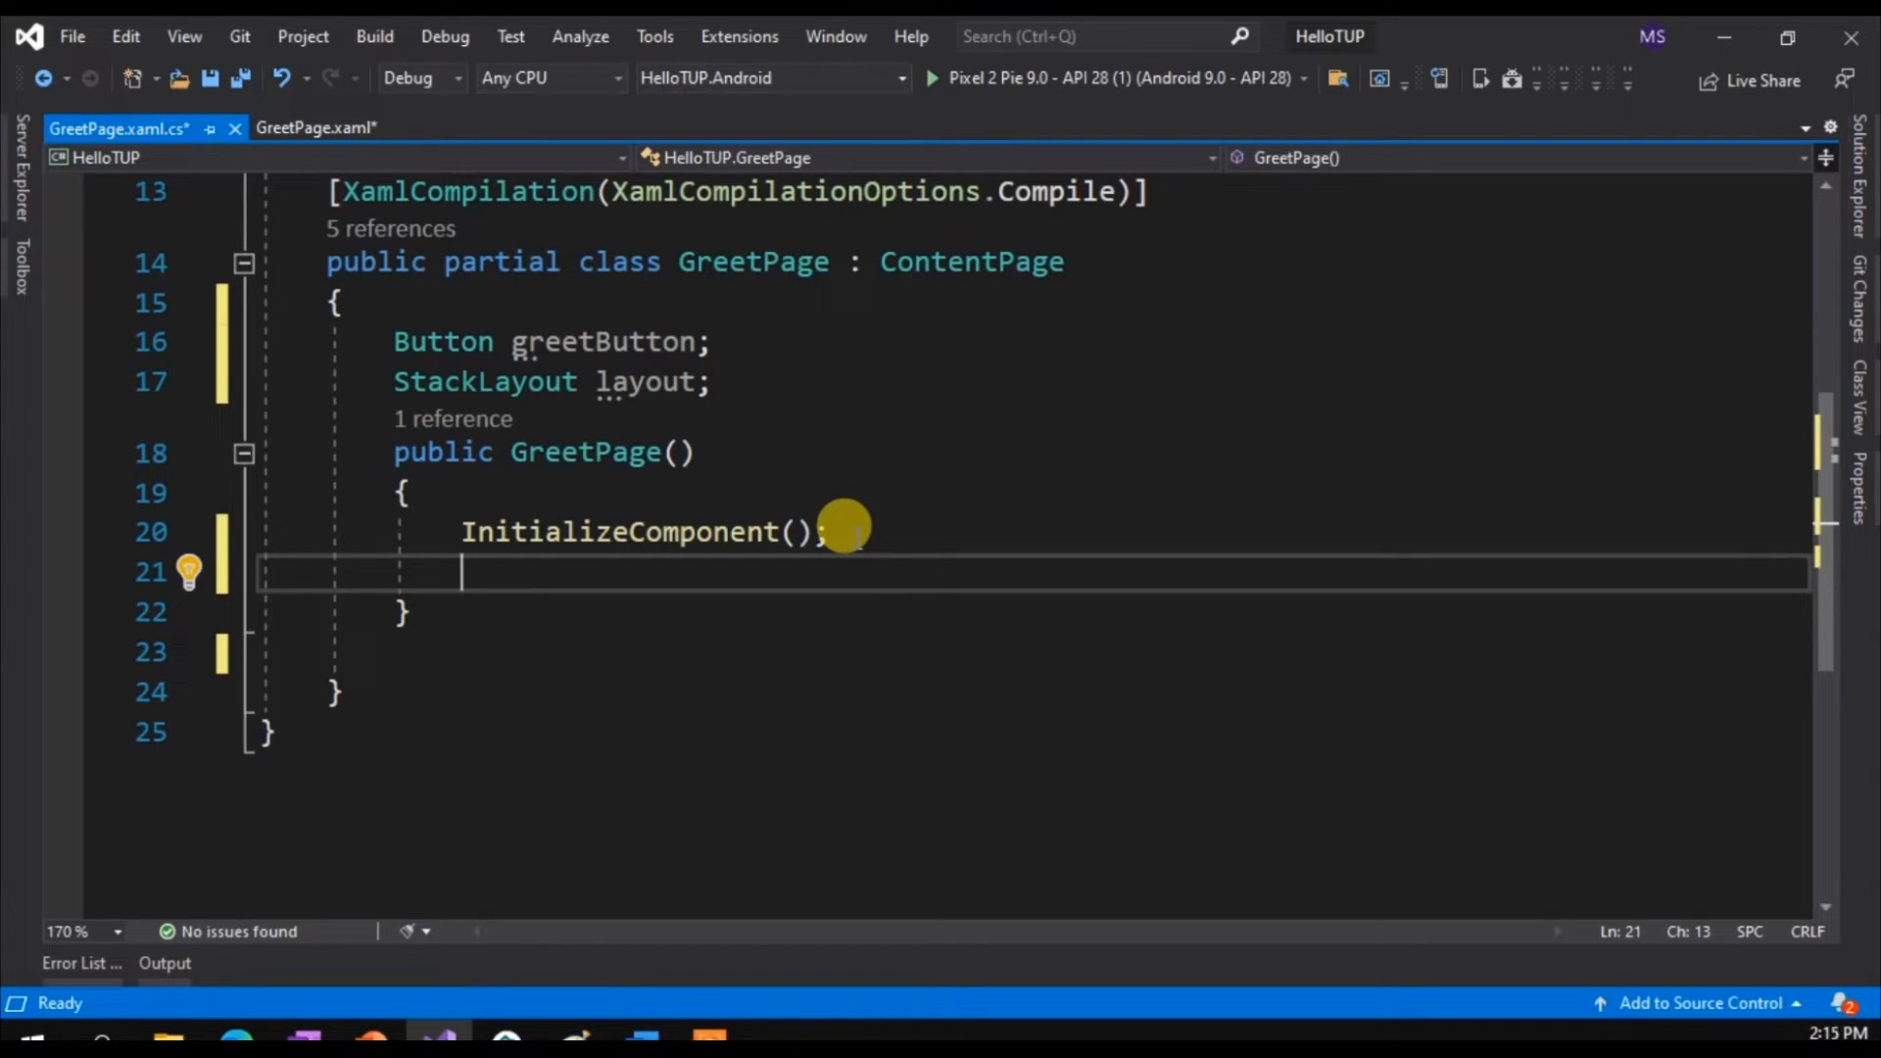
Create greetButton as a new Button with HorizontalOptions set to LayoutOptions.Center
type("greetButton = n")
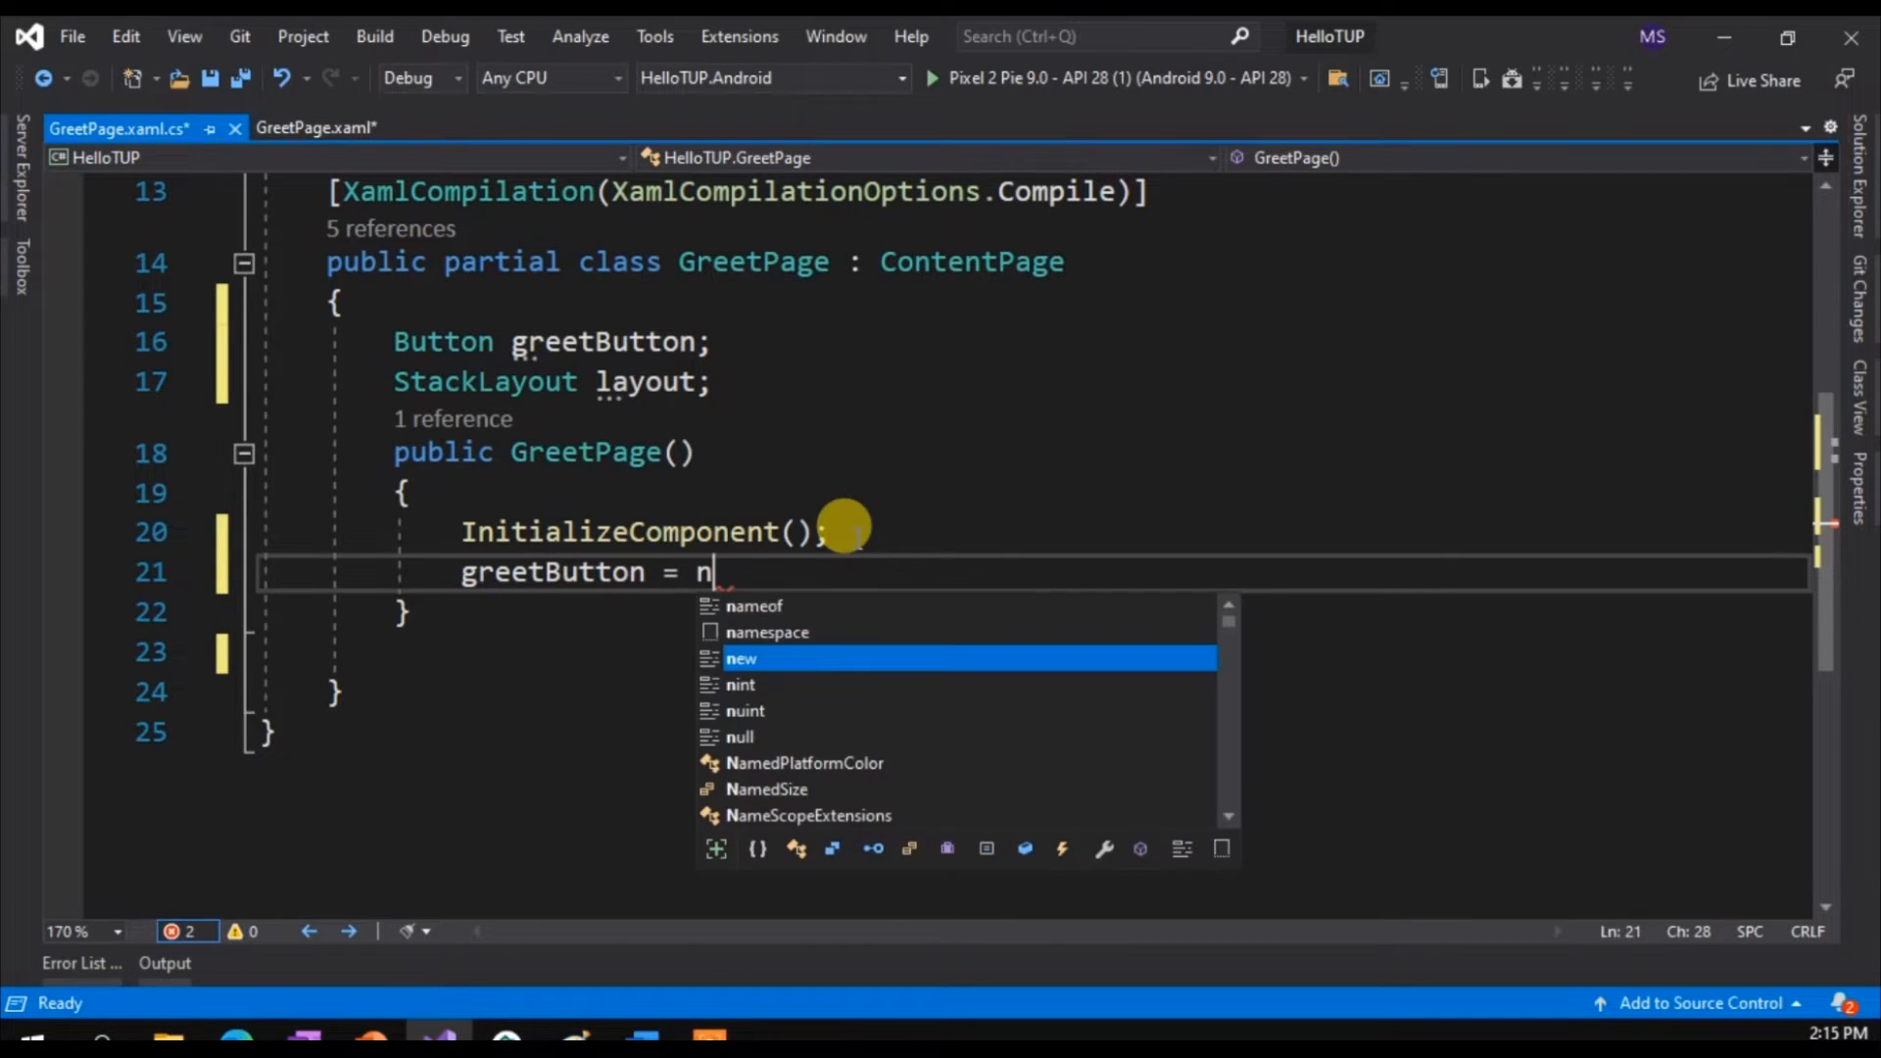
type("ew")
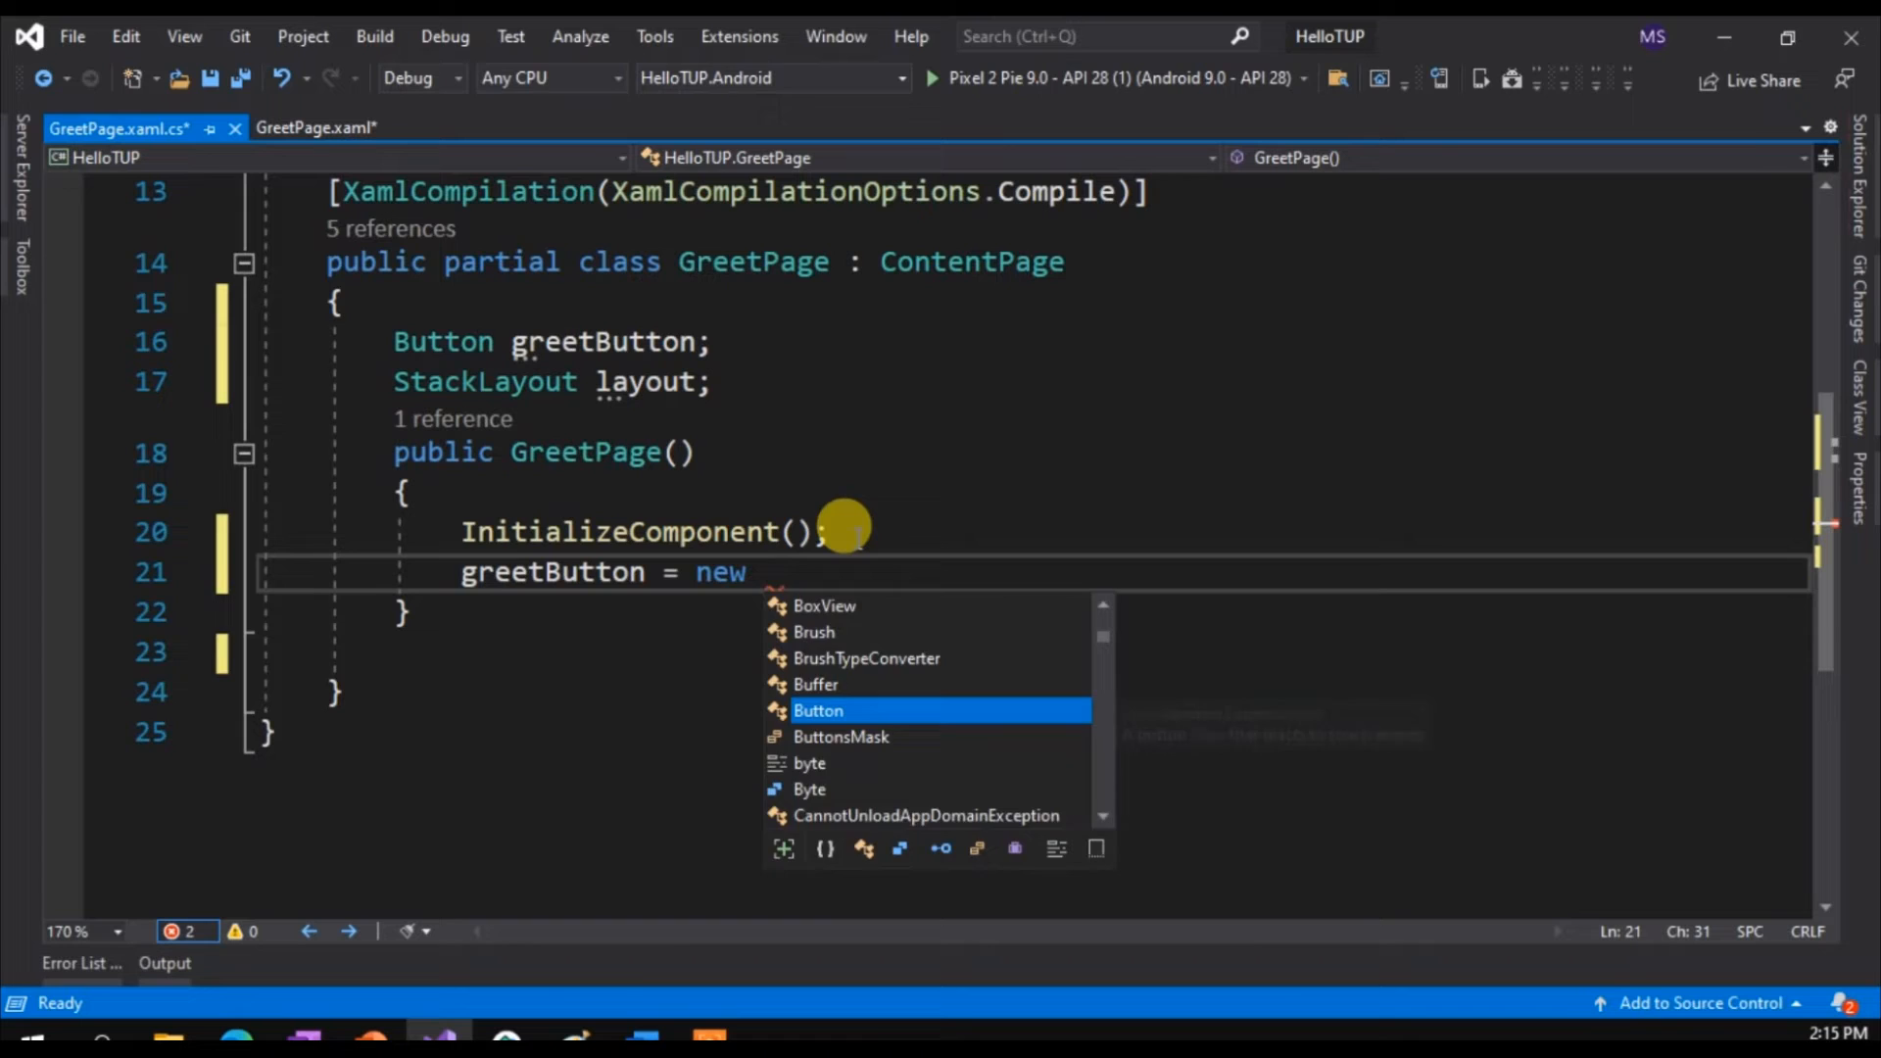
type("Button {")
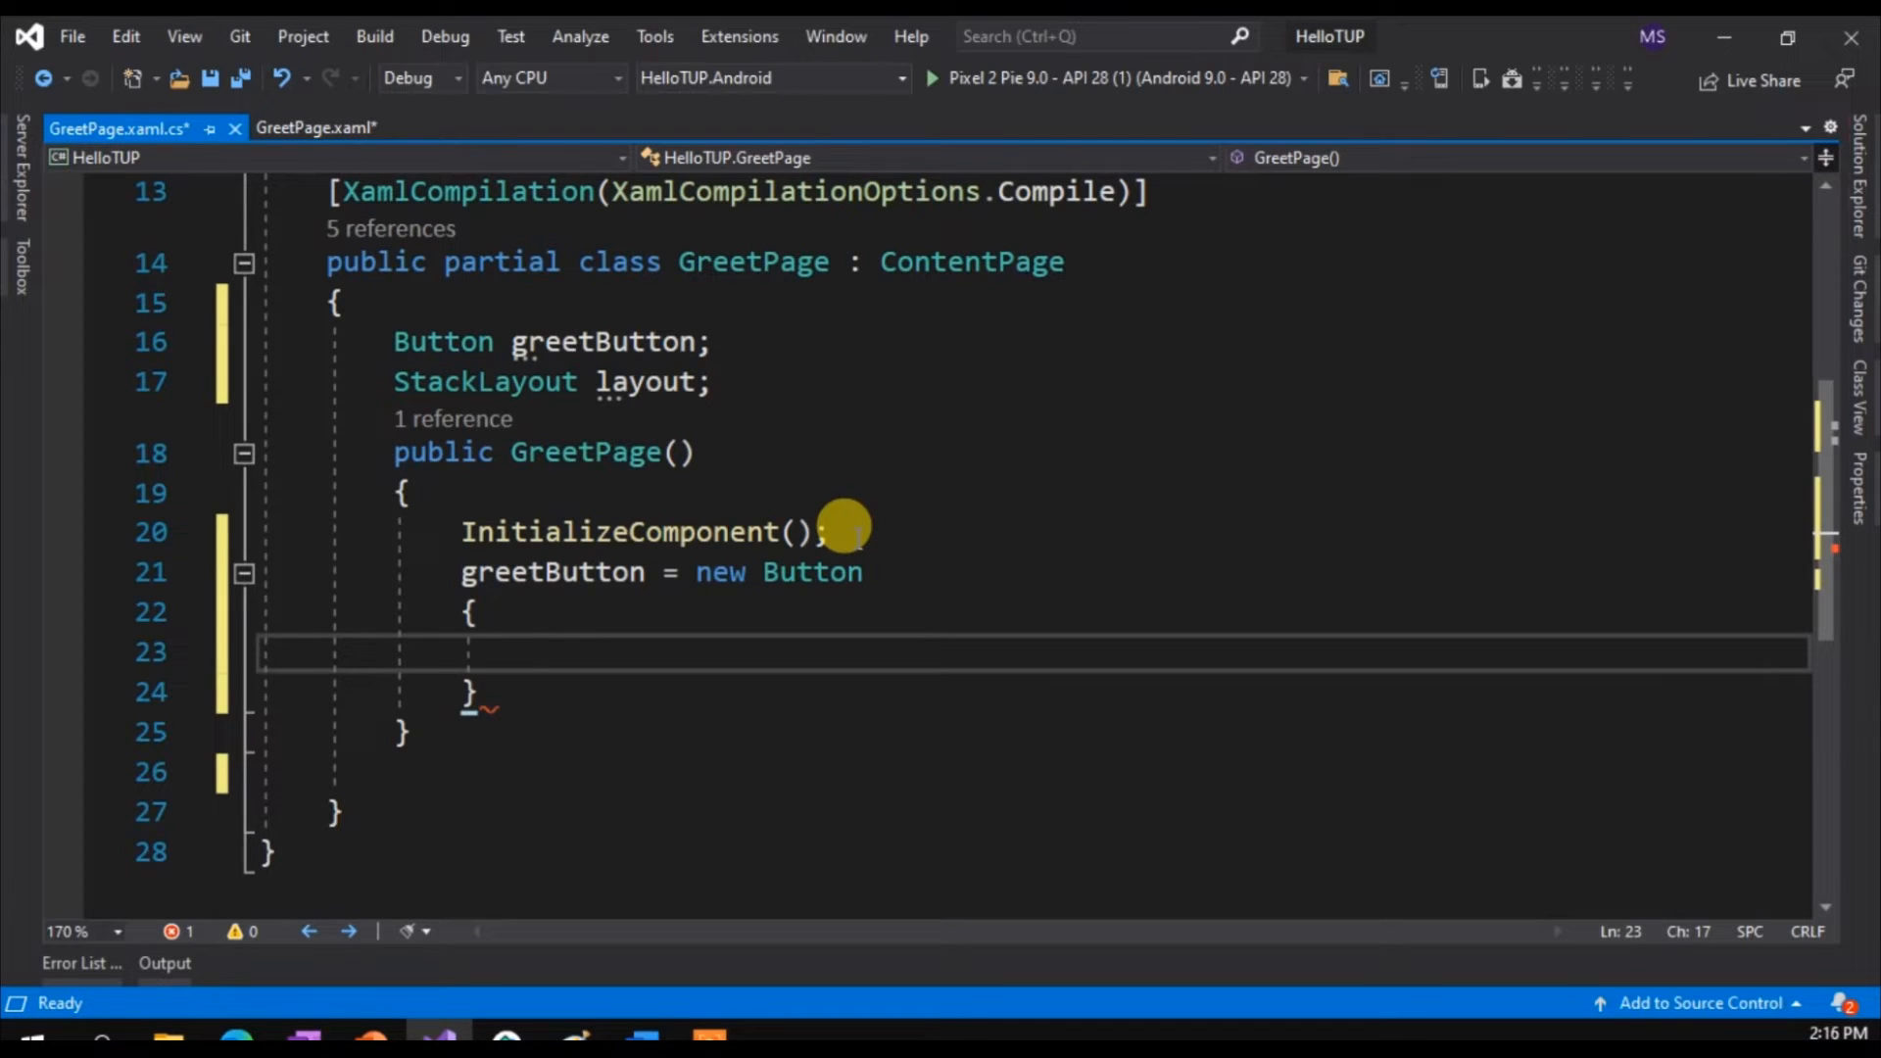
type("hori")
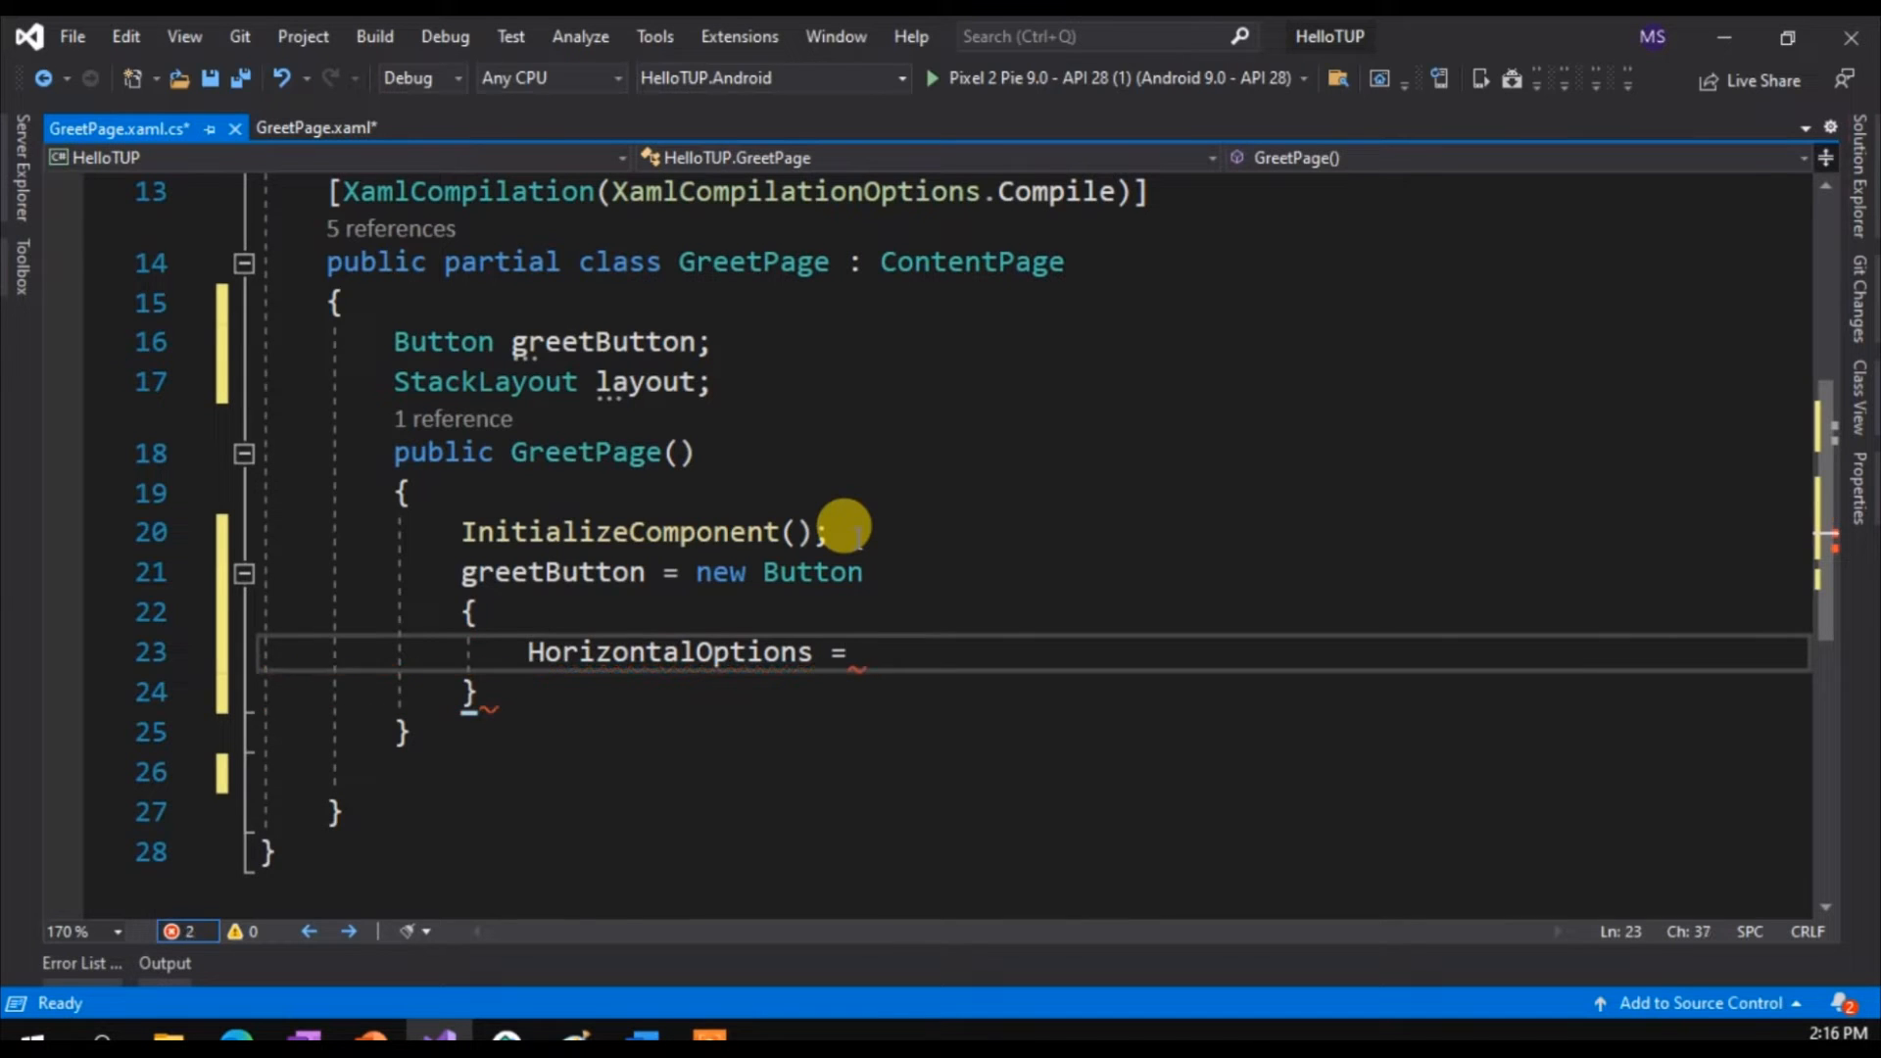
type("layou")
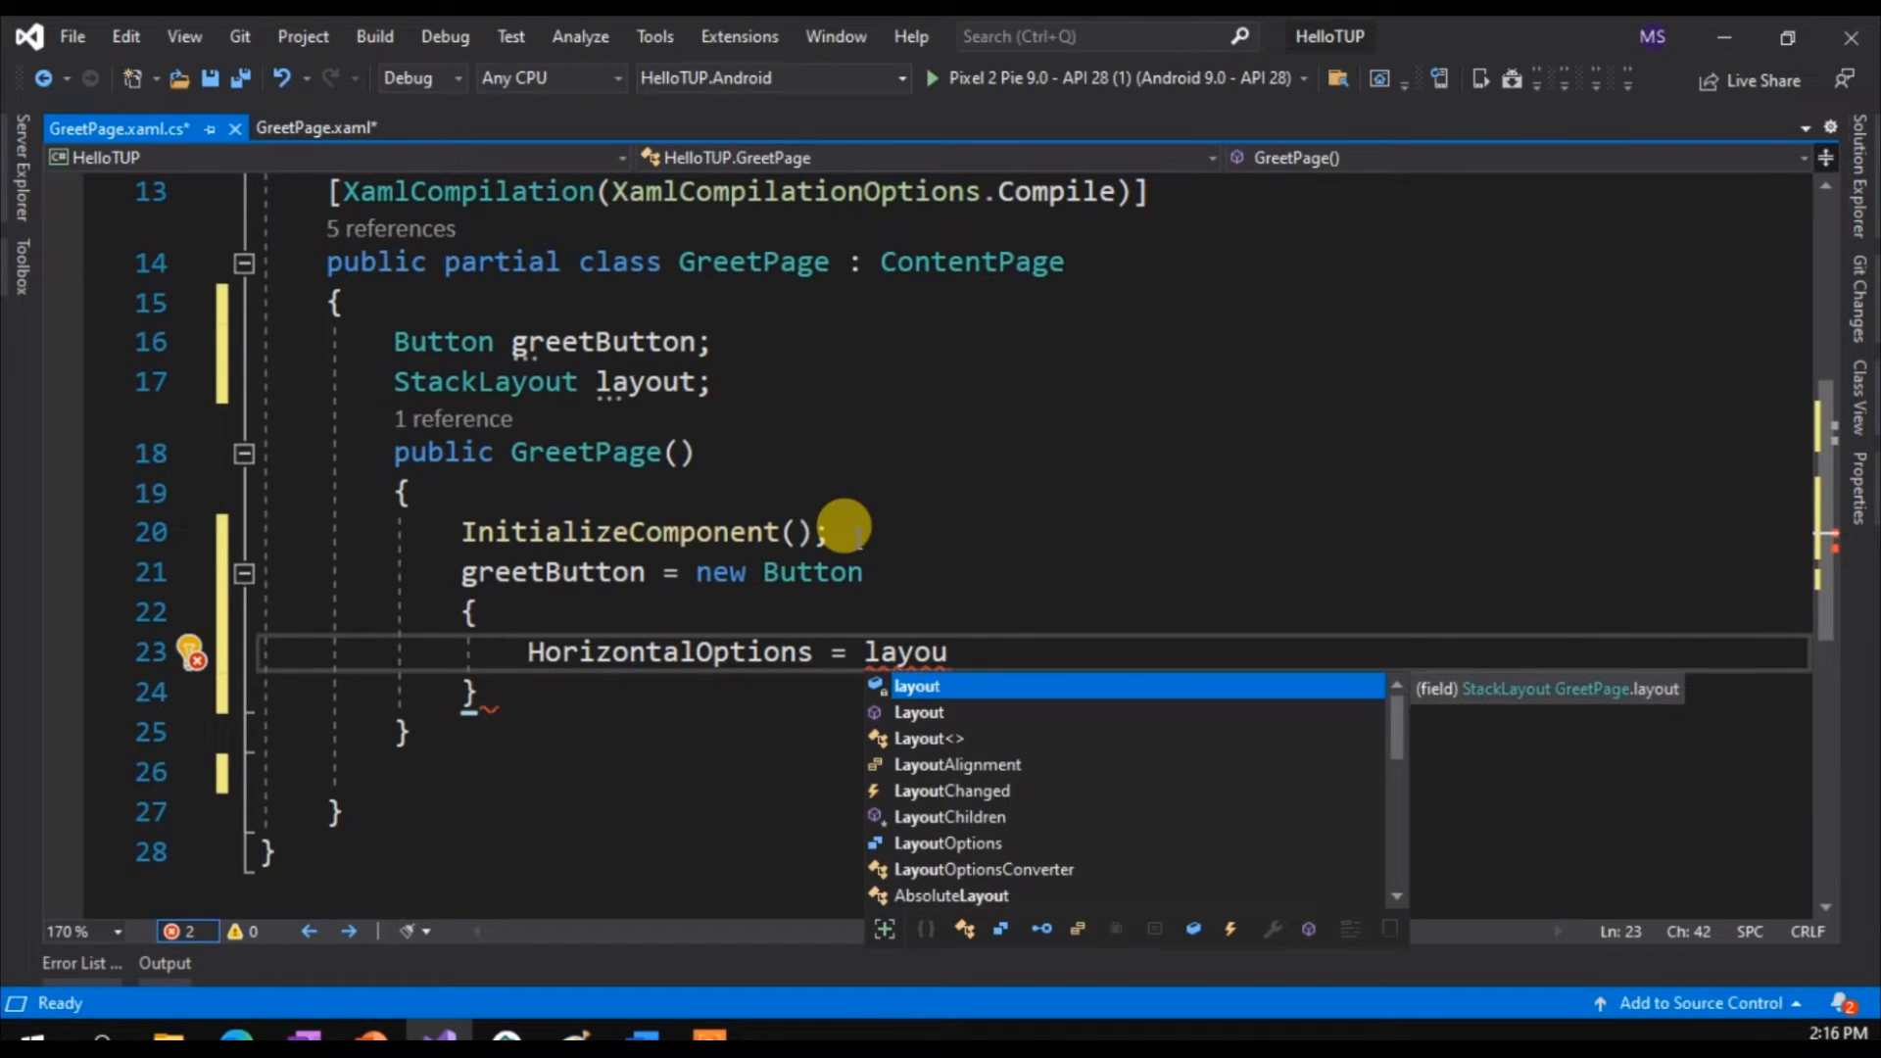
type("o")
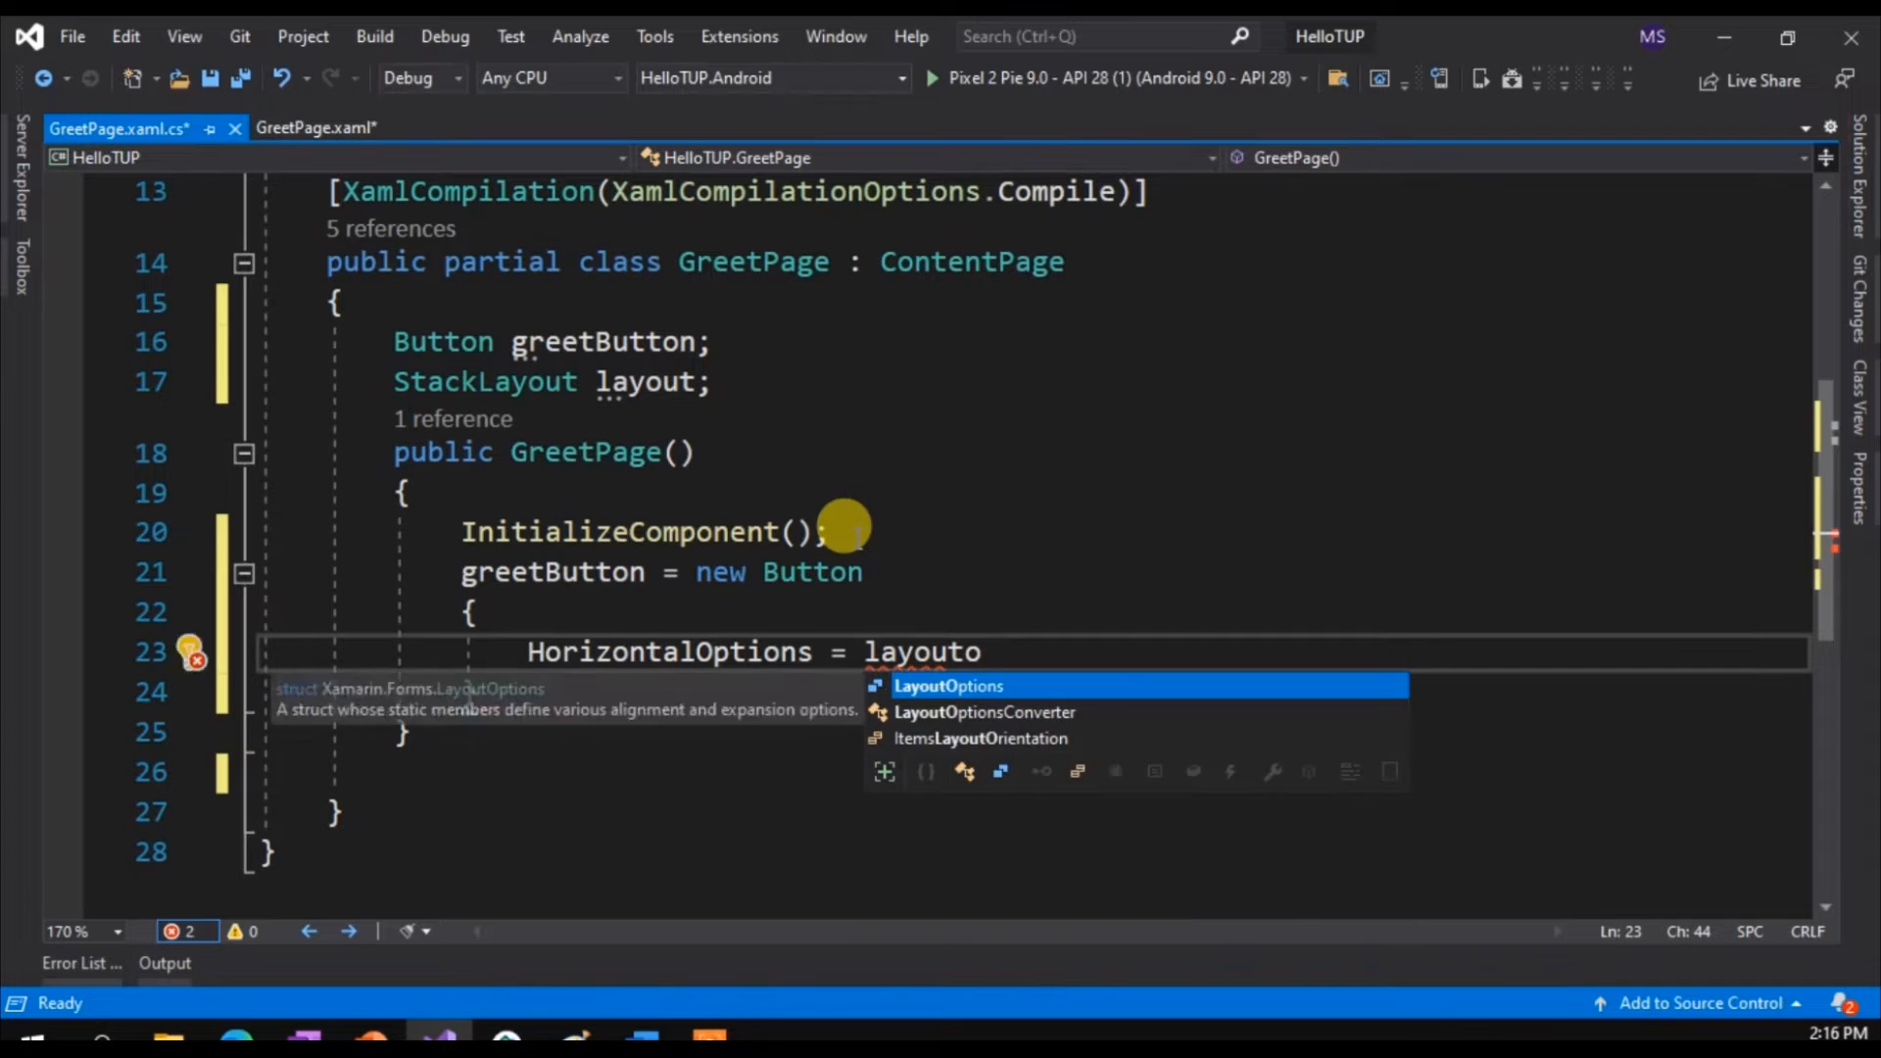
type("LayoutOptions.Center")
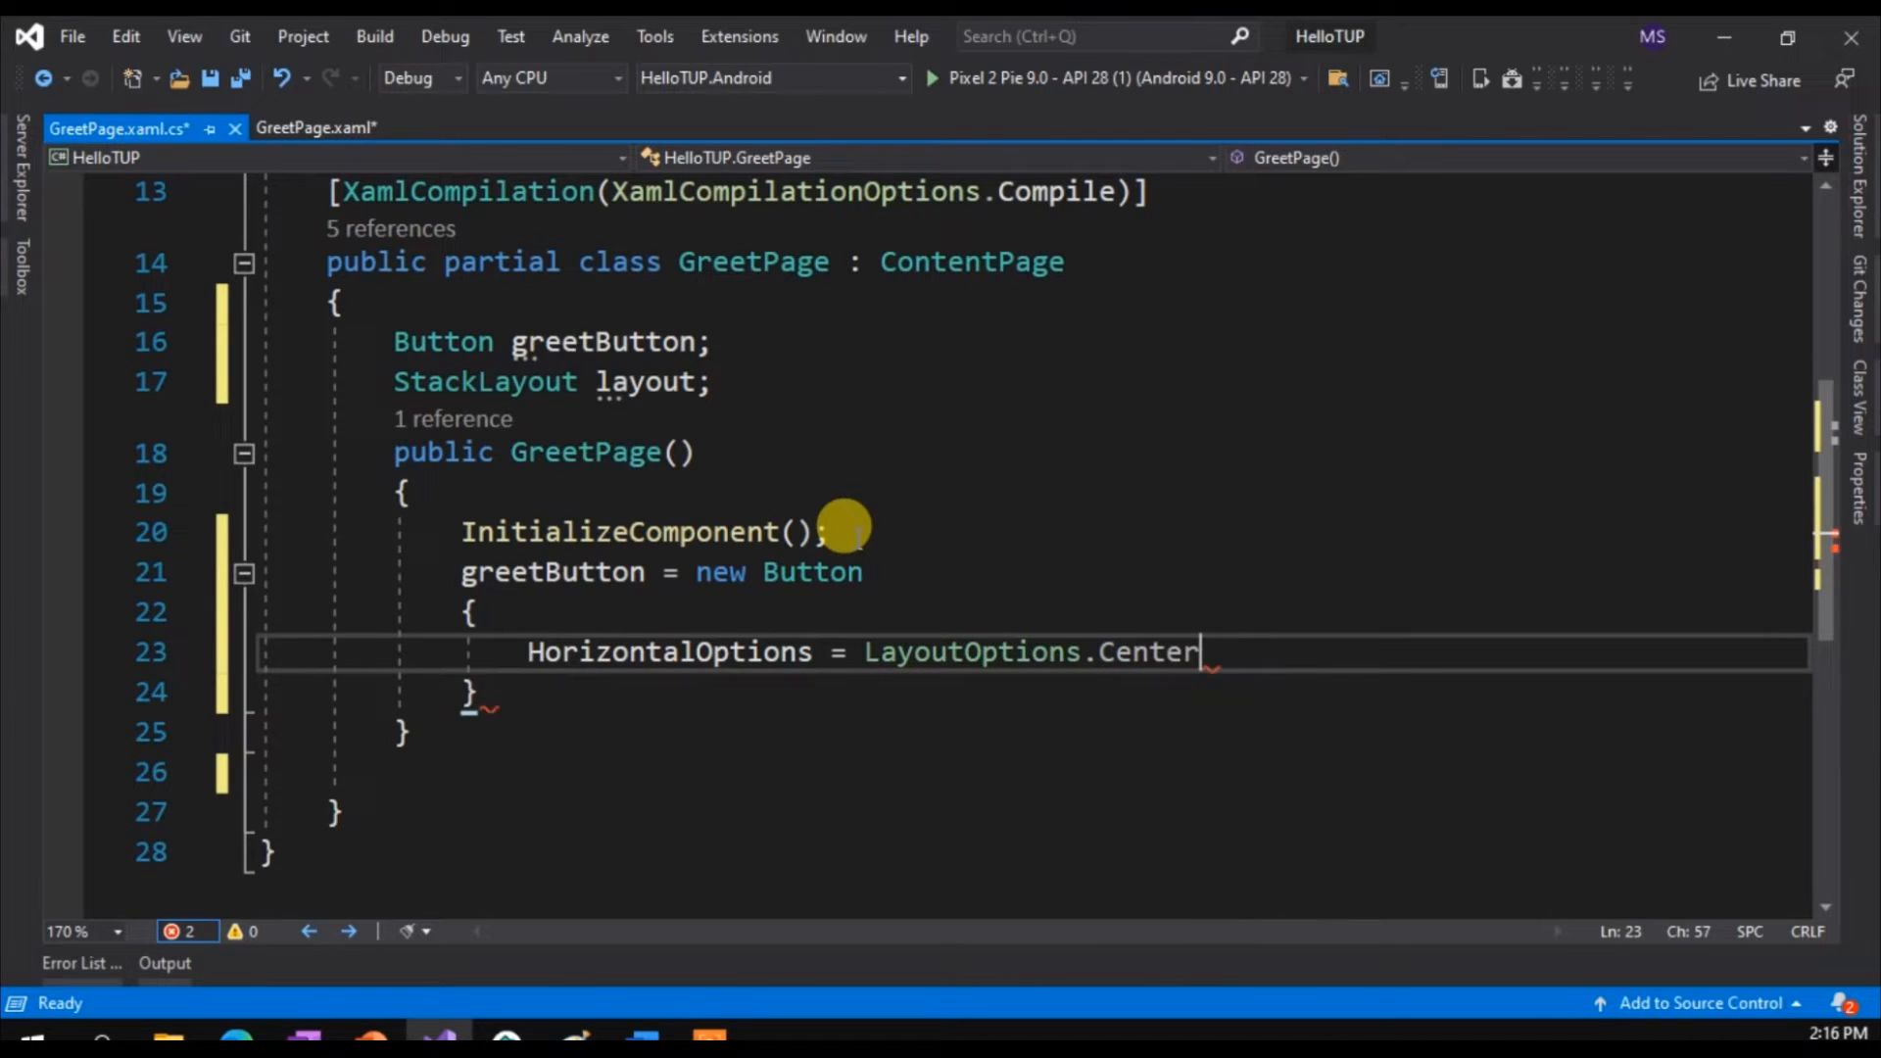
type(",")
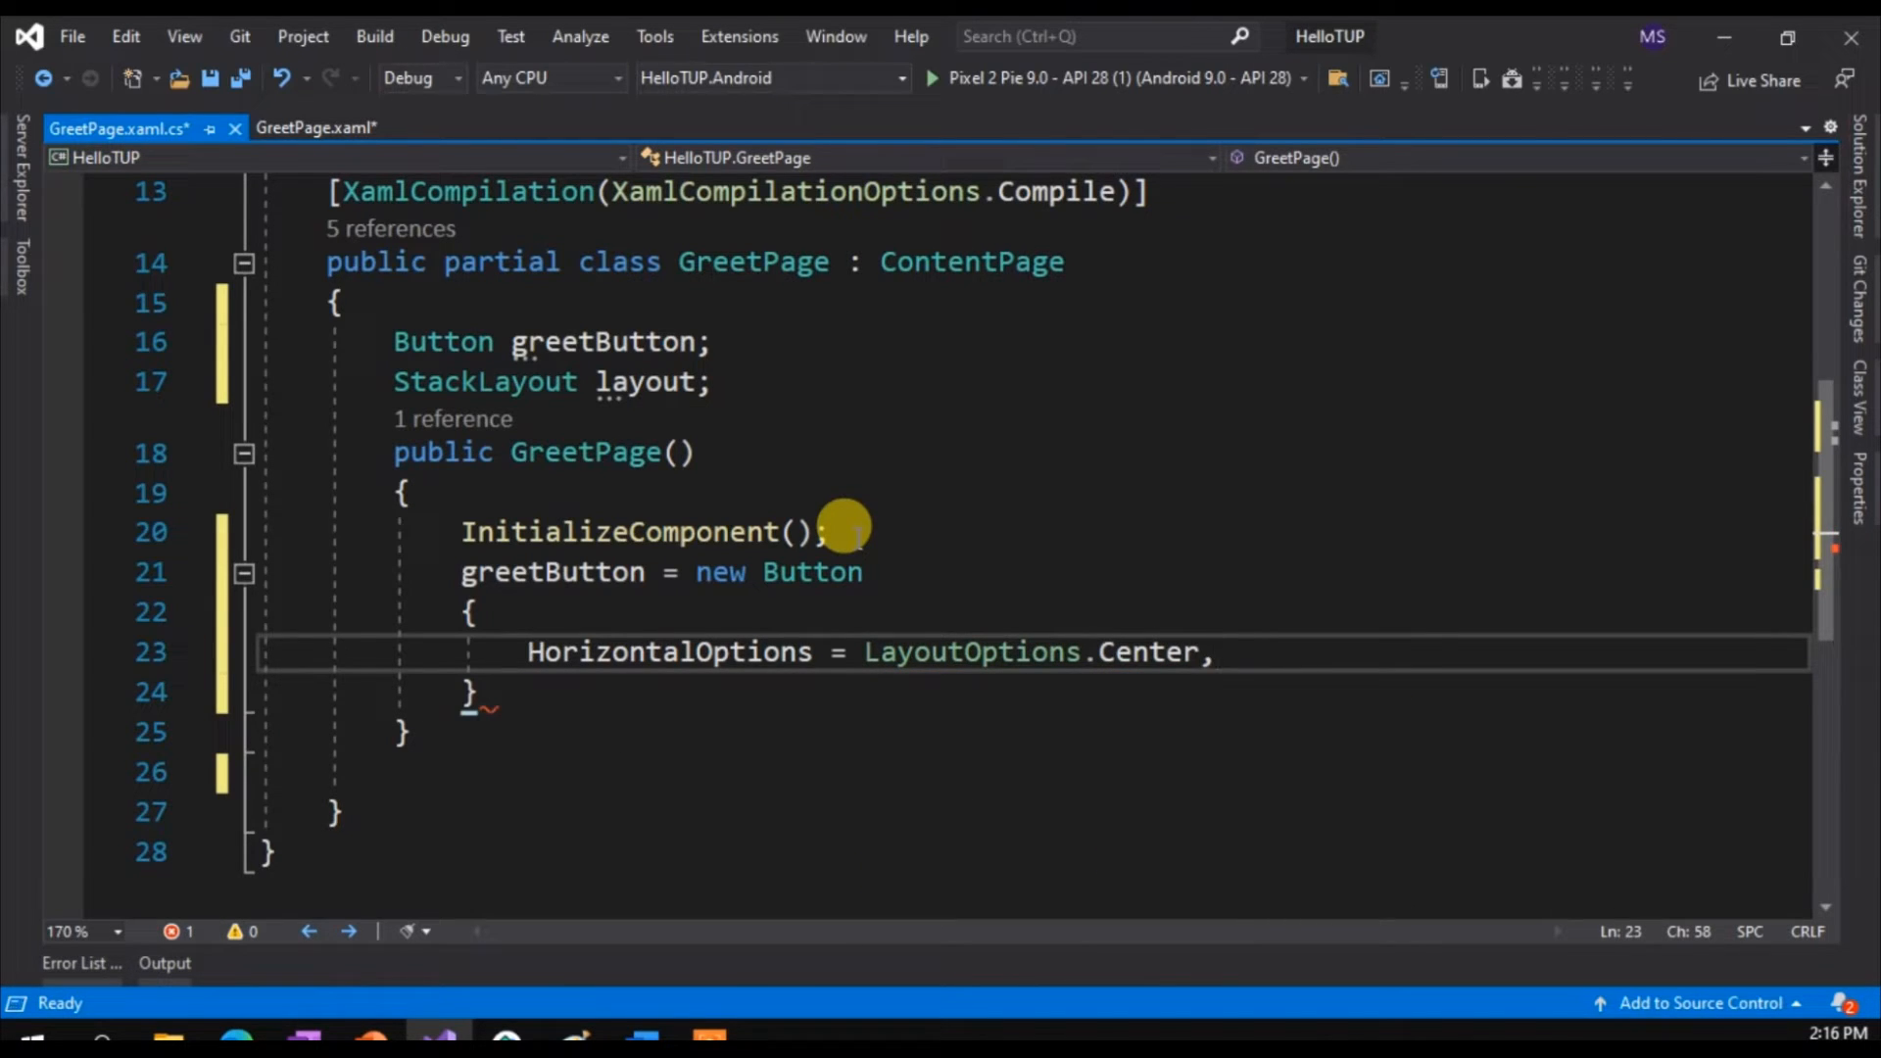
Add VerticalOptions CenterAndExpand and Text "Greet" to the initializer, closing with a semicolon
type("the")
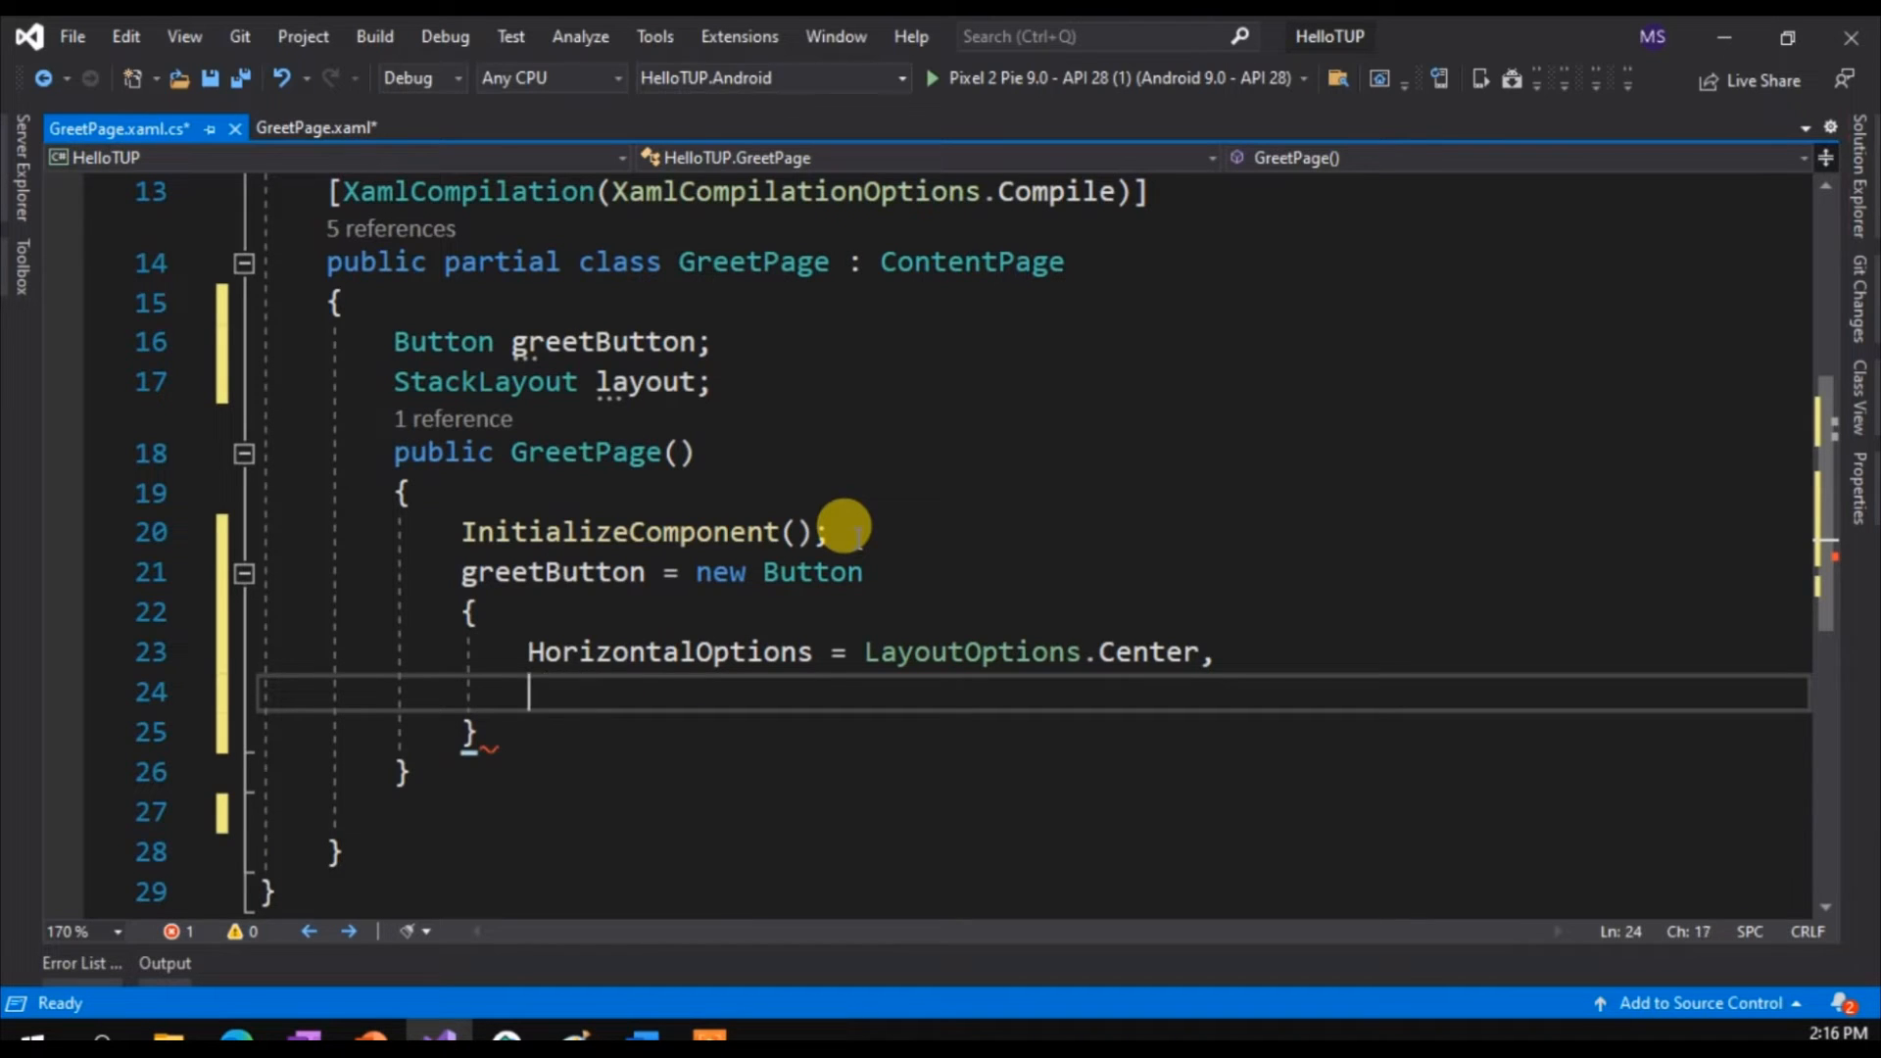
type("VerticalOptions")
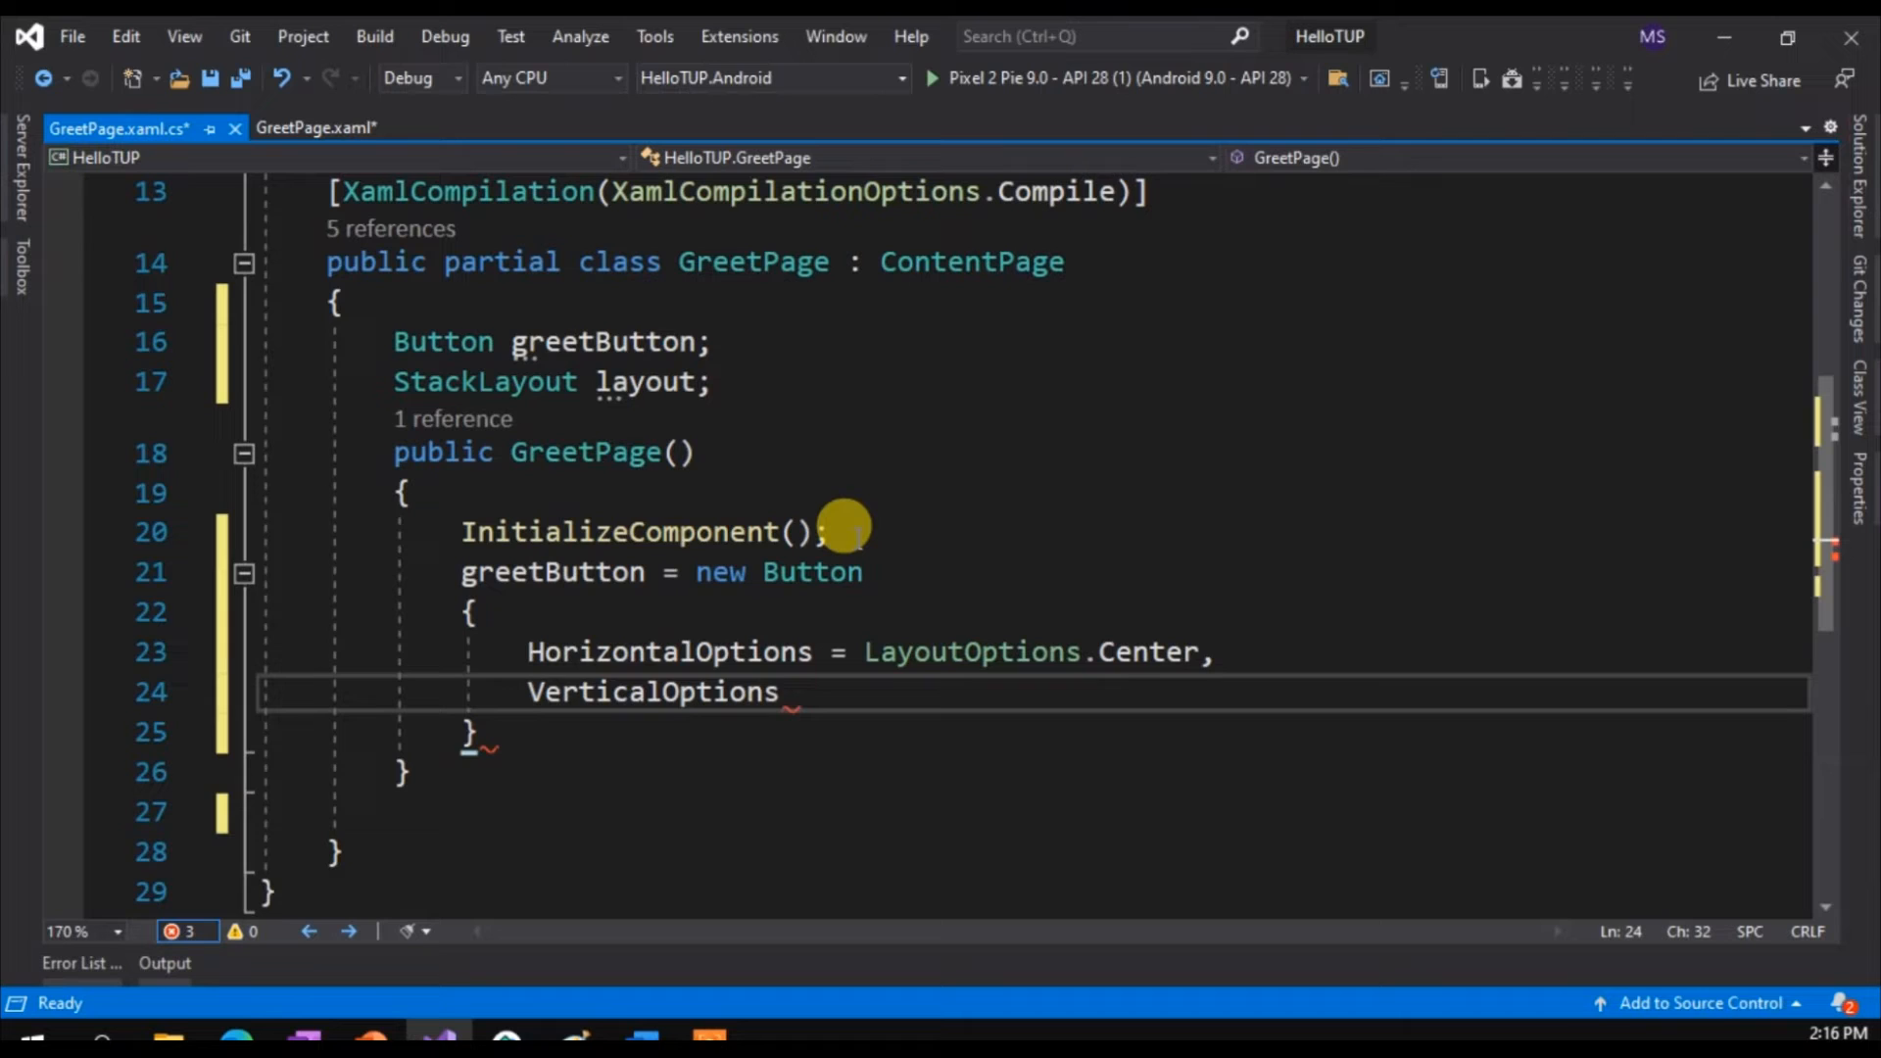
type("=la")
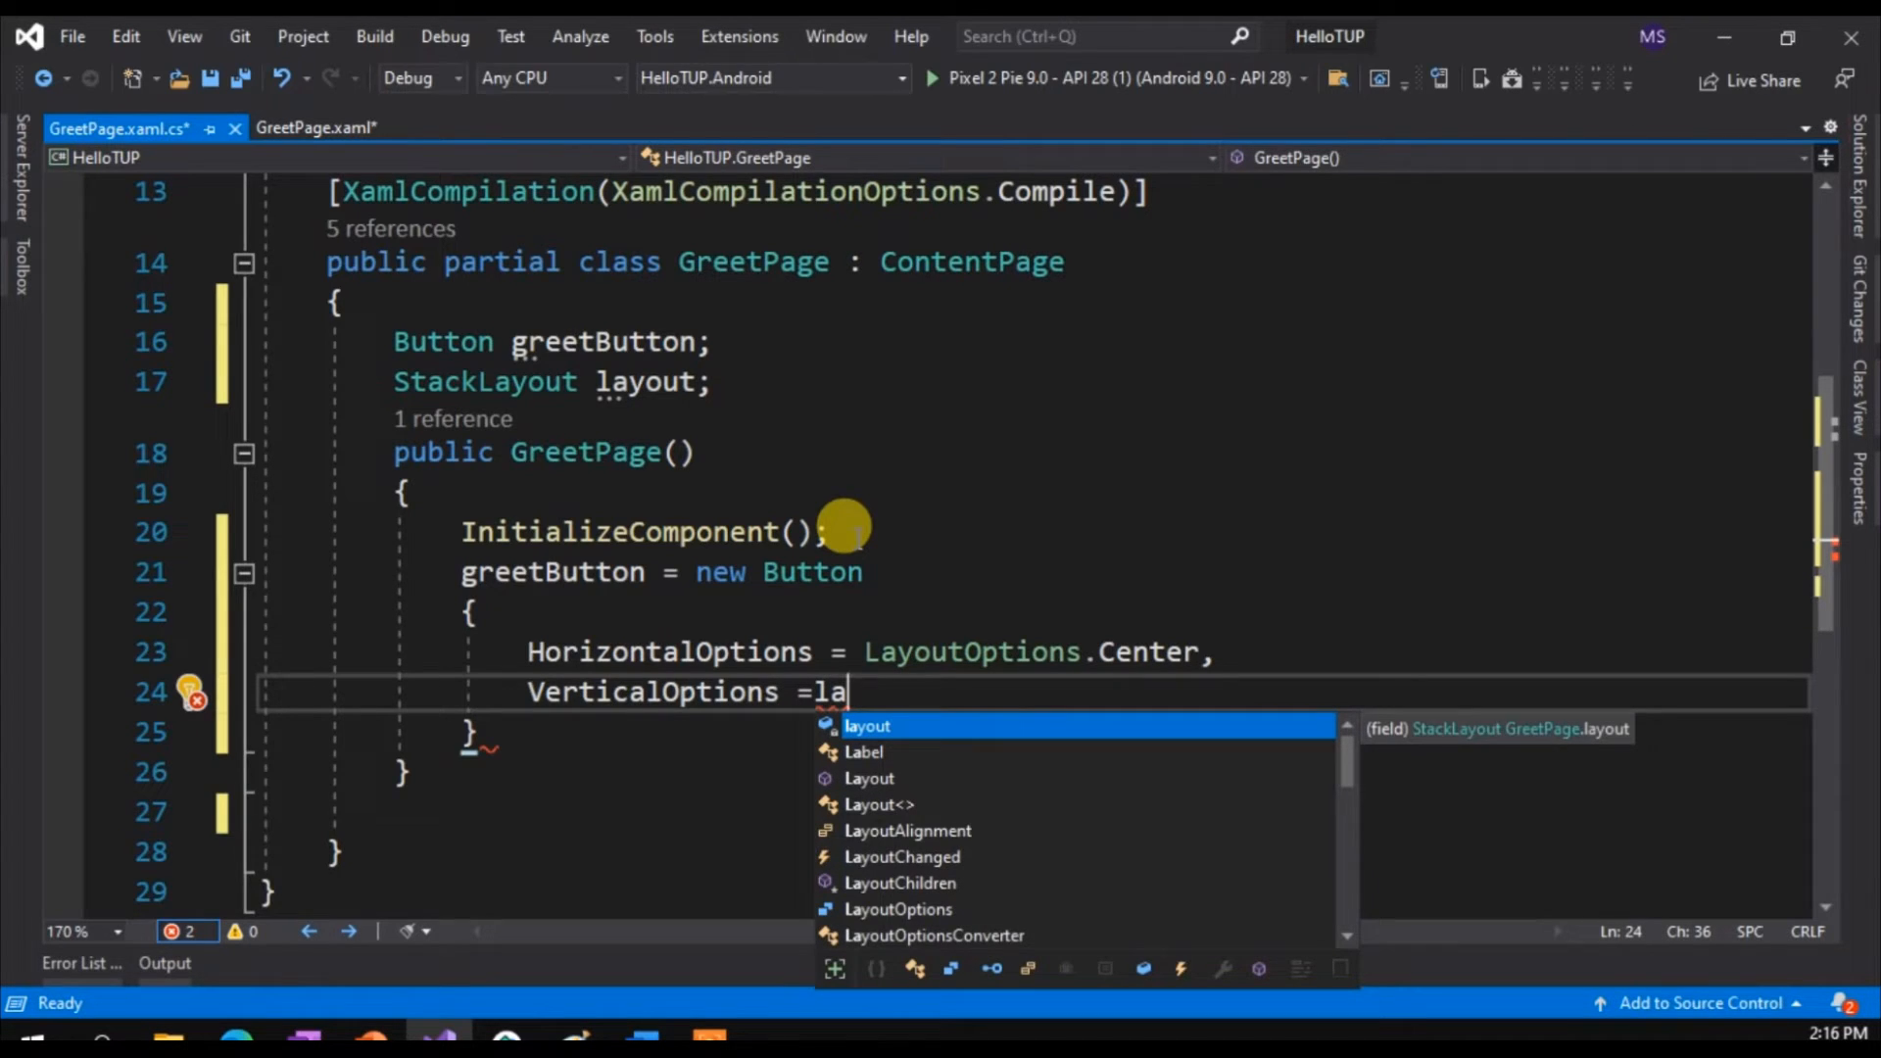
type("youtop")
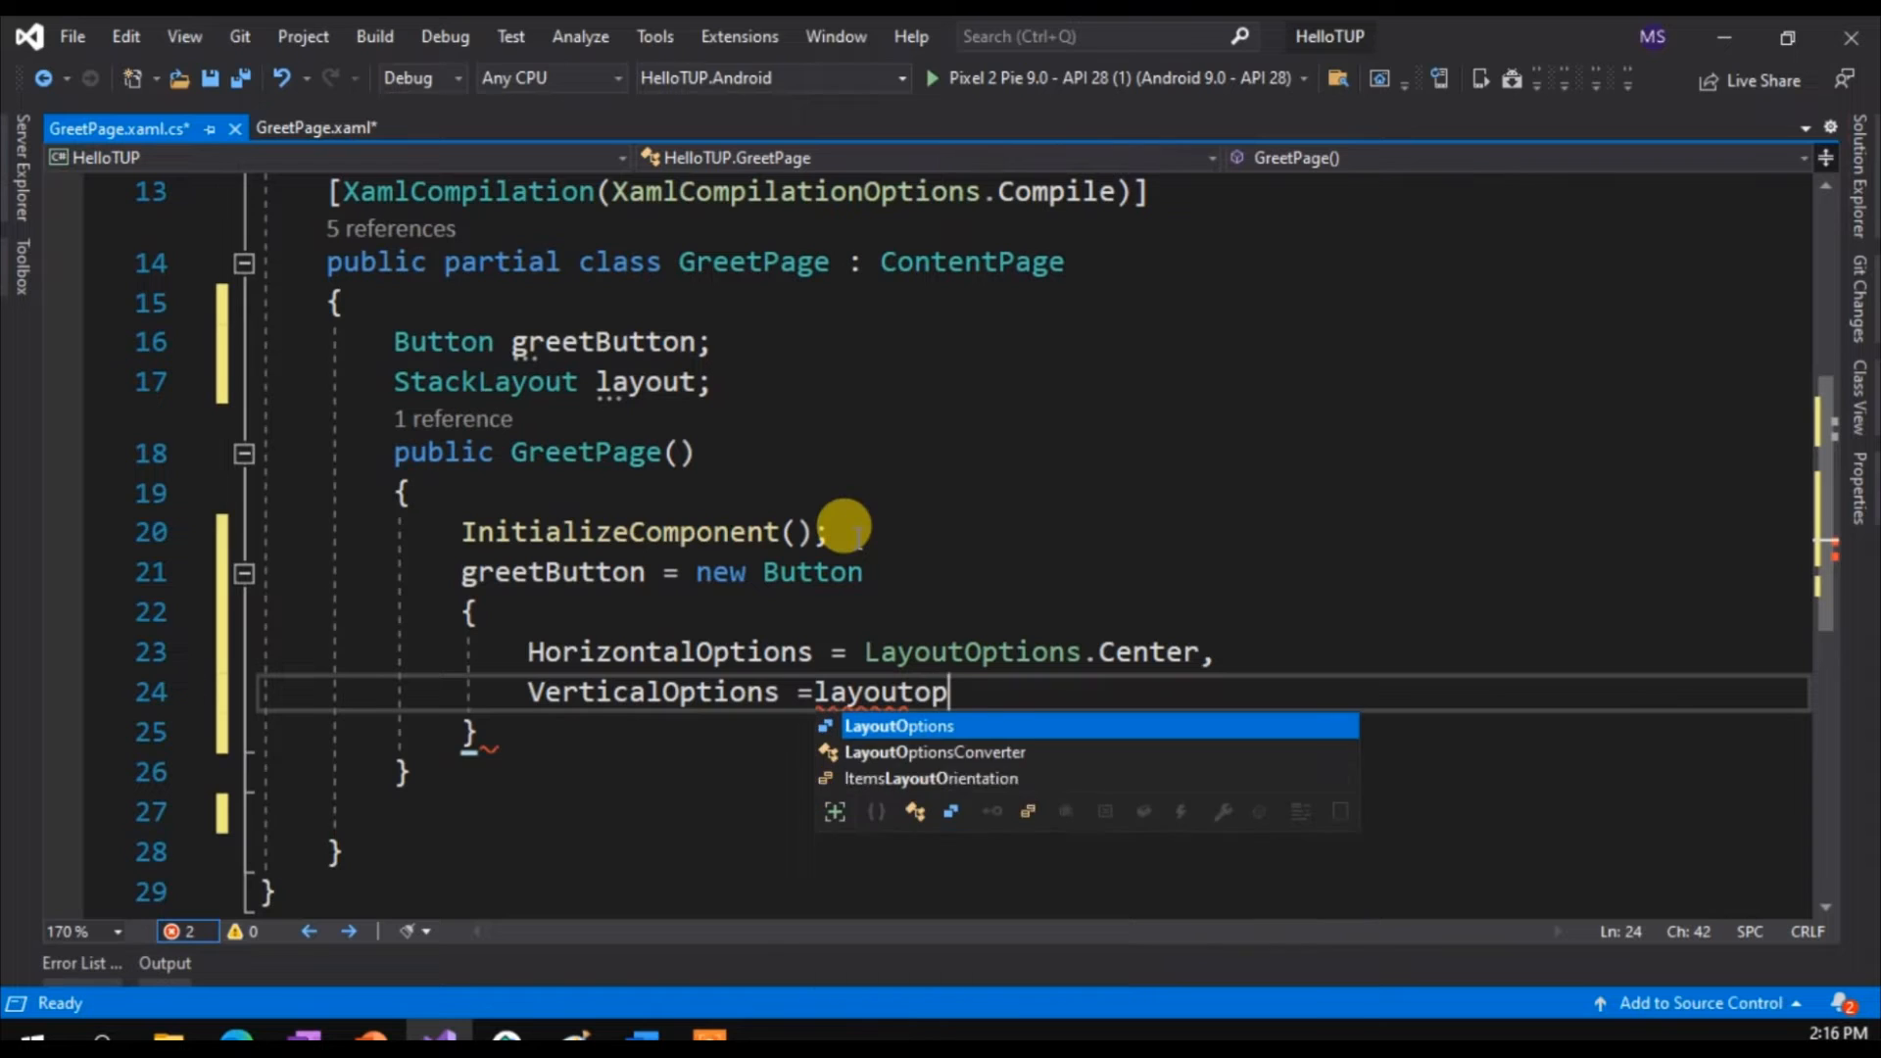
key("Tab")
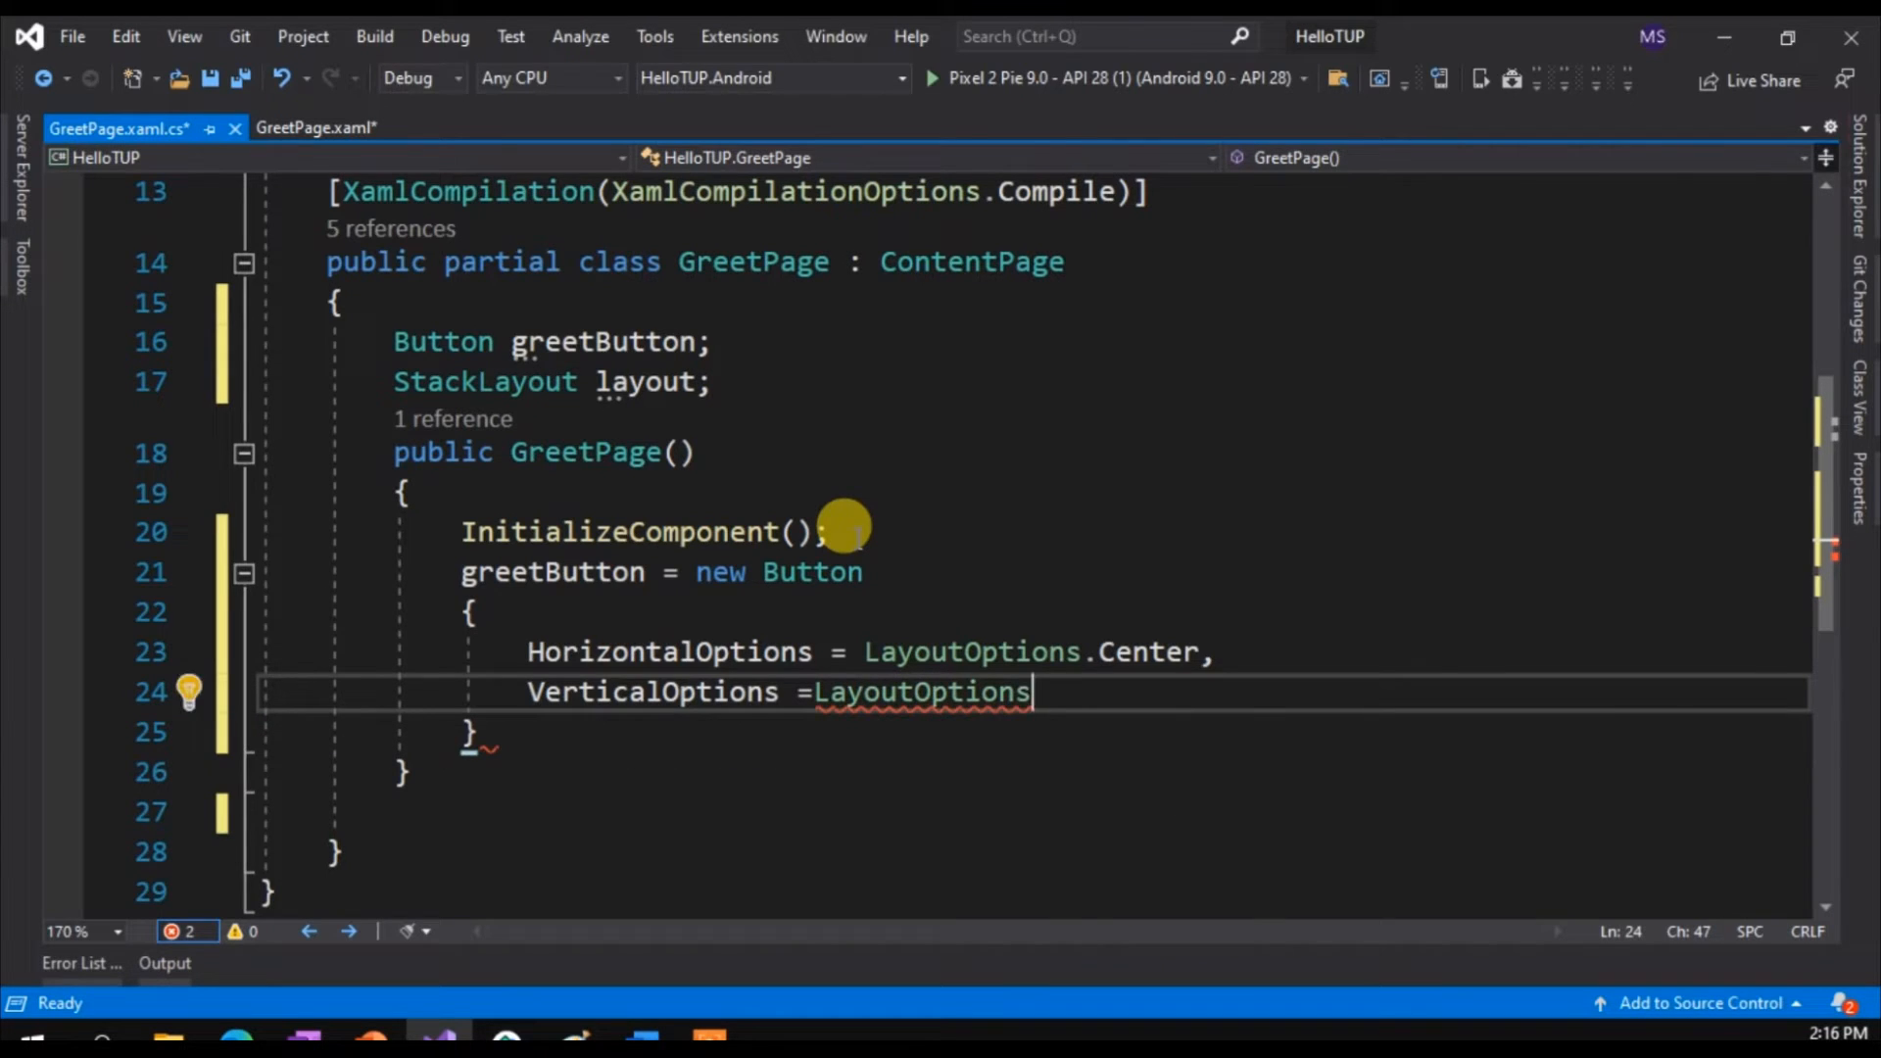
type(".CenterAndExpand")
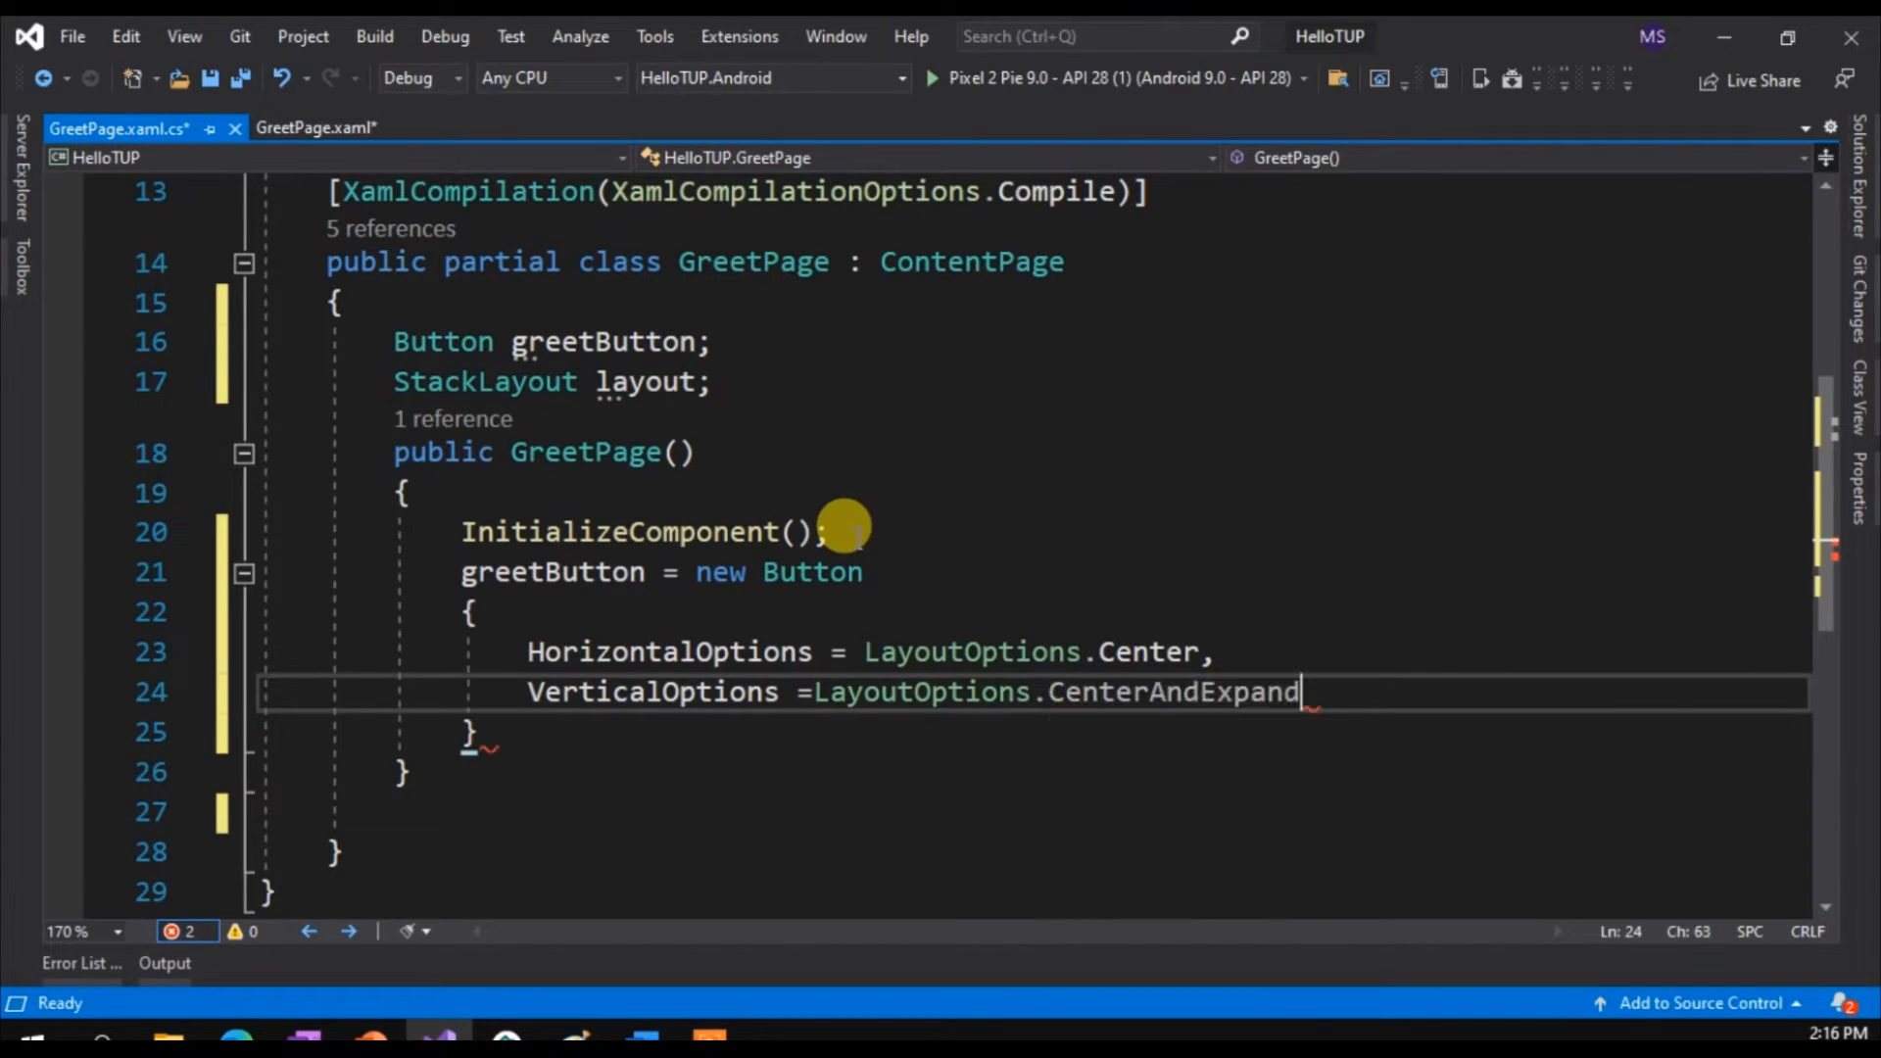
key("Enter")
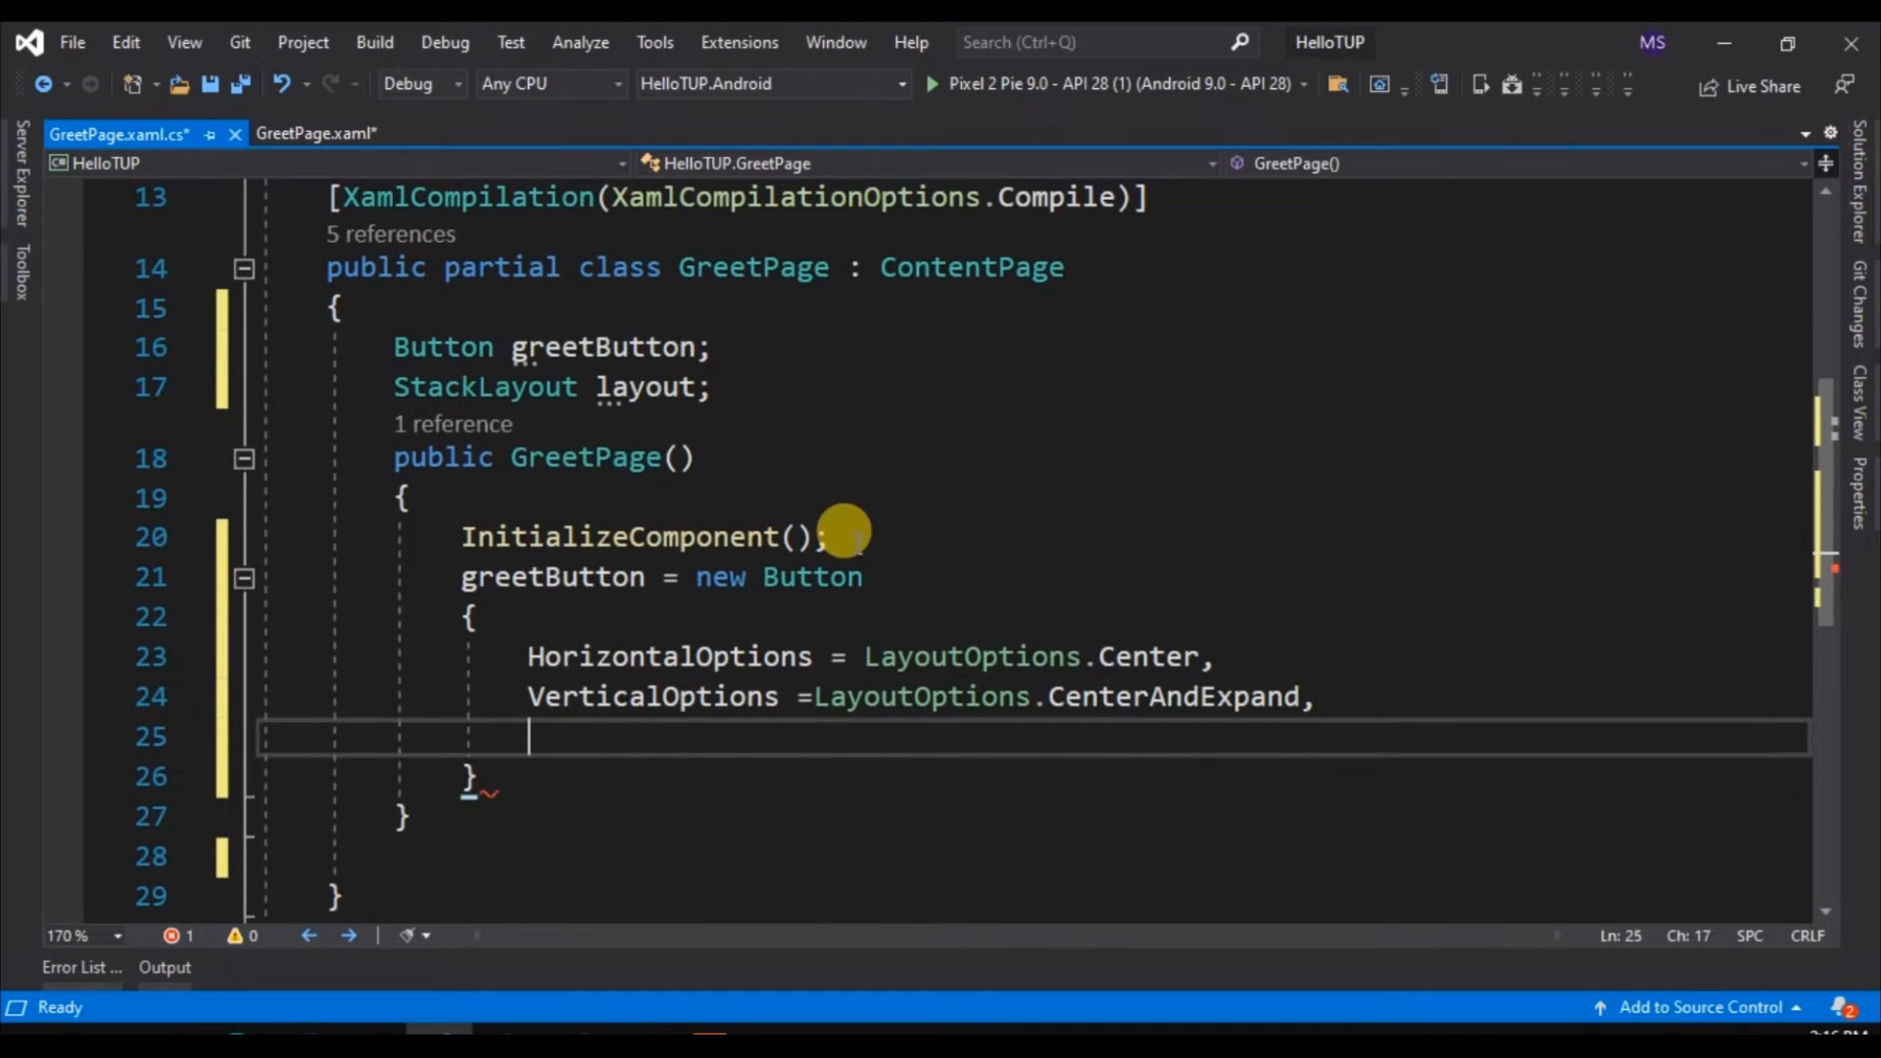
type("Text = \"")
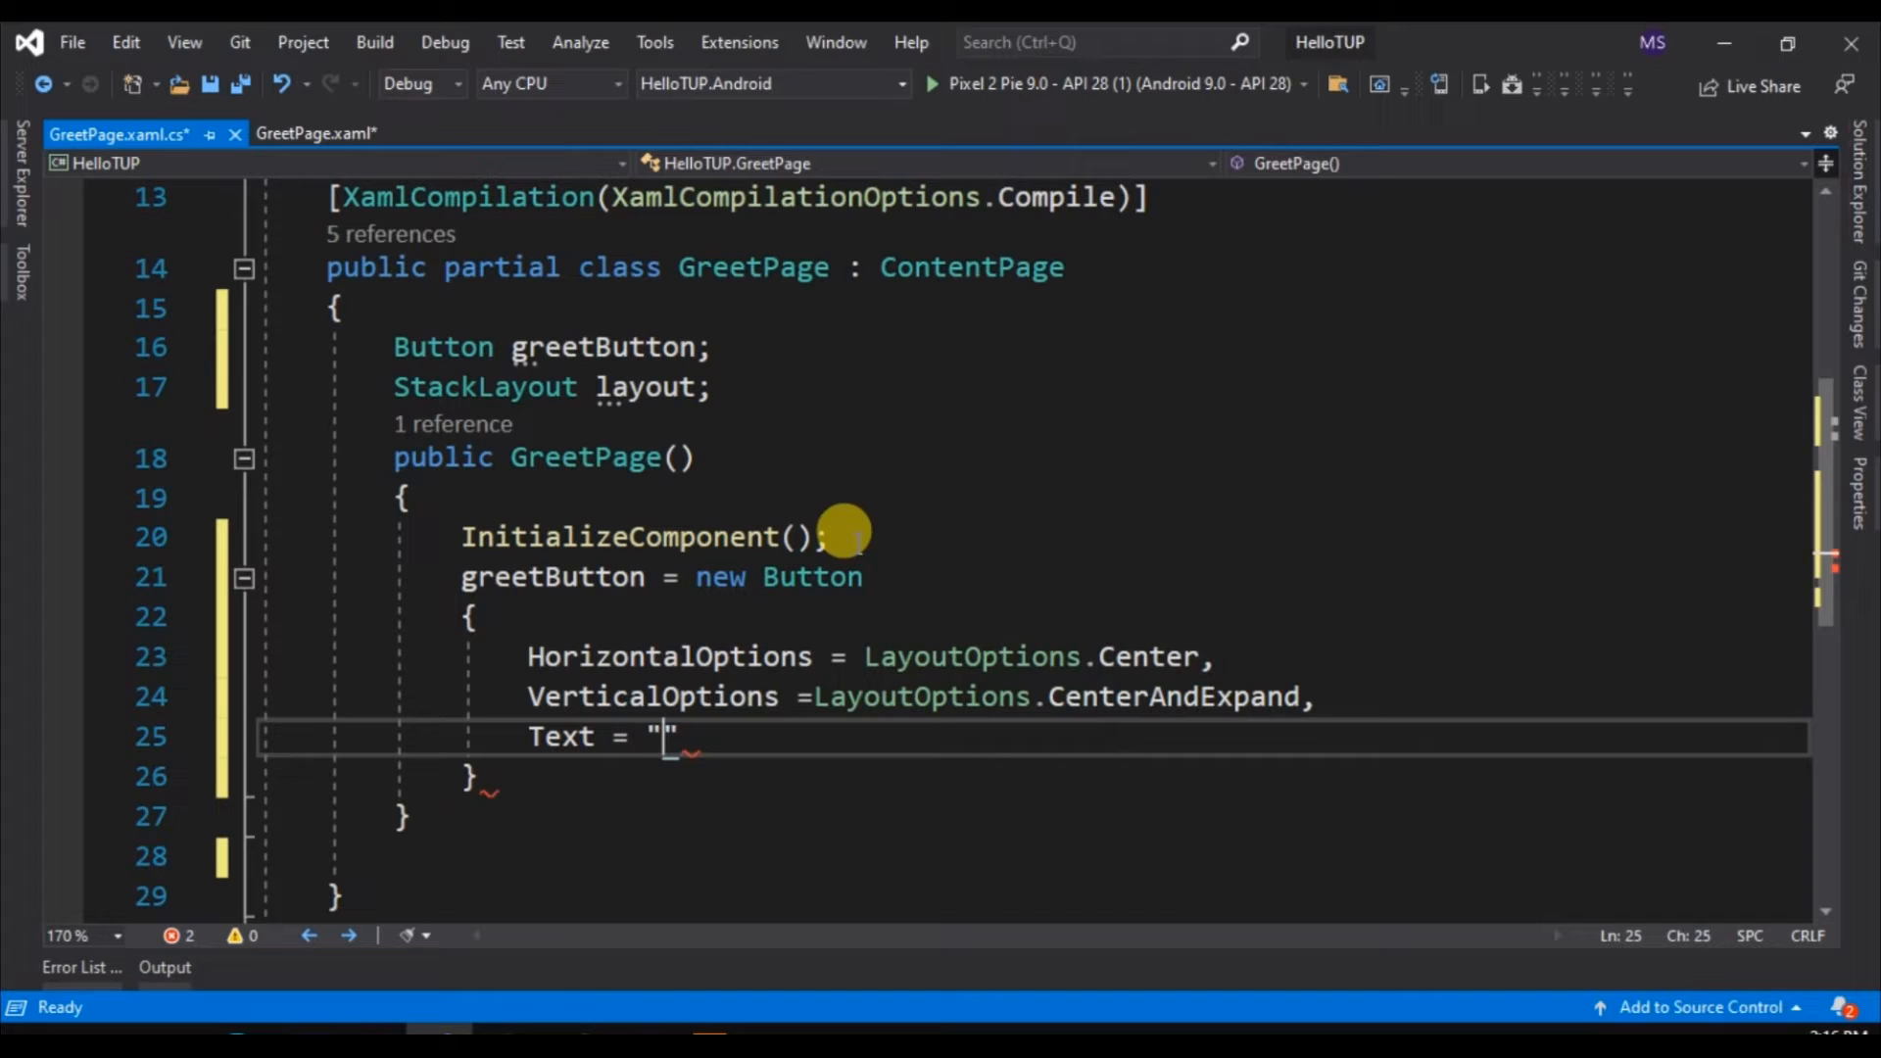
type("Greet")
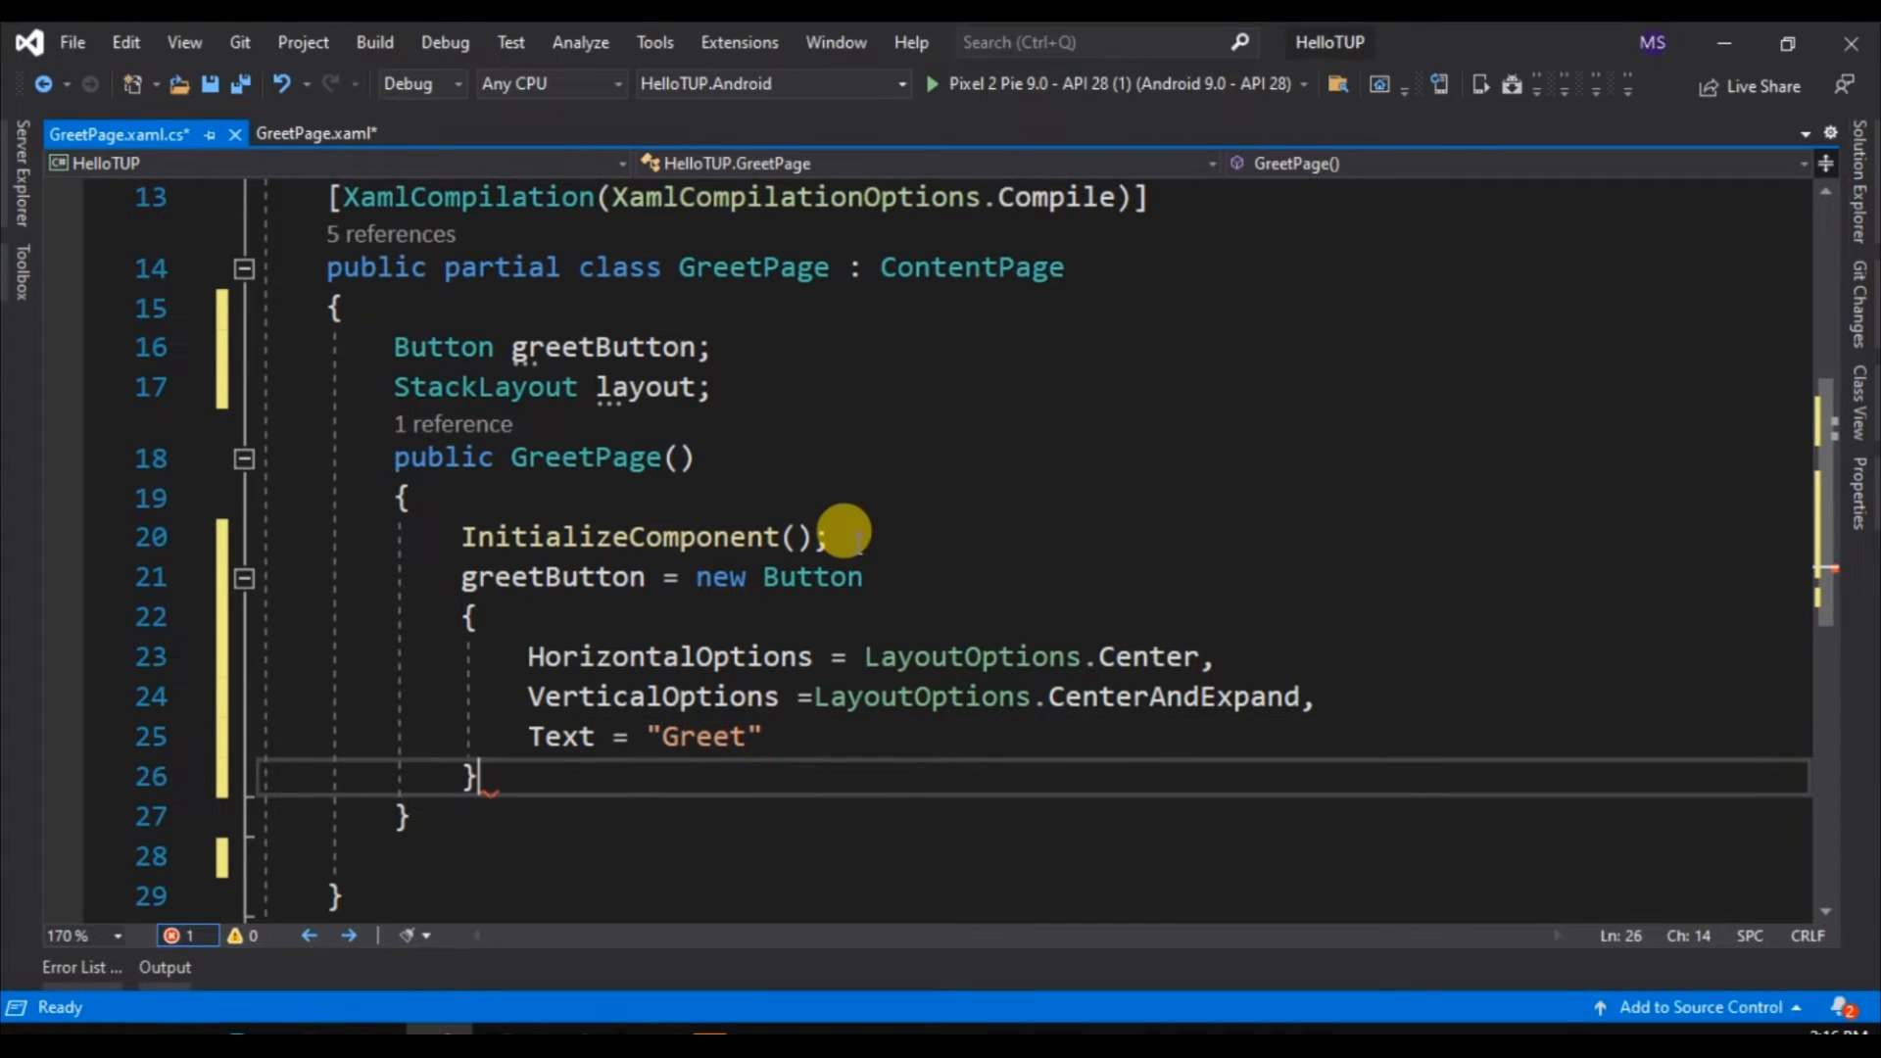
type(";")
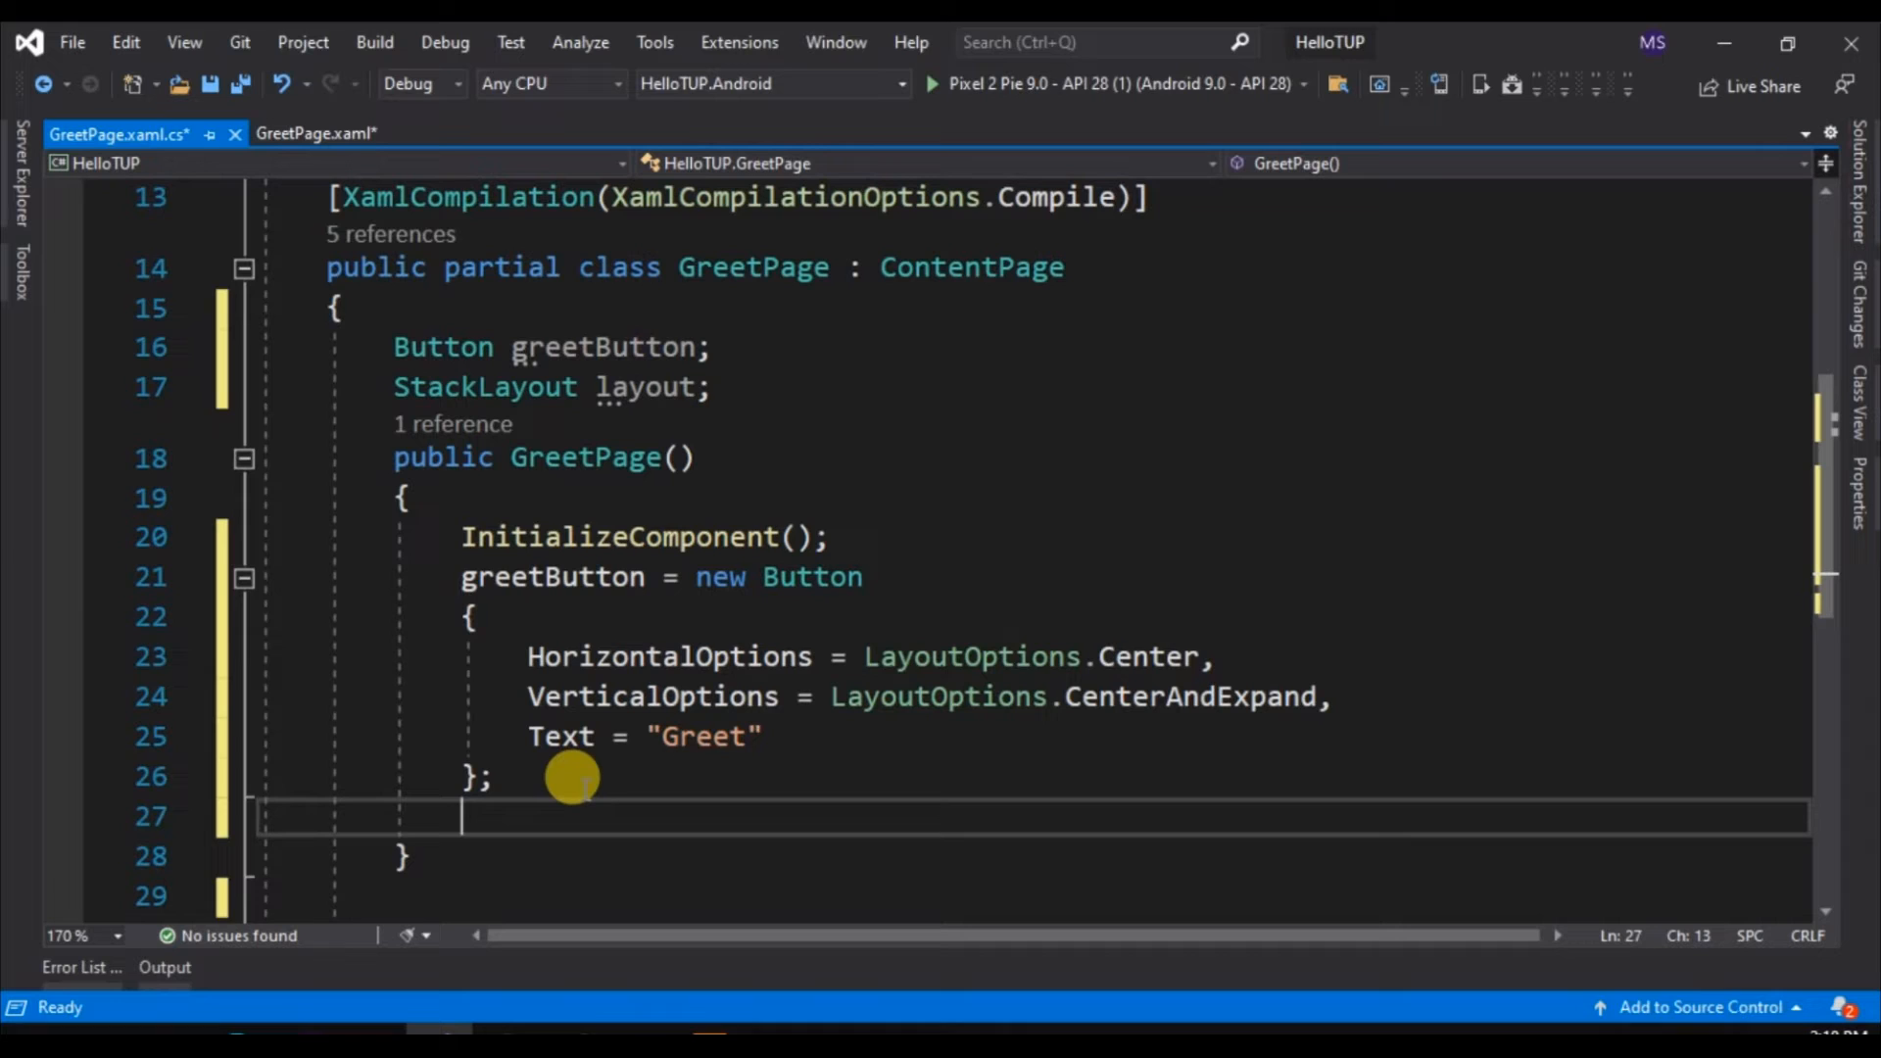
type("greetButton")
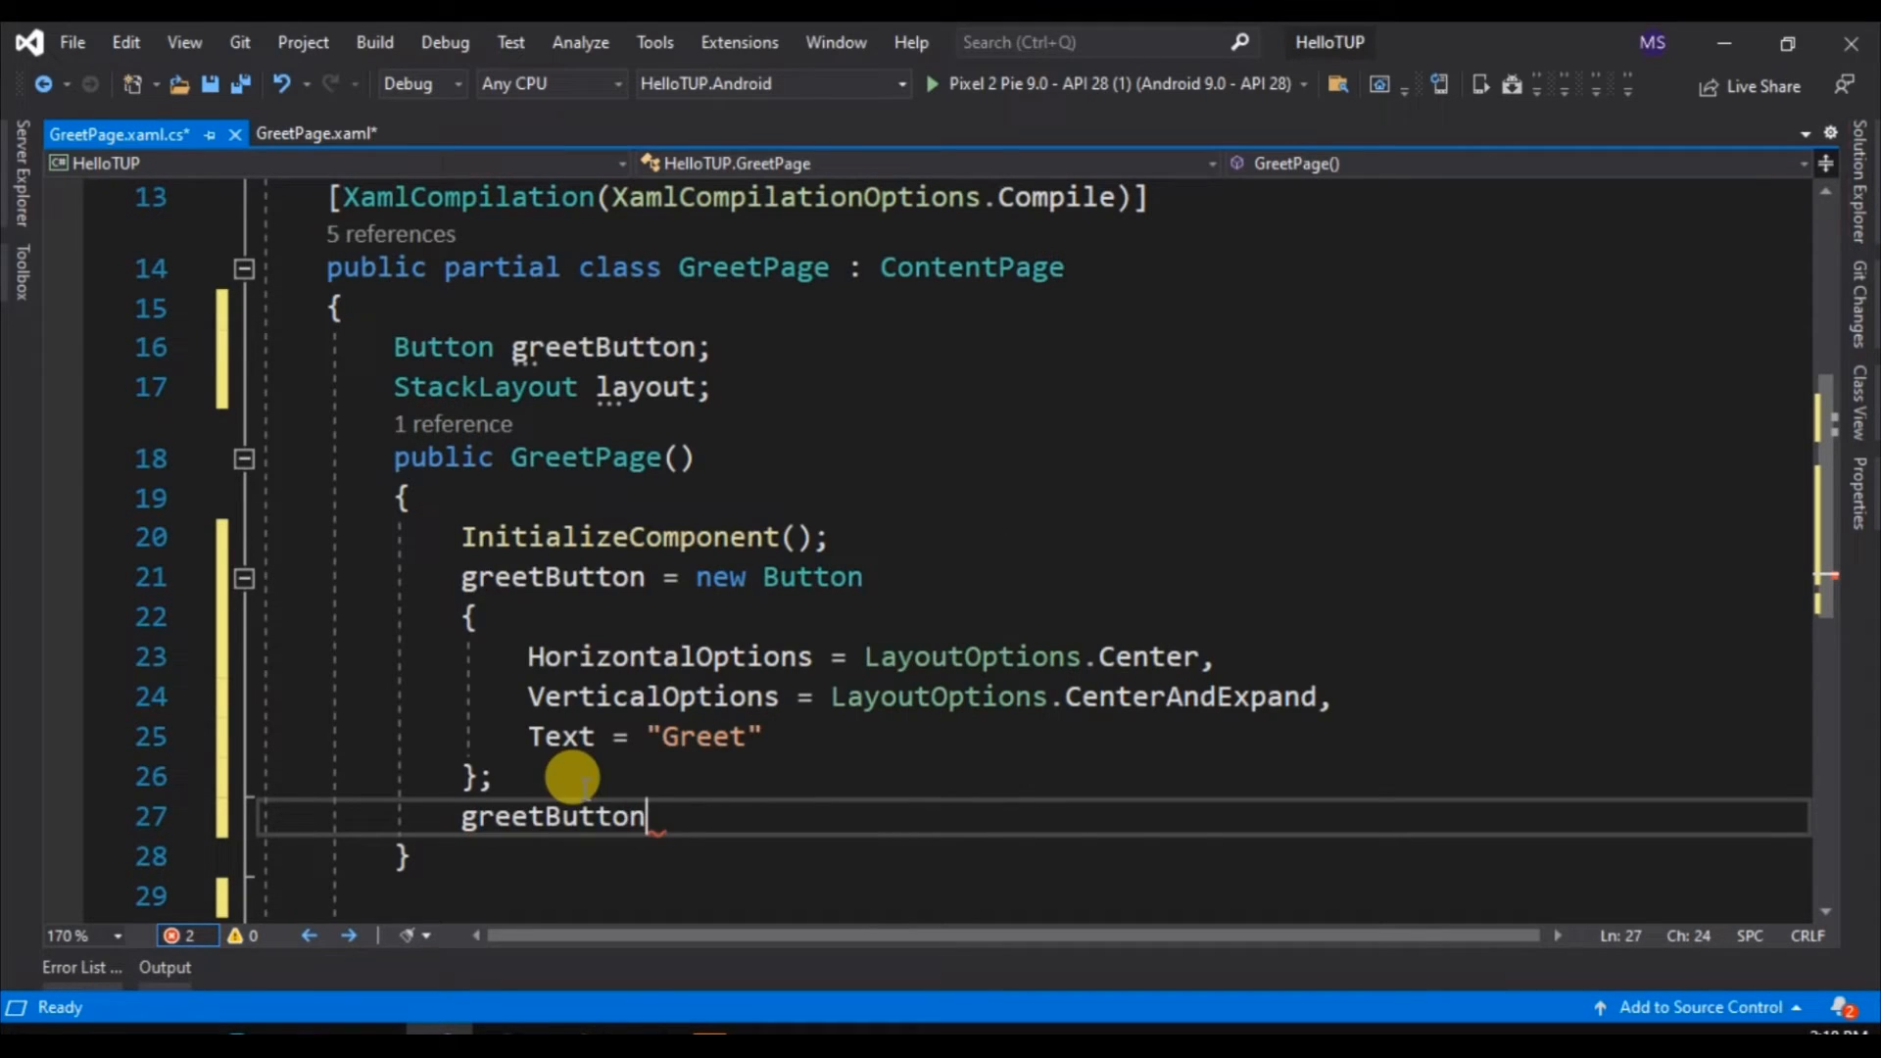
Wire greetButton.Clicked to a generated GreetButton_Clicked handler and add greetButton to layout.Children
type(".Clicked +")
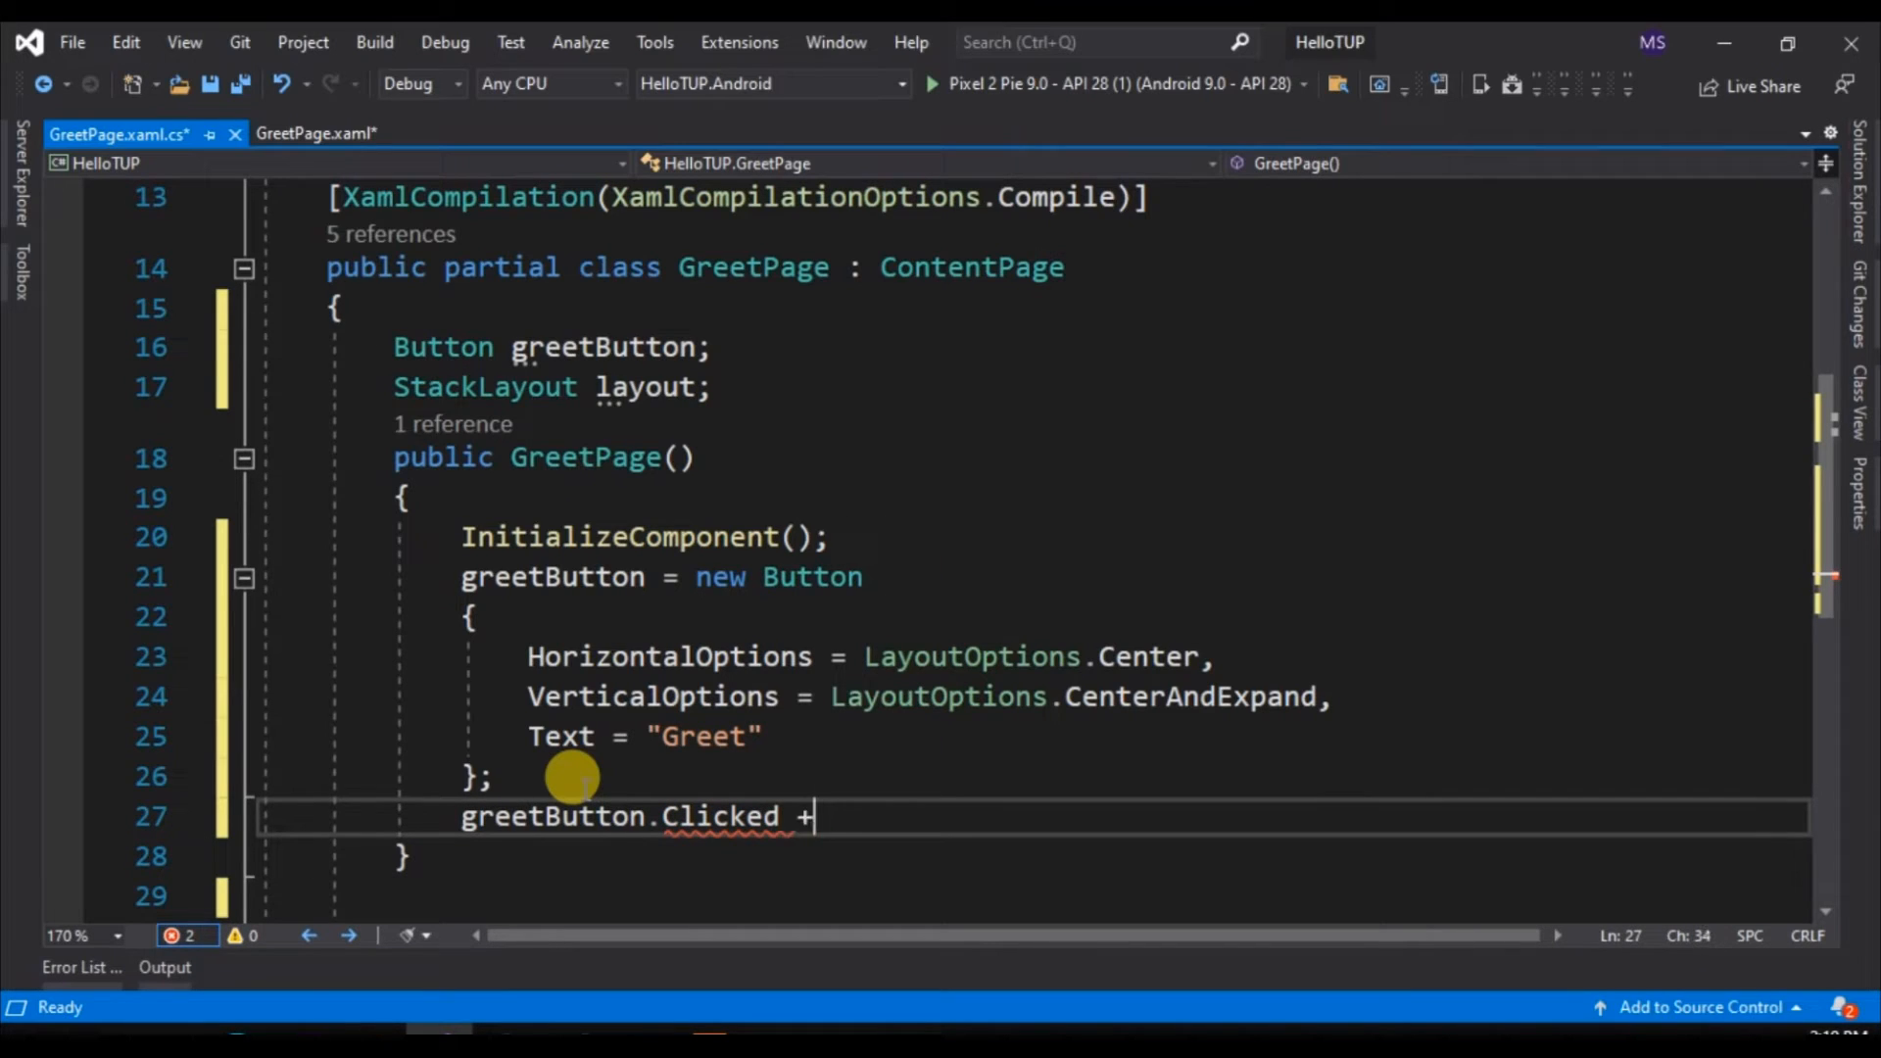
type("=")
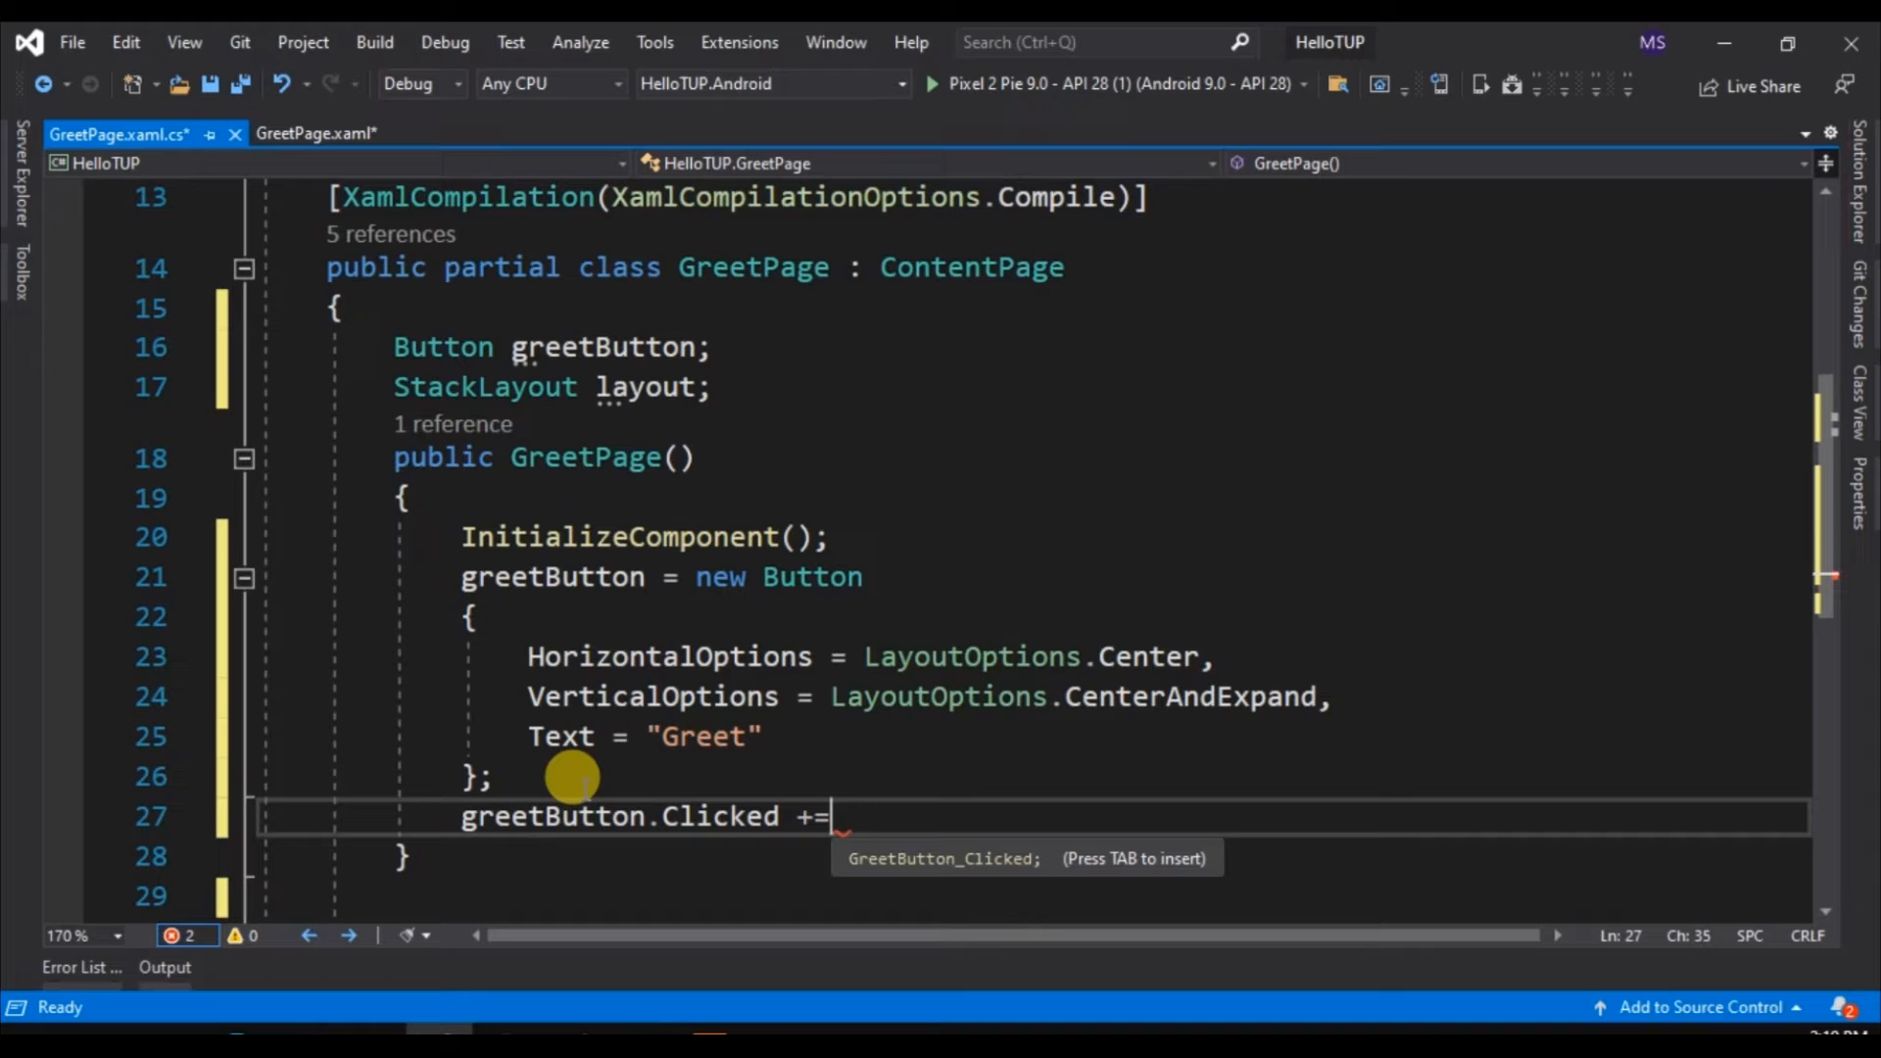
key("Tab")
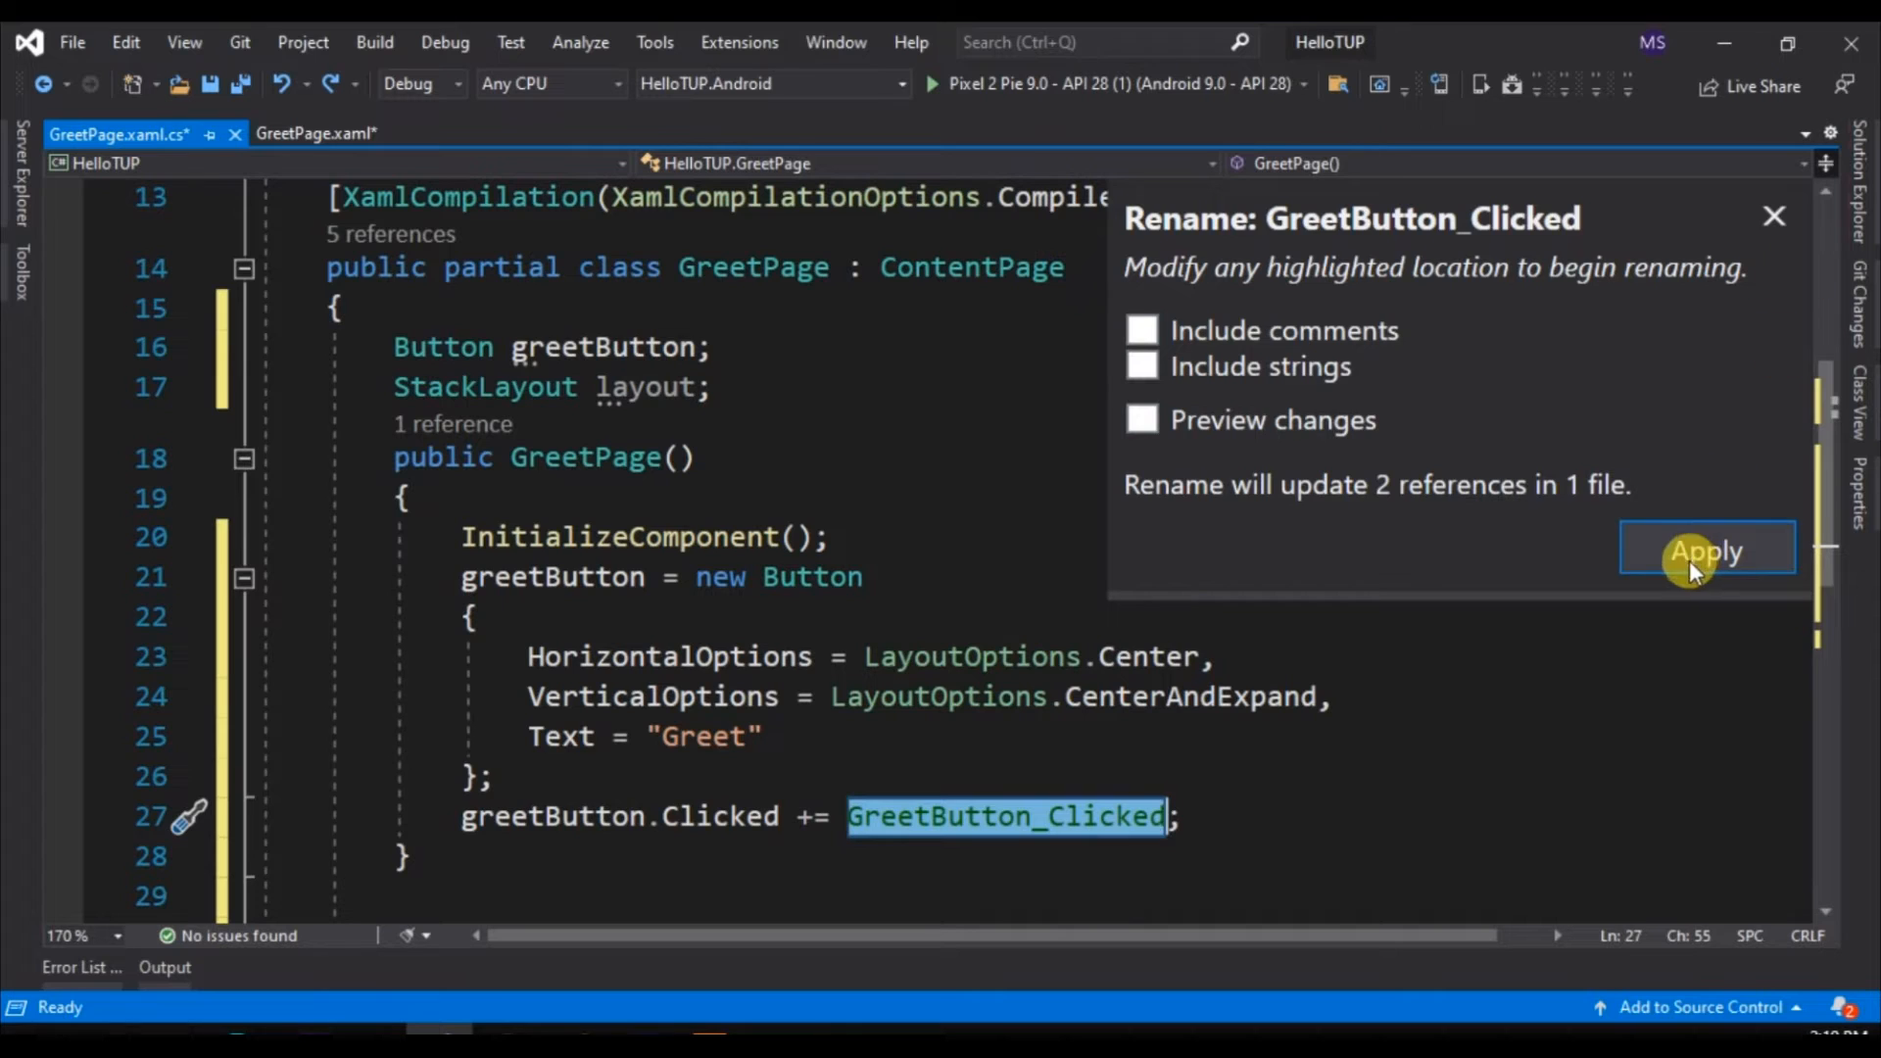
left_click(1707, 549)
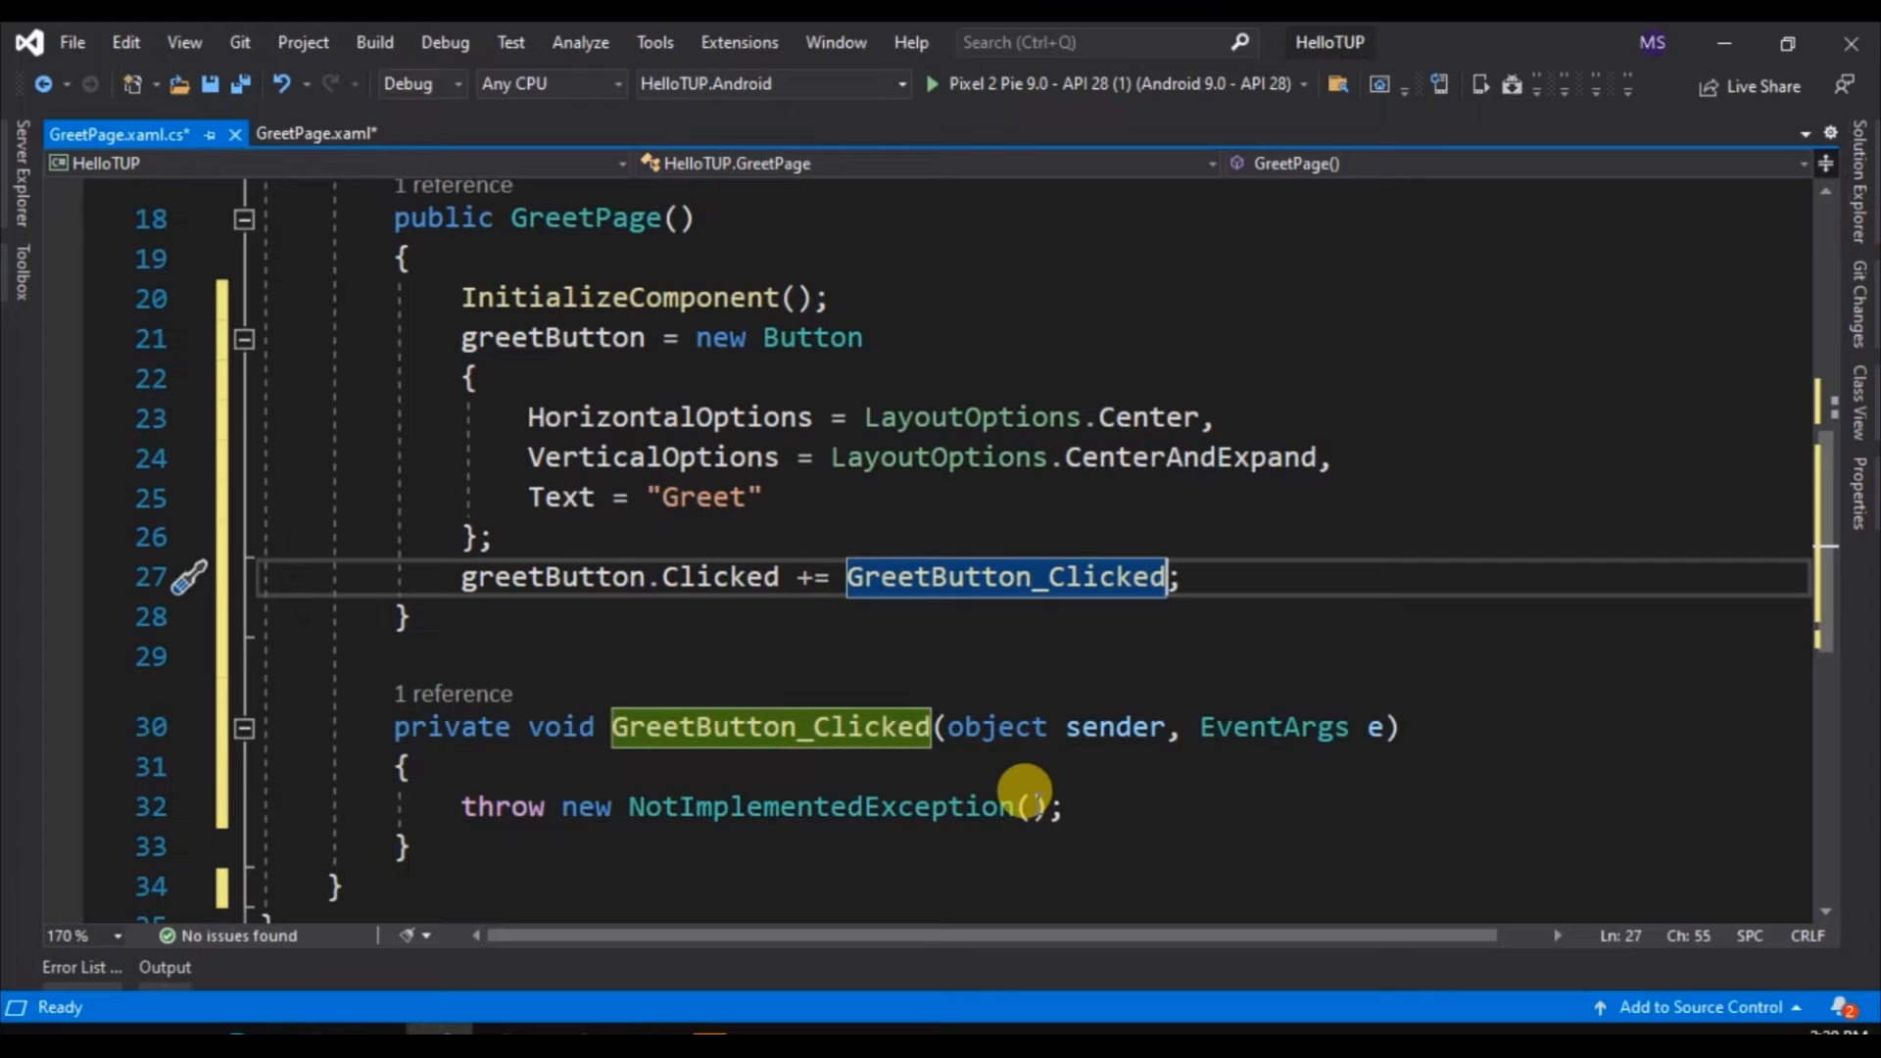
type("layout.Children.Add(greetButton);")
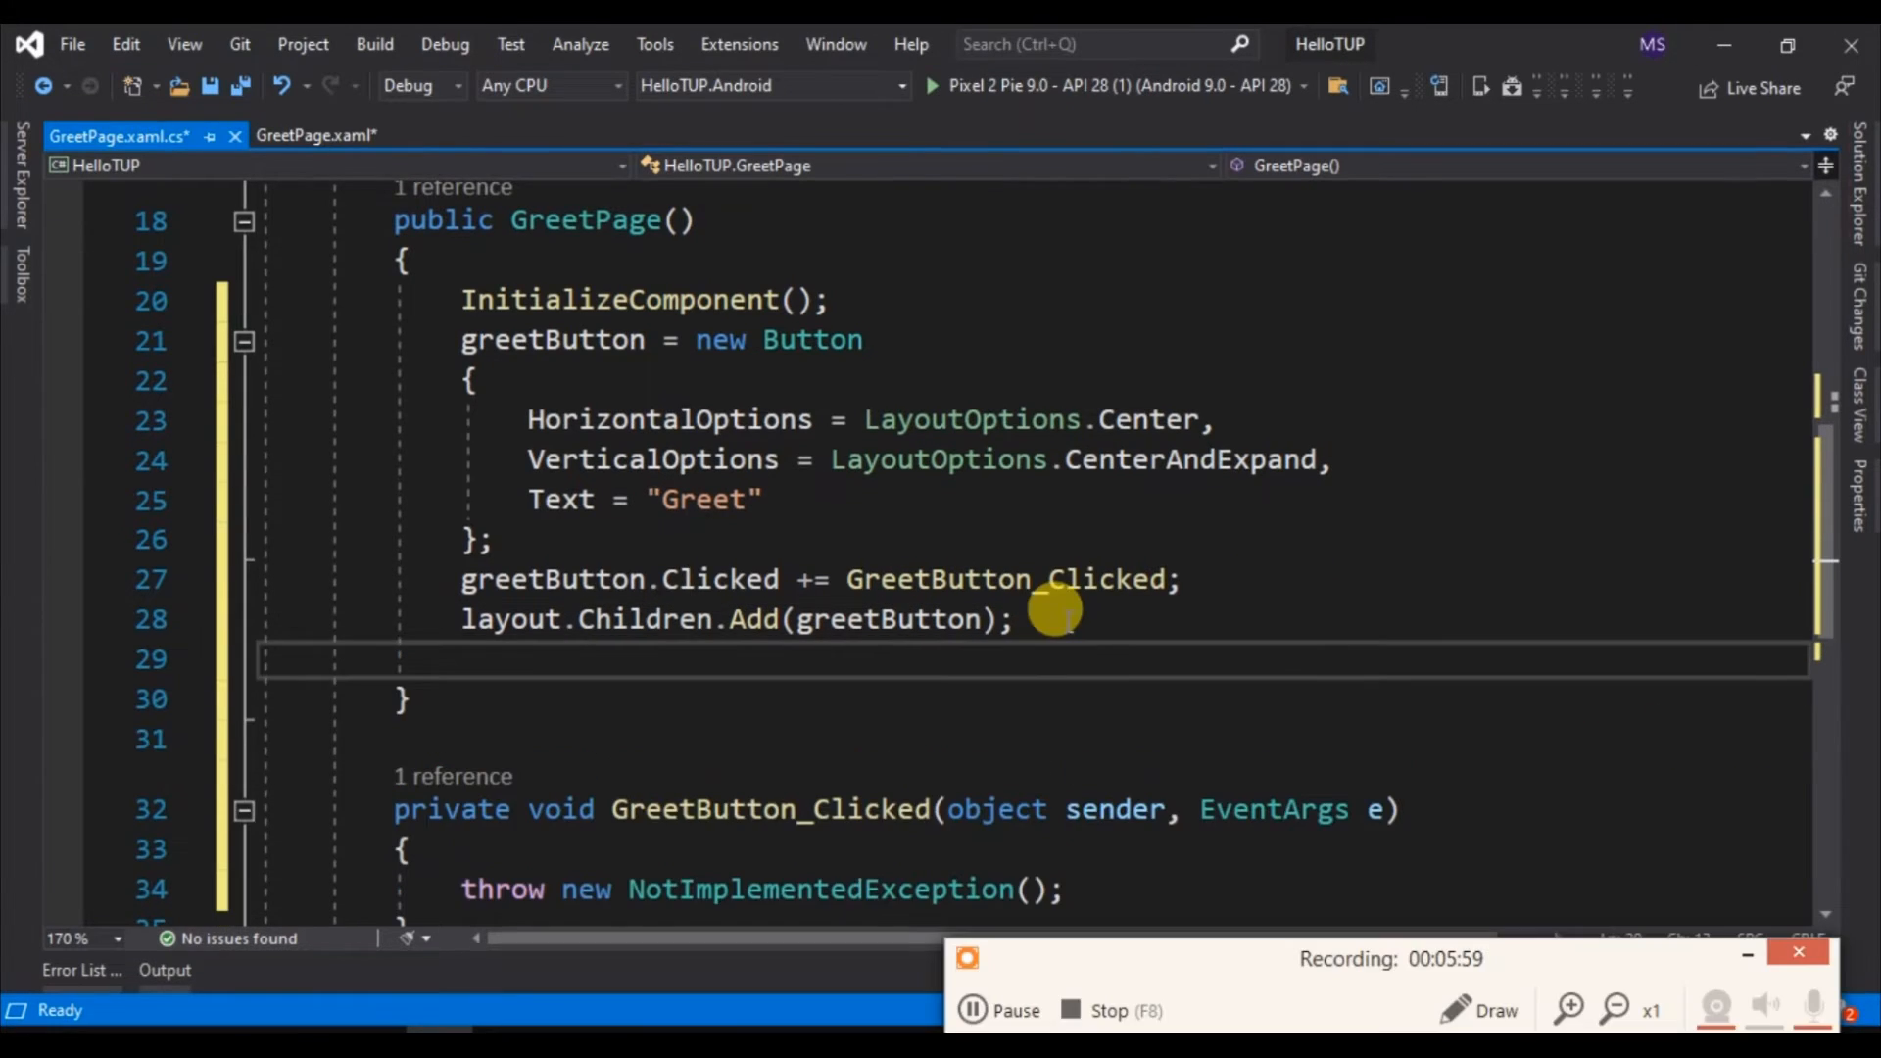
Set the page Content to layout using IntelliSense completion
type("content = la")
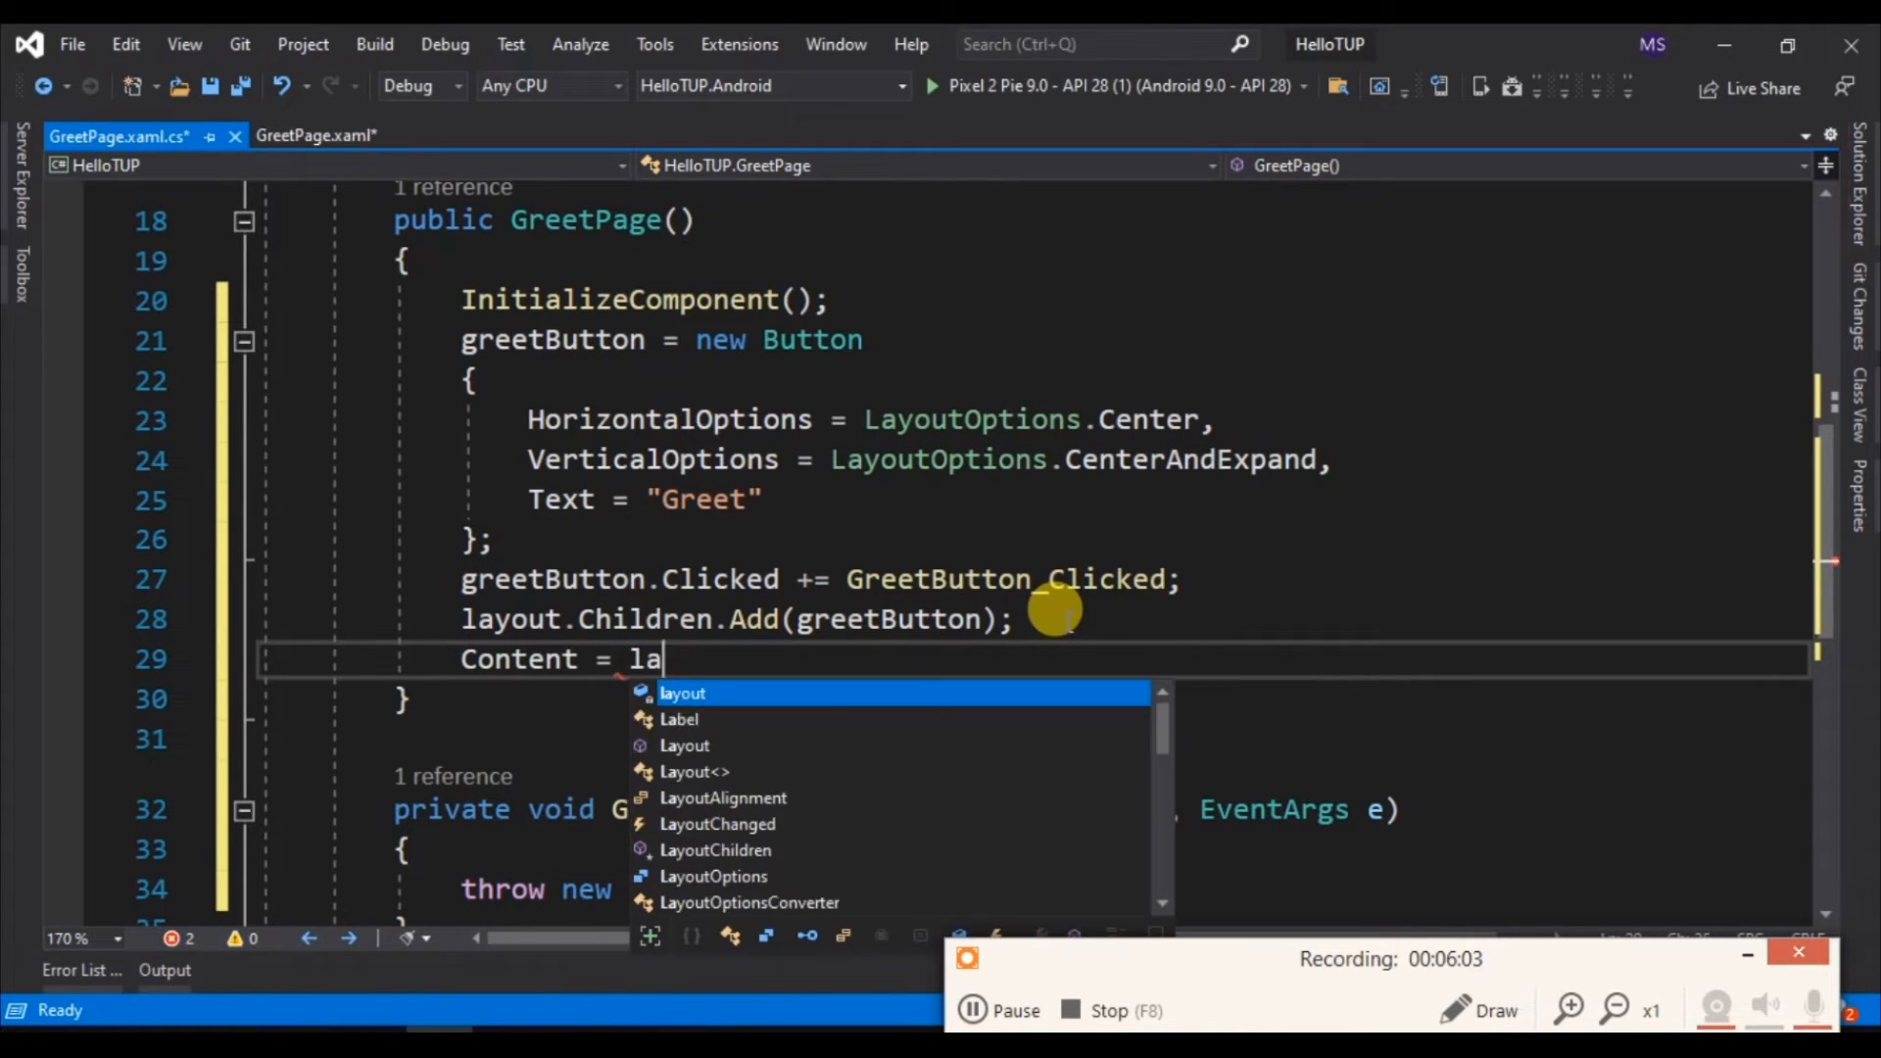
key("Tab")
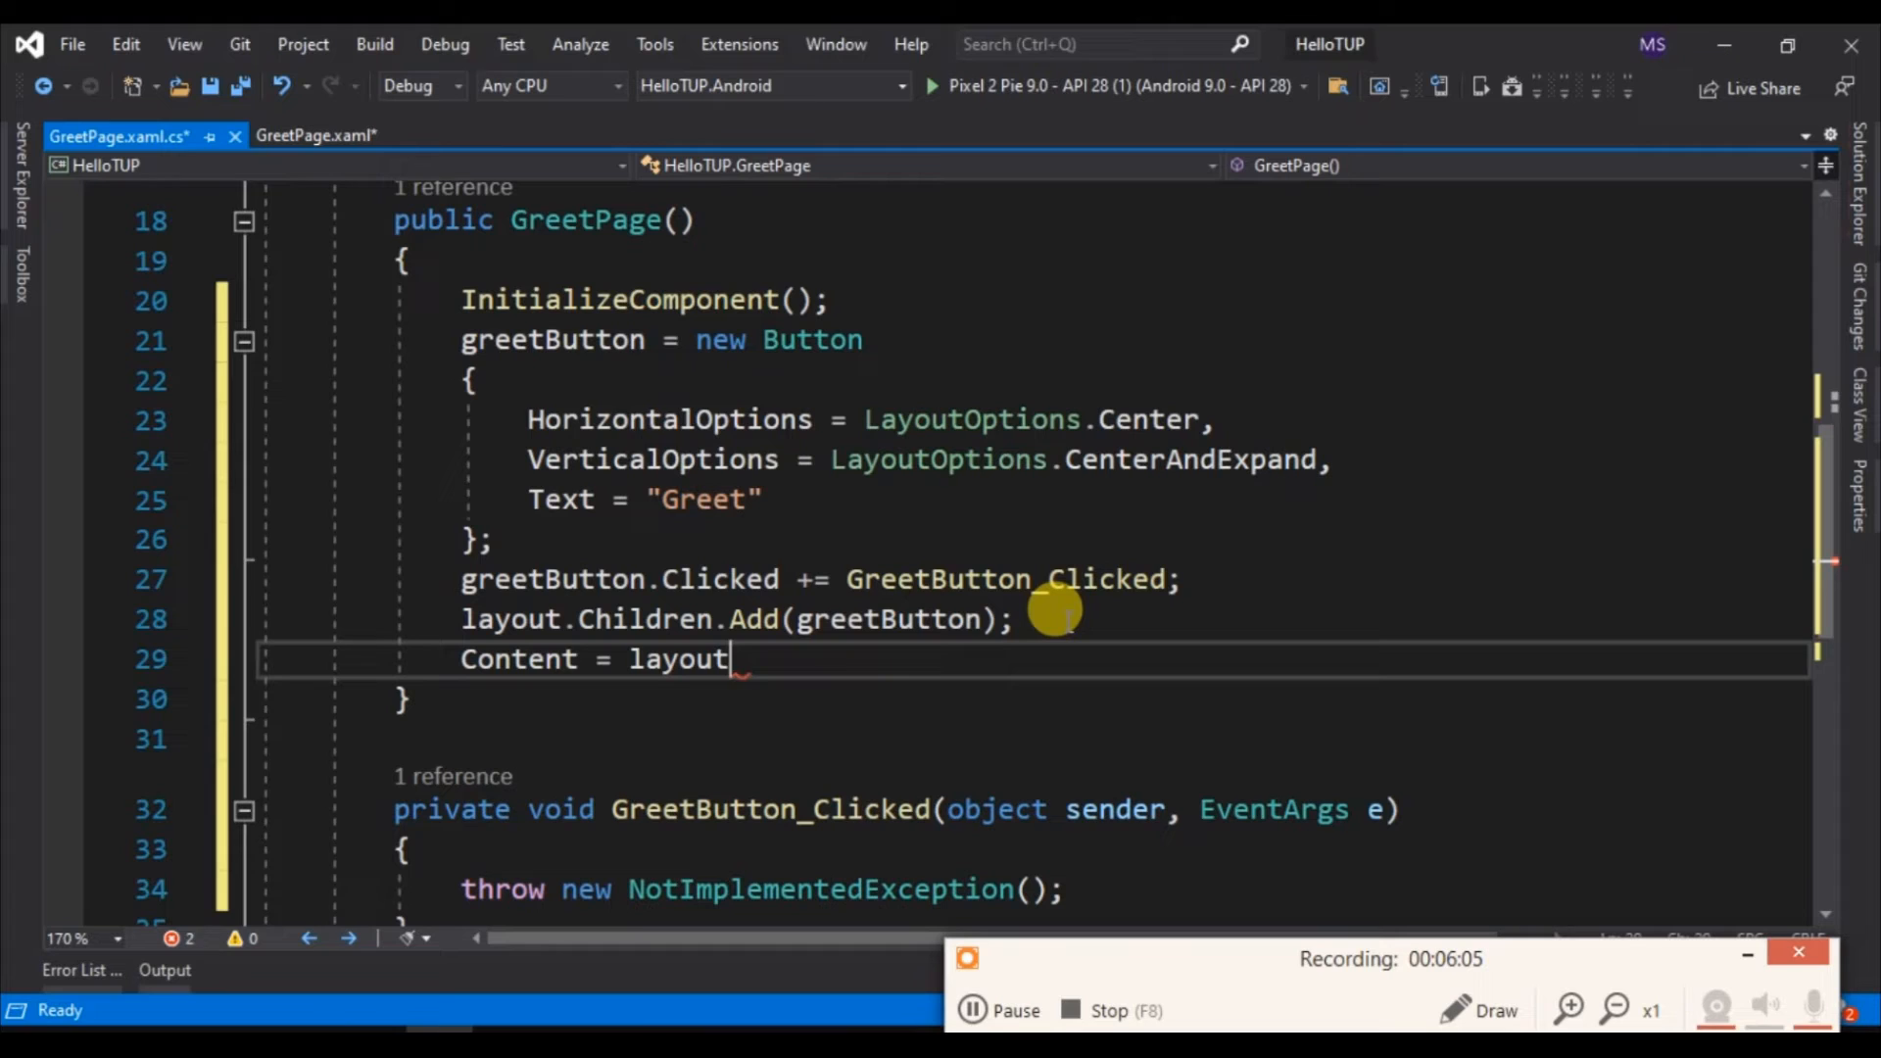
type(";")
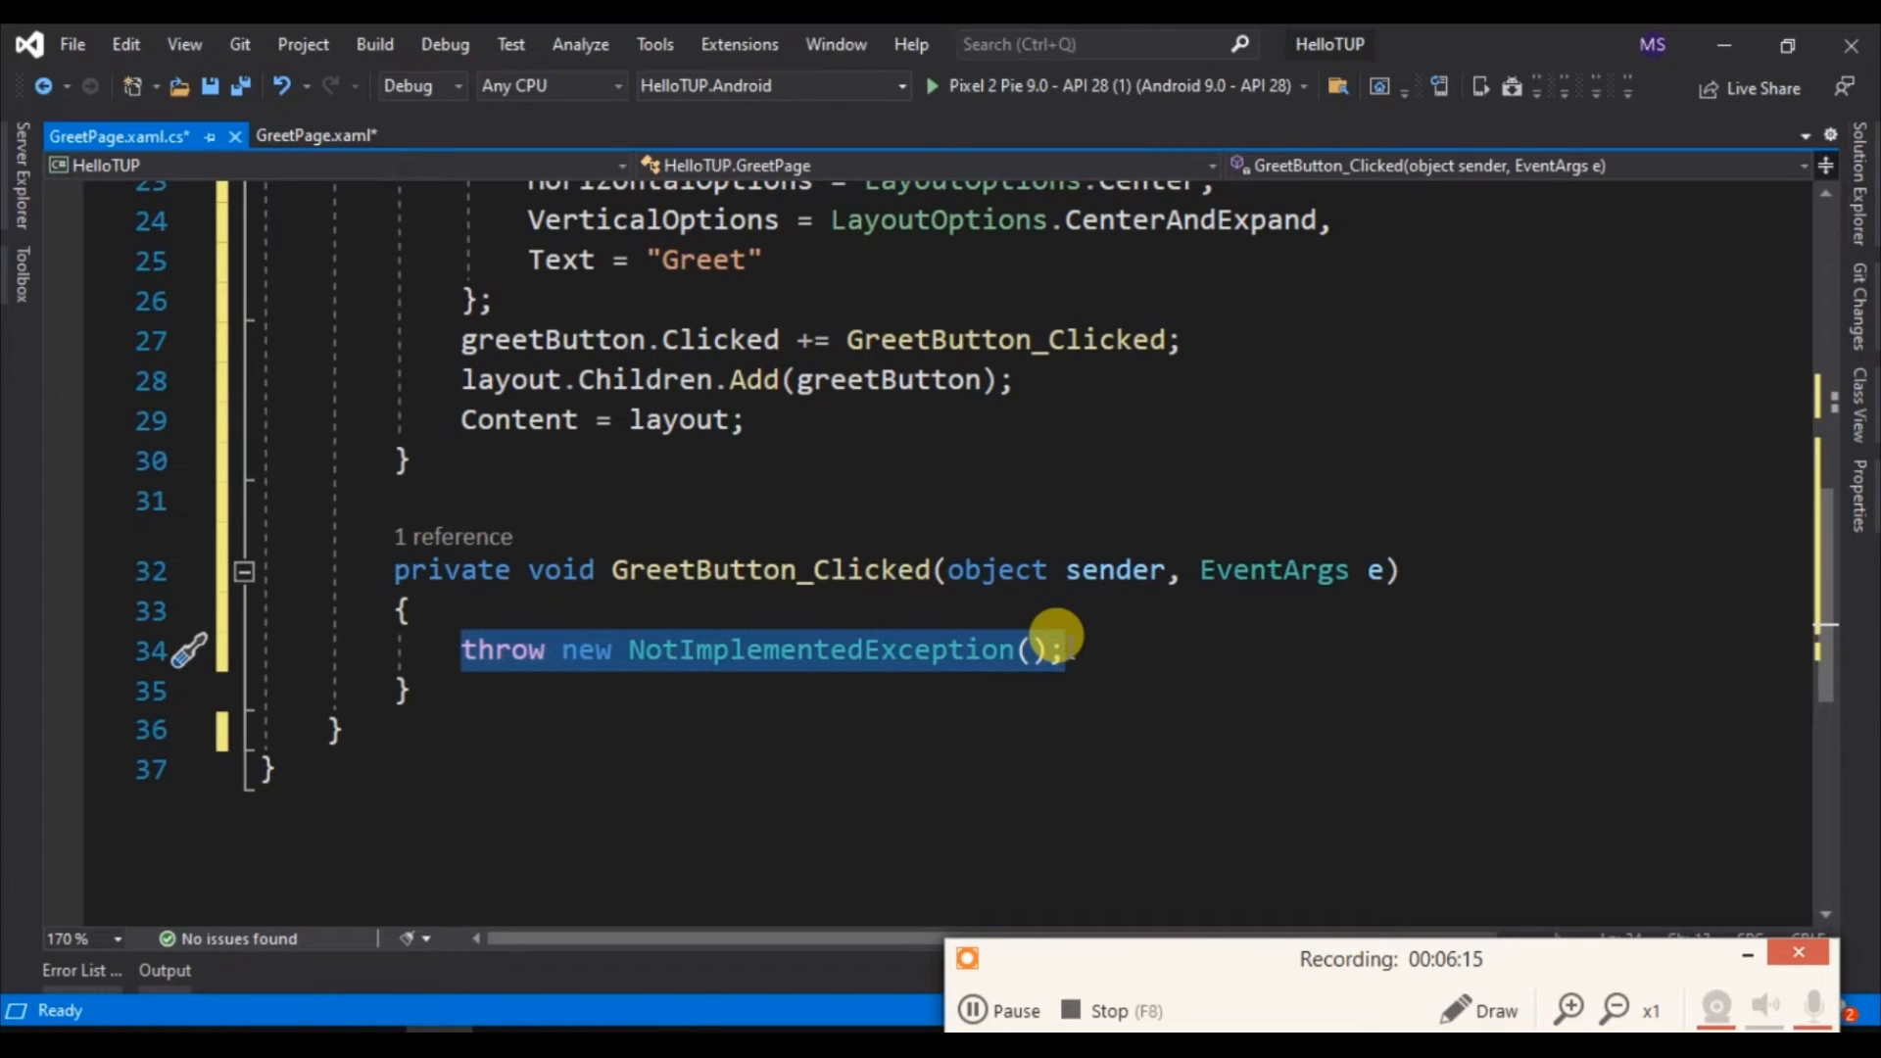
Replace the NotImplementedException line with DisplayAlert("Greet", "Hello, TUP!", "OK");
key("Delete")
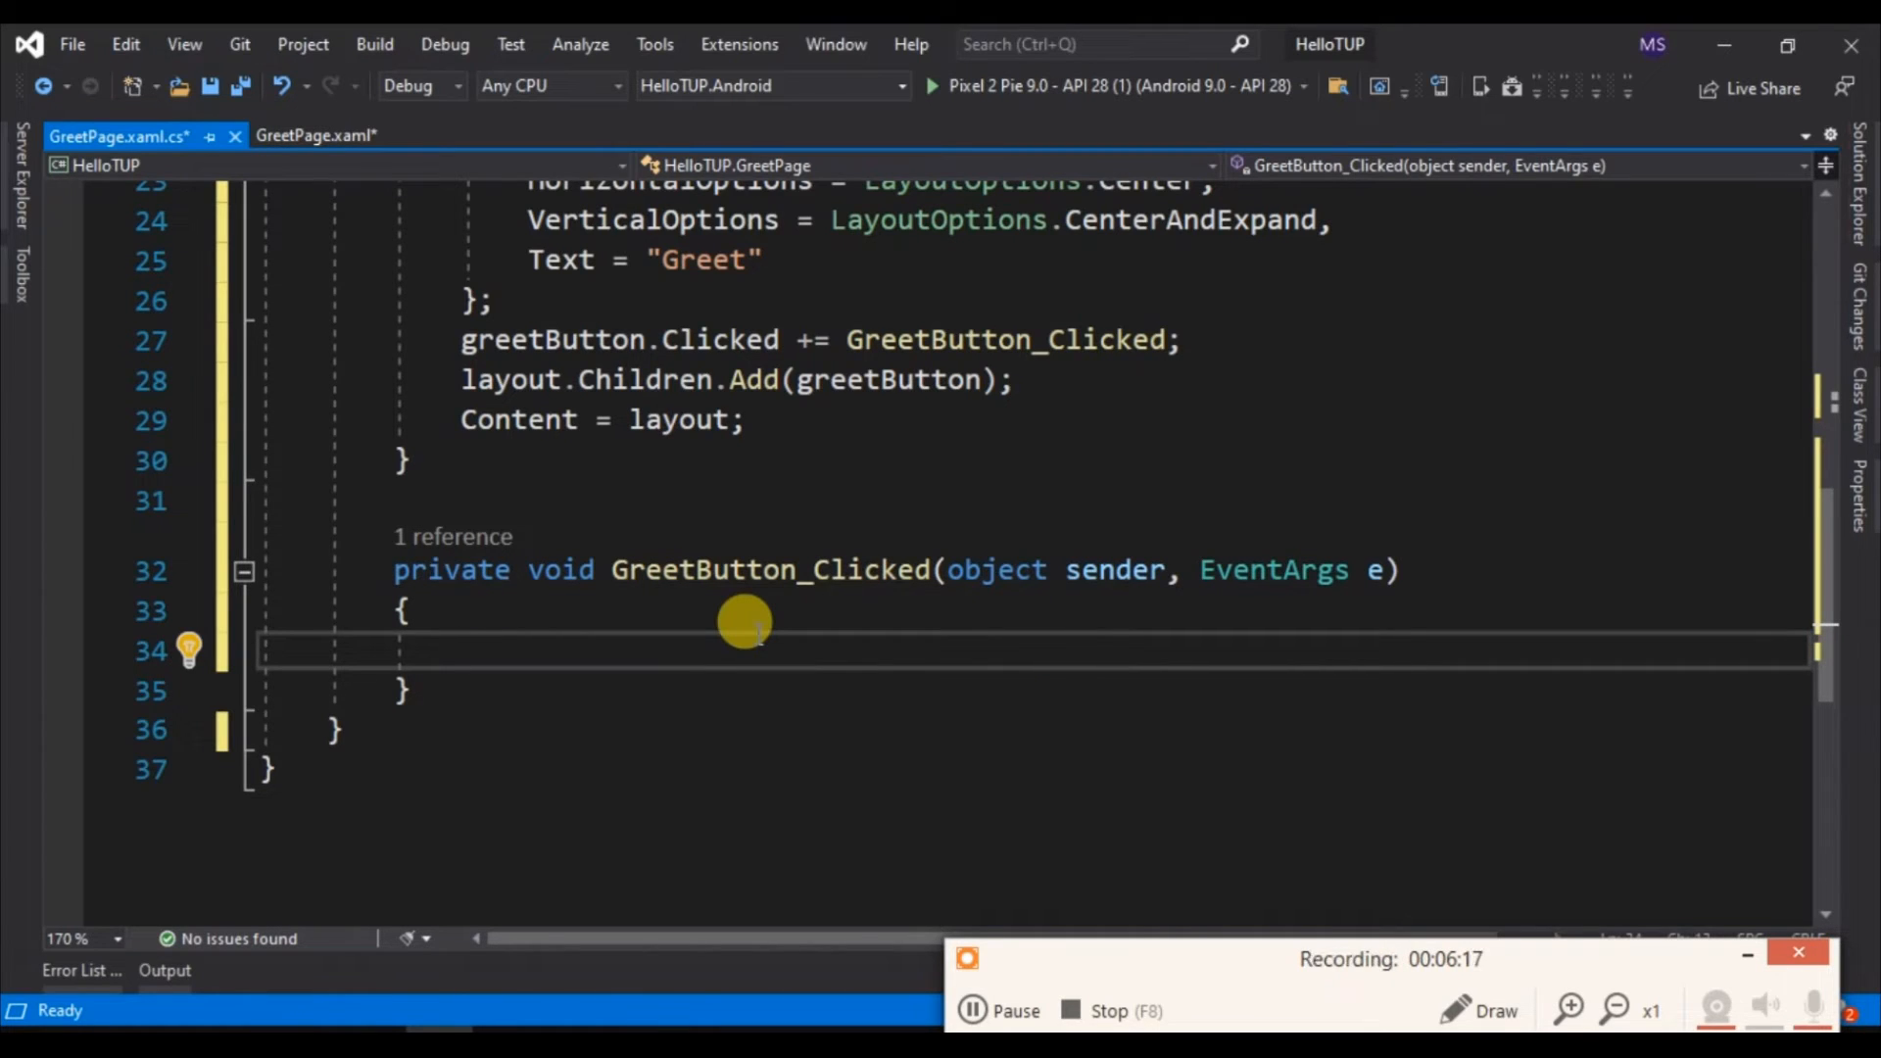
type("DisplayAlert(")
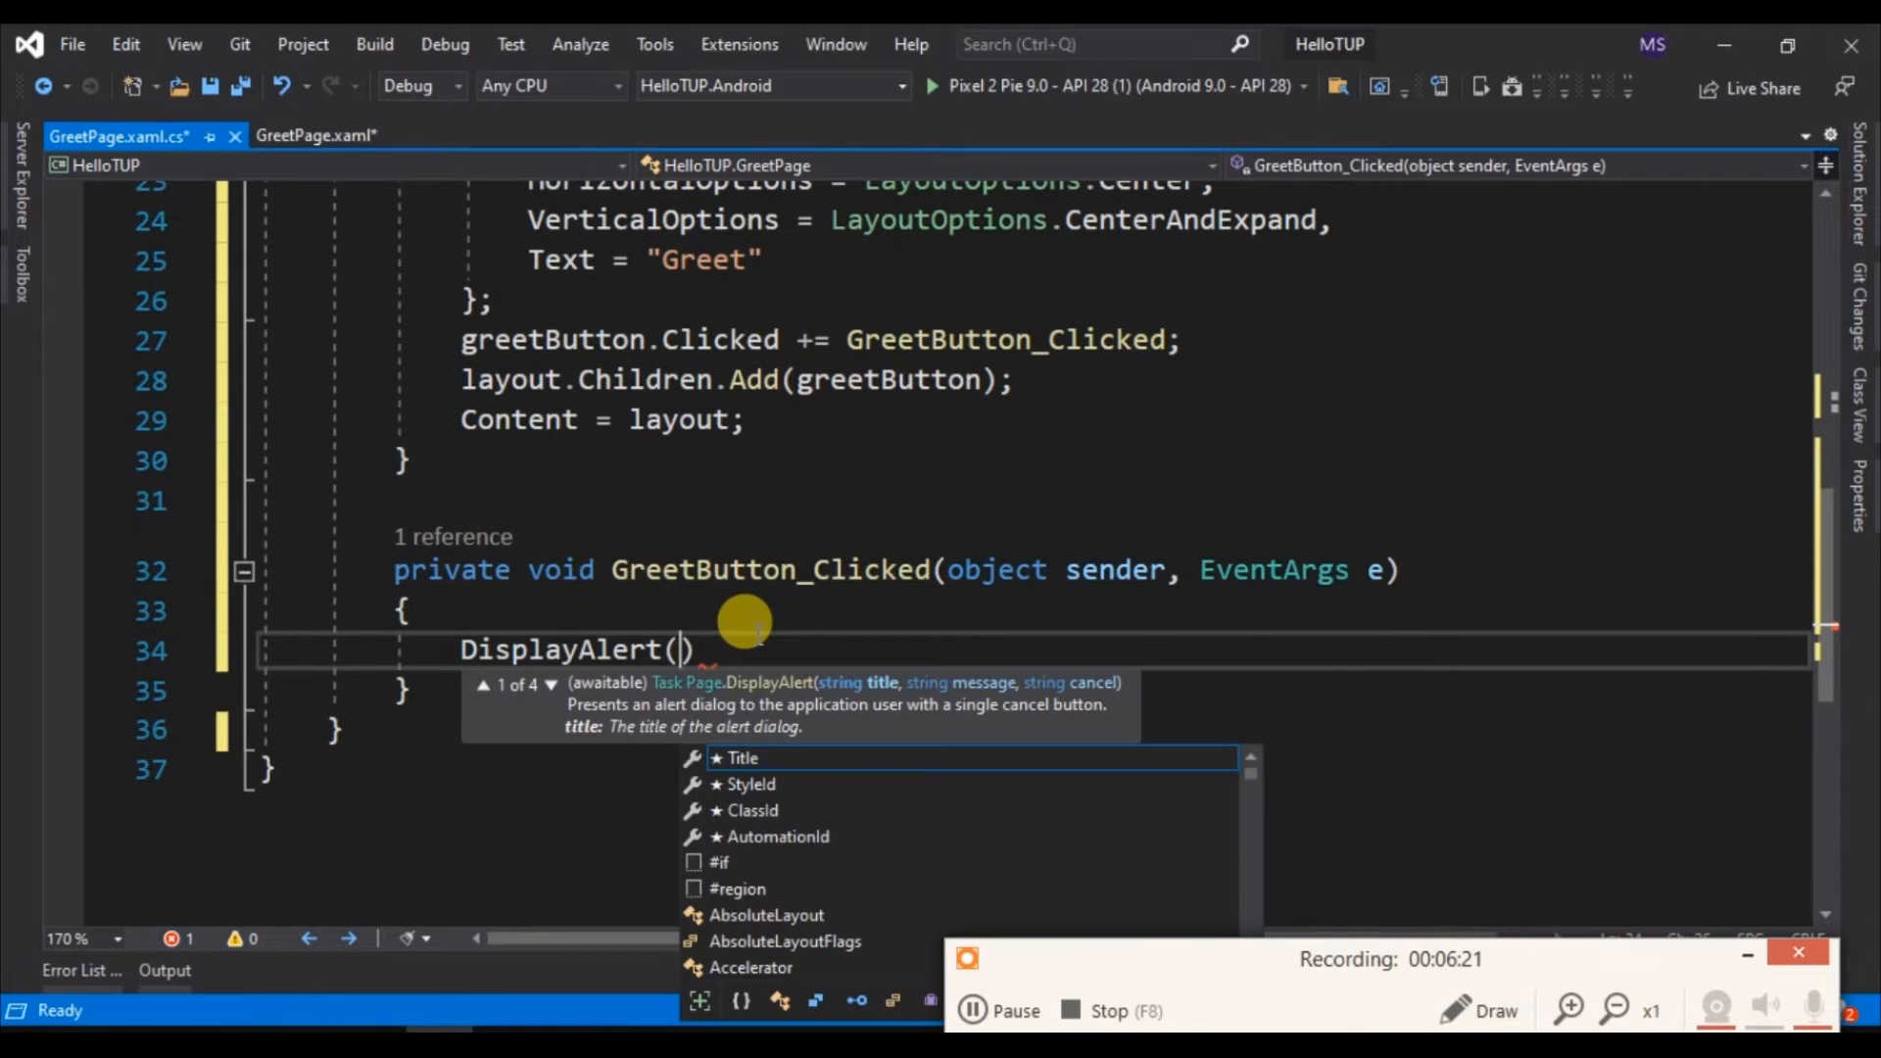
type("\"Greet\"")
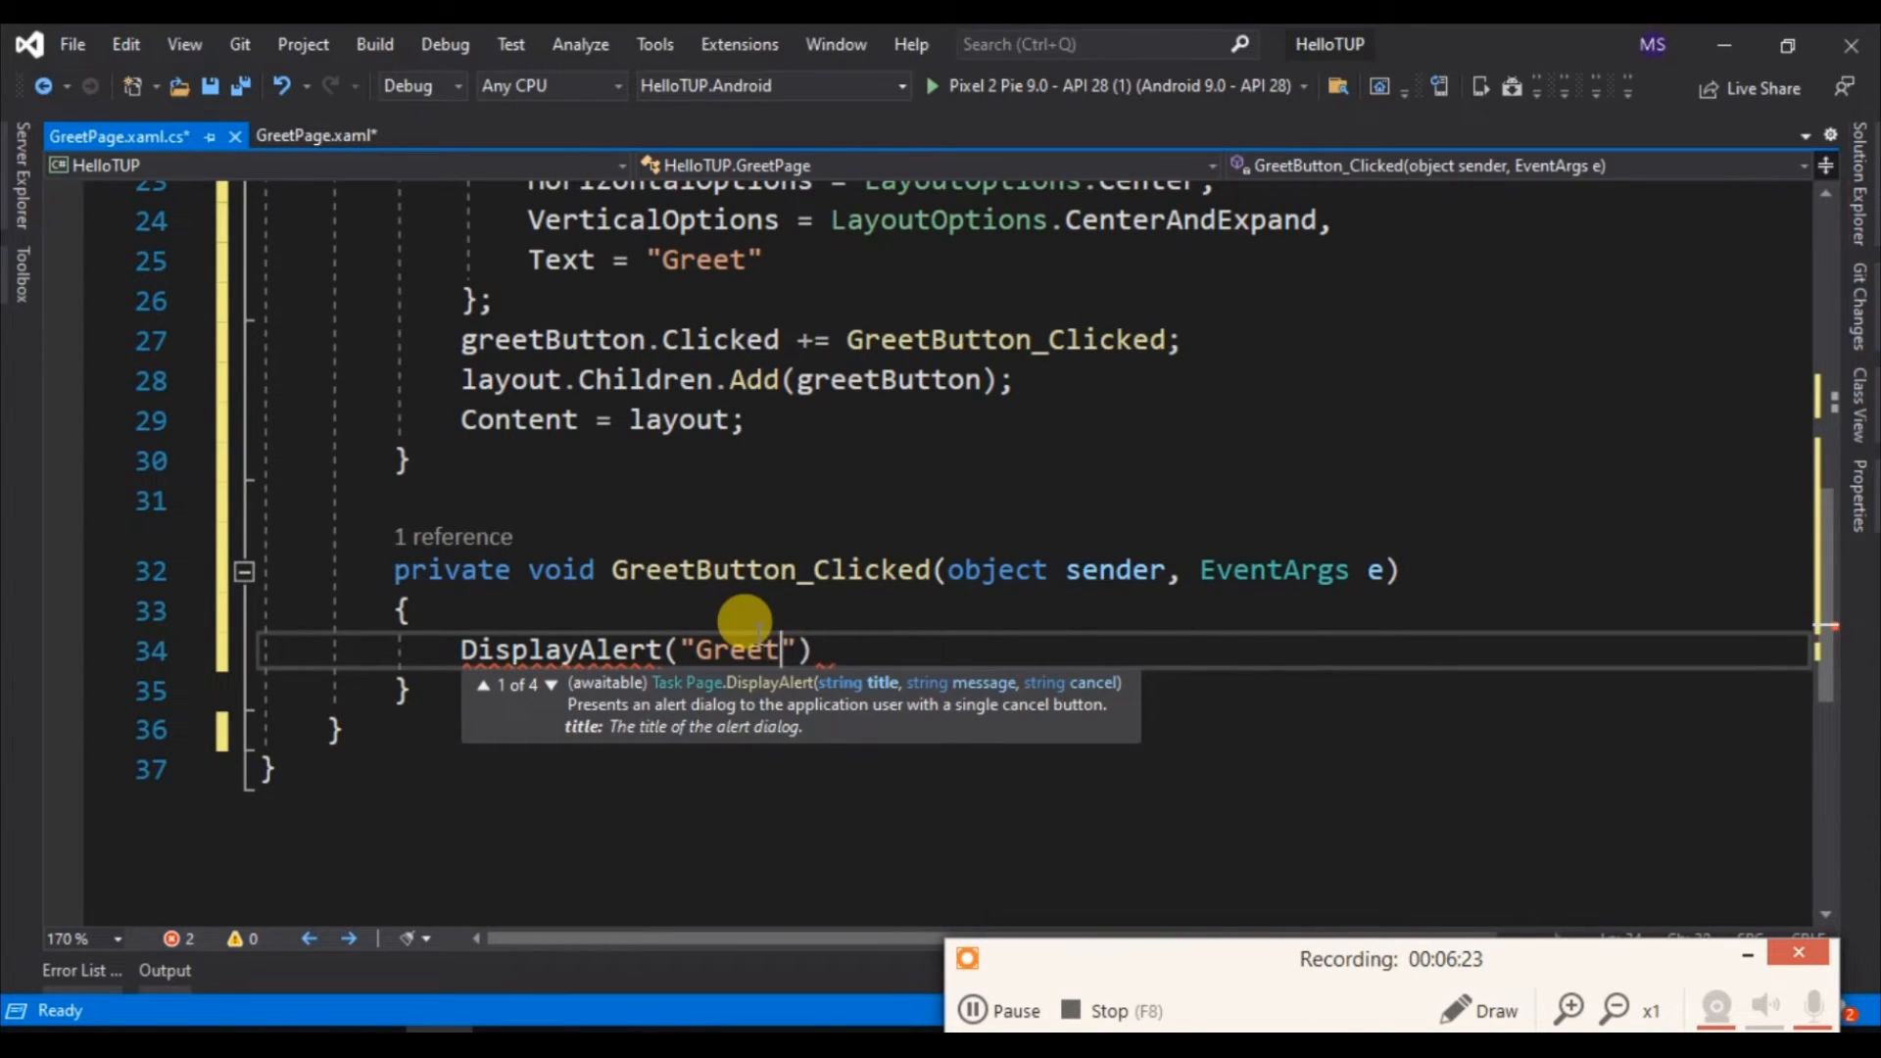
type(", \"\"")
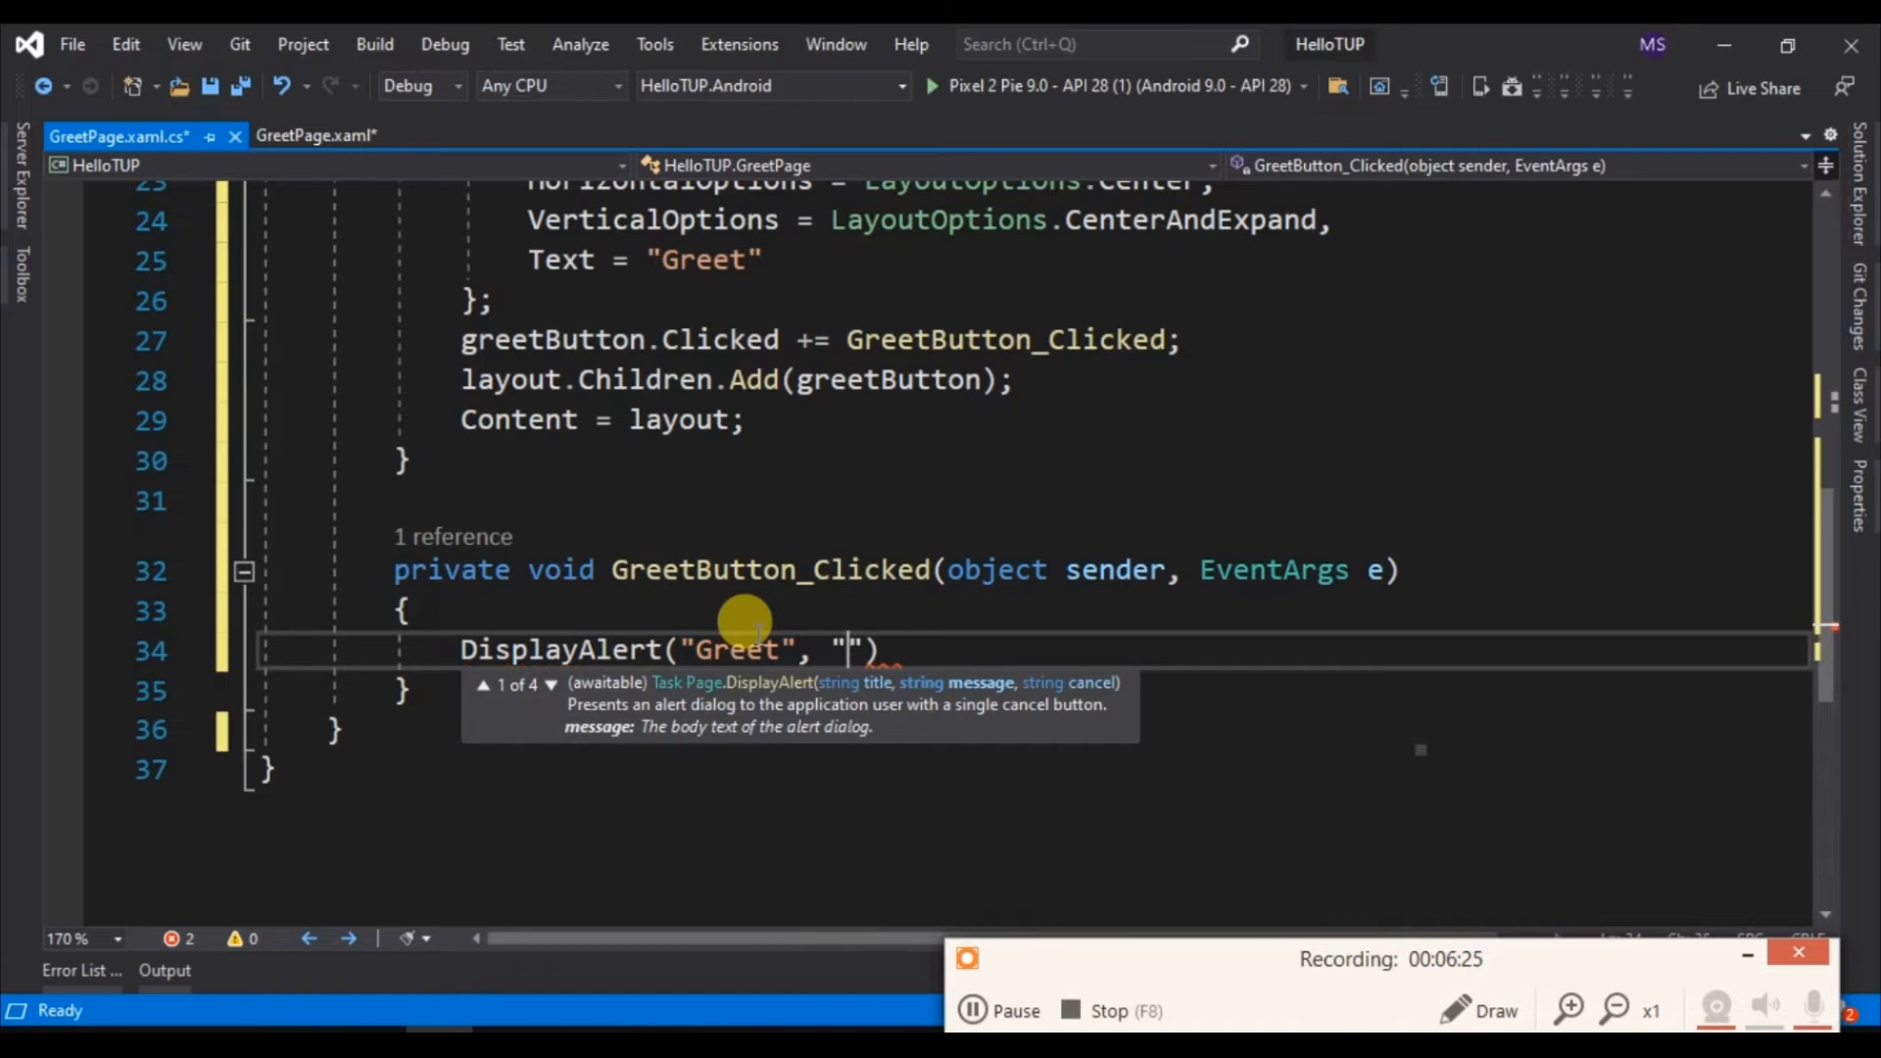
type("Hello, TUP")
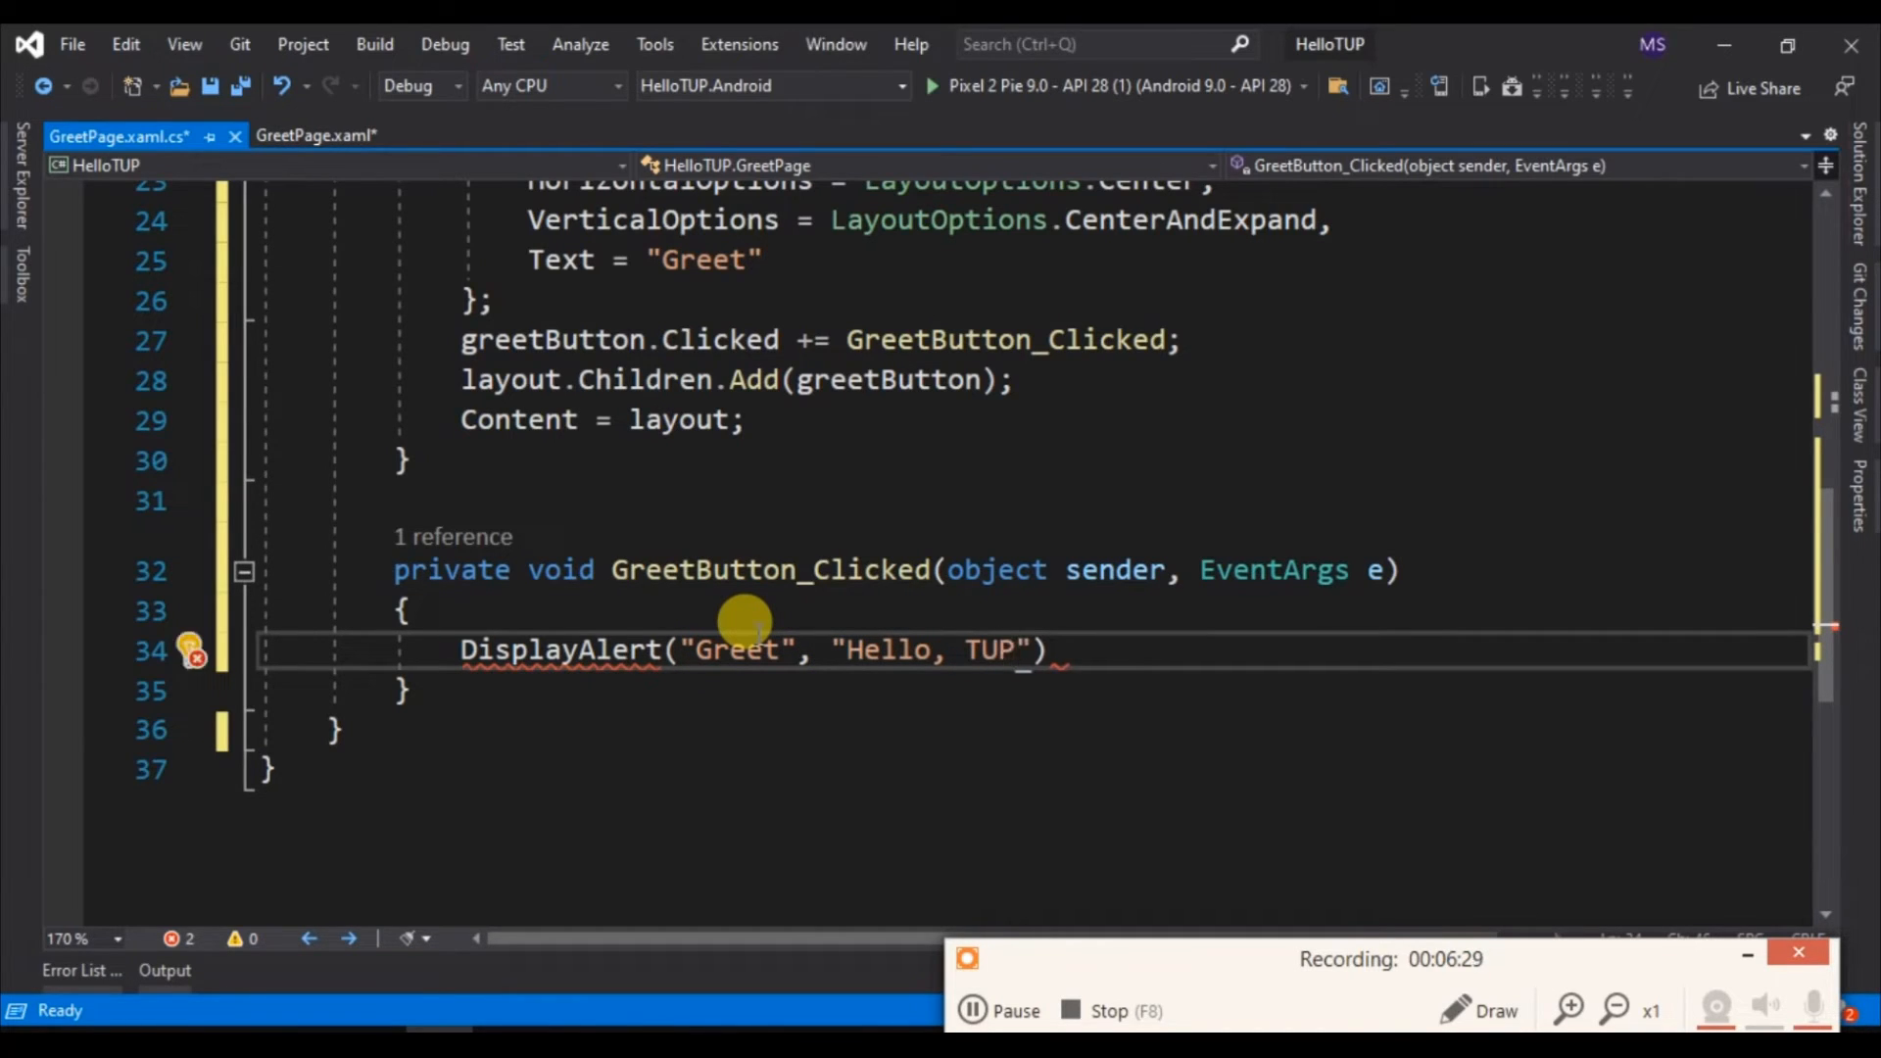
type("!")
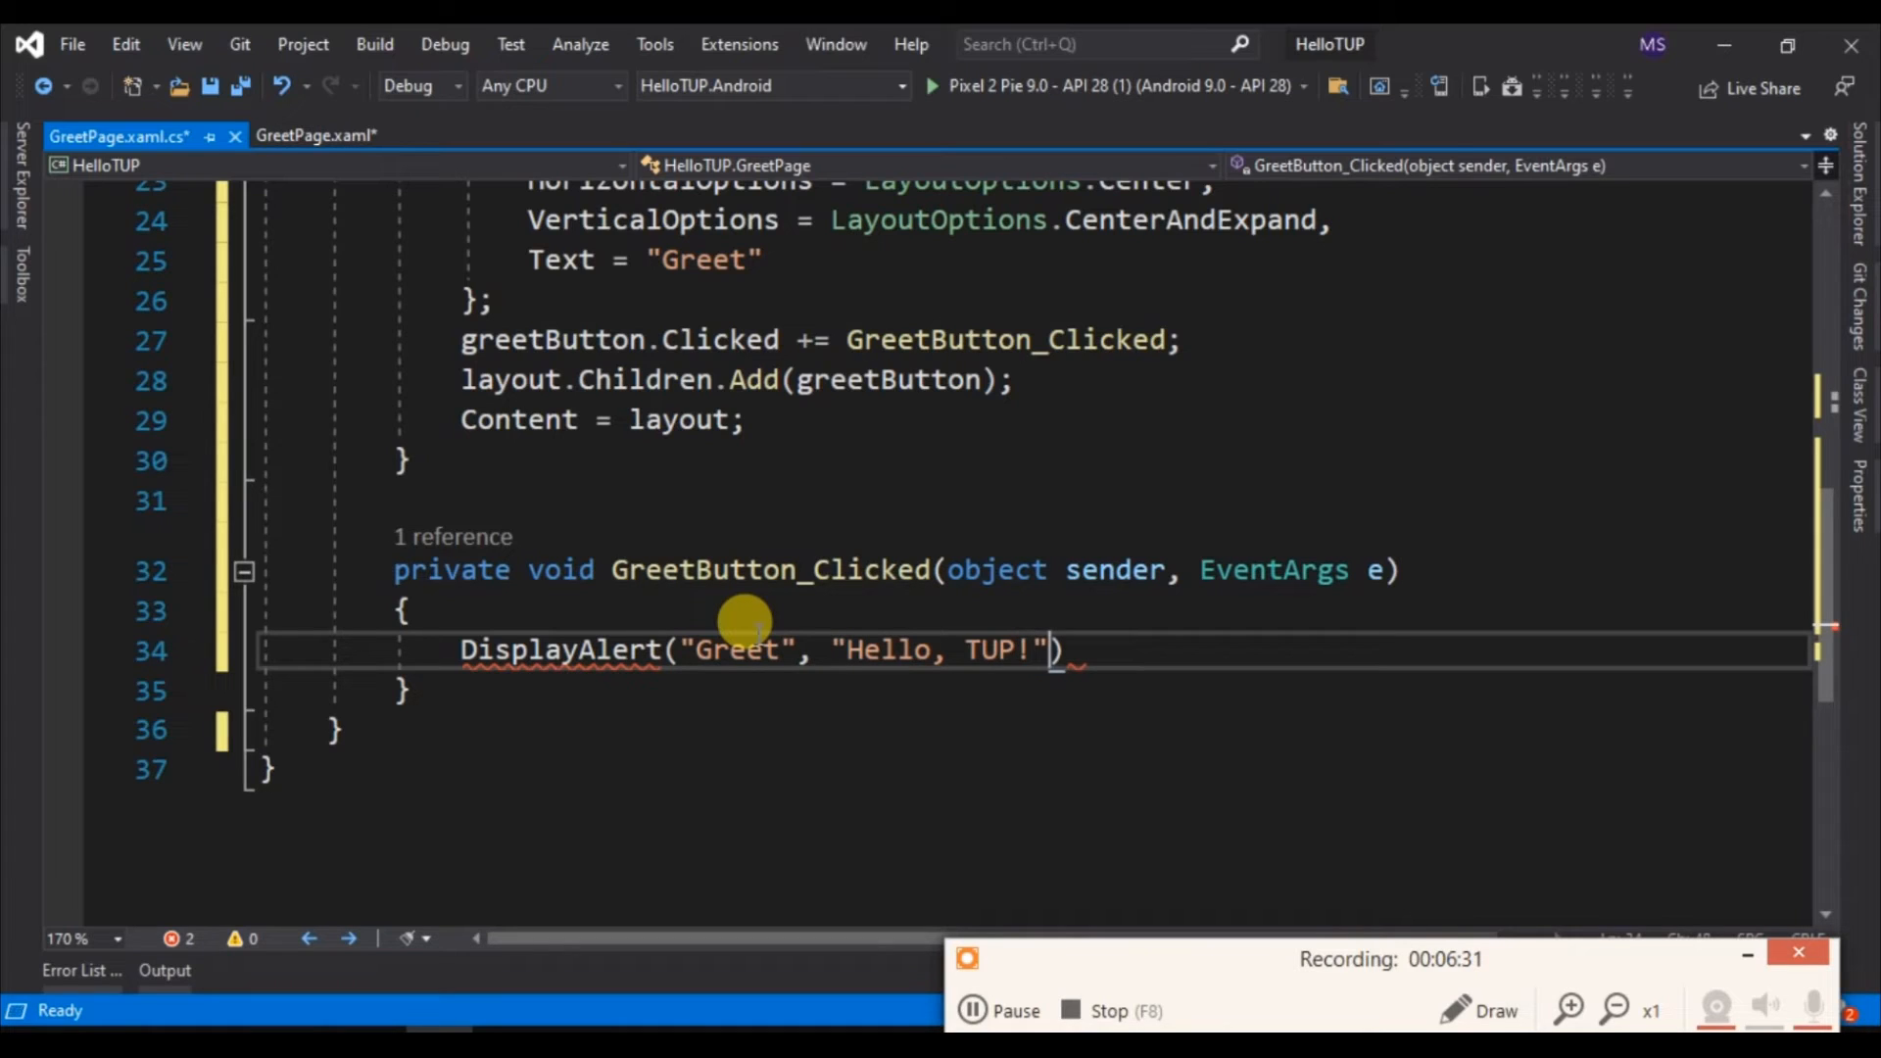
type(", \"\"")
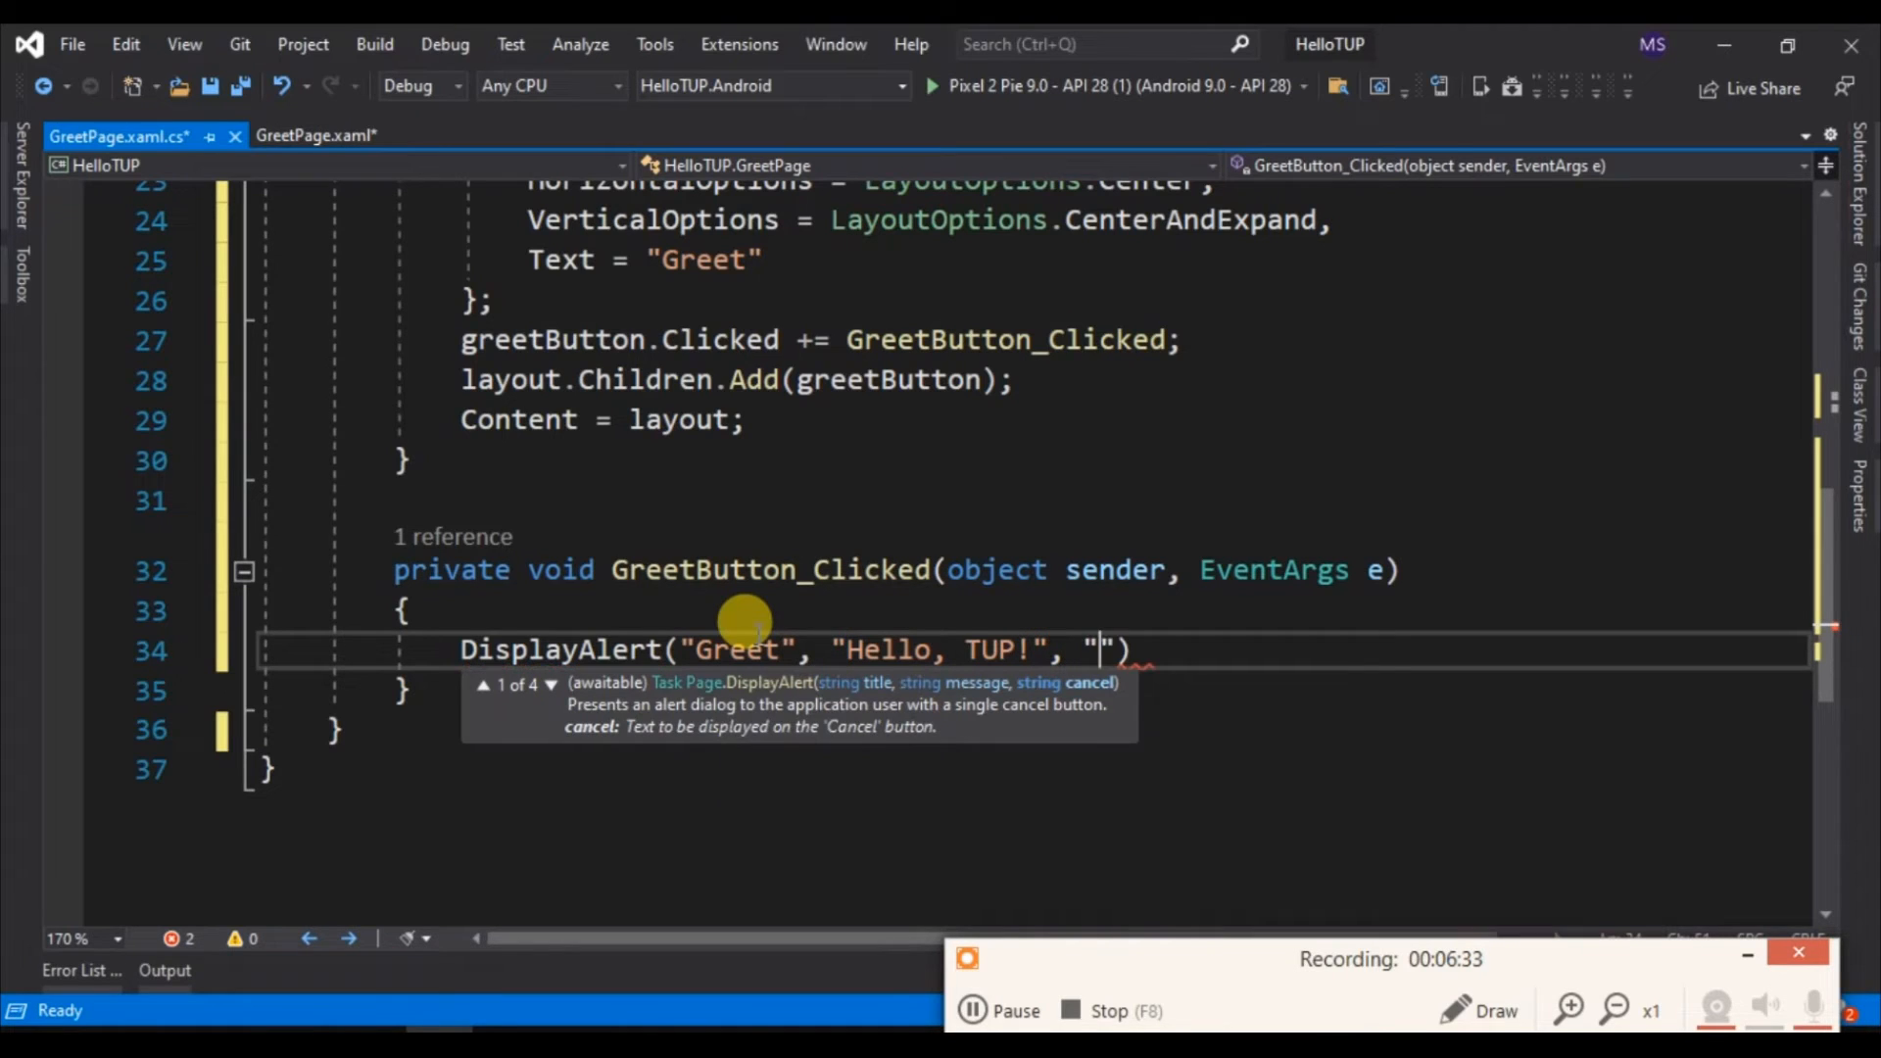
type("OK")
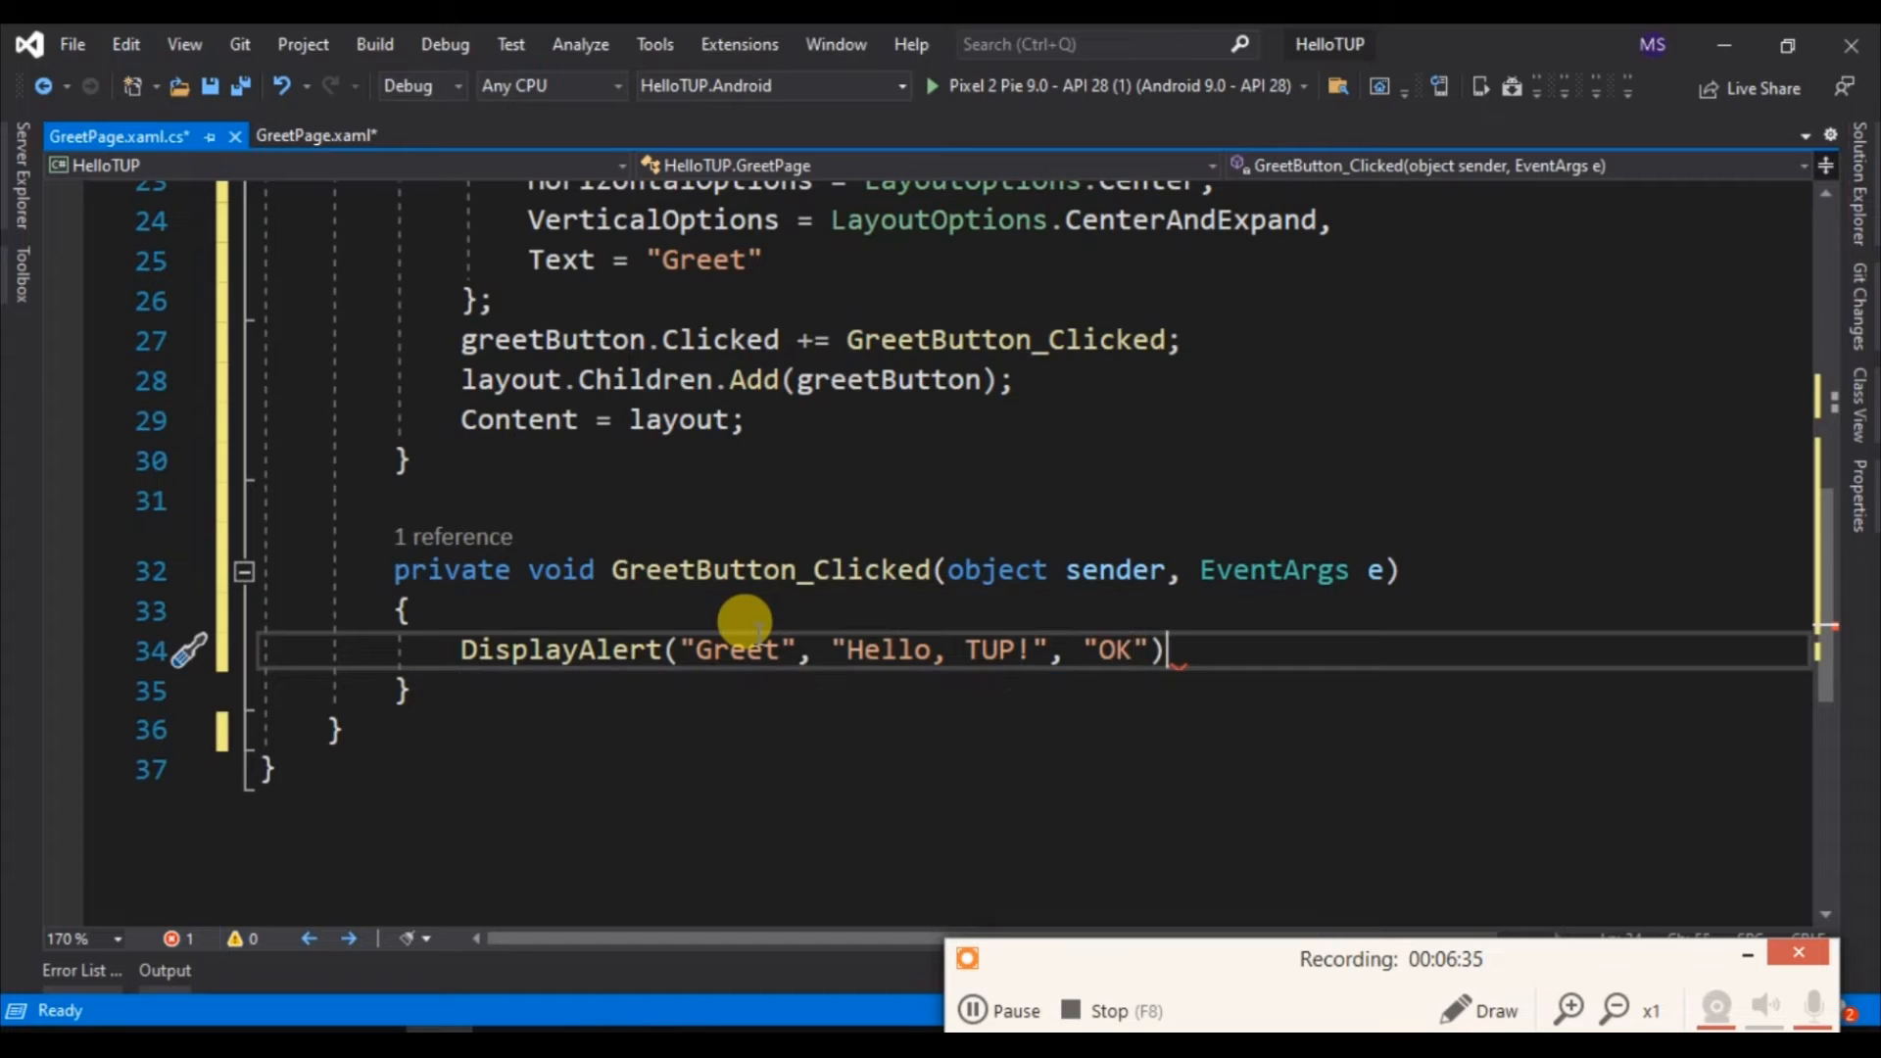
type(";")
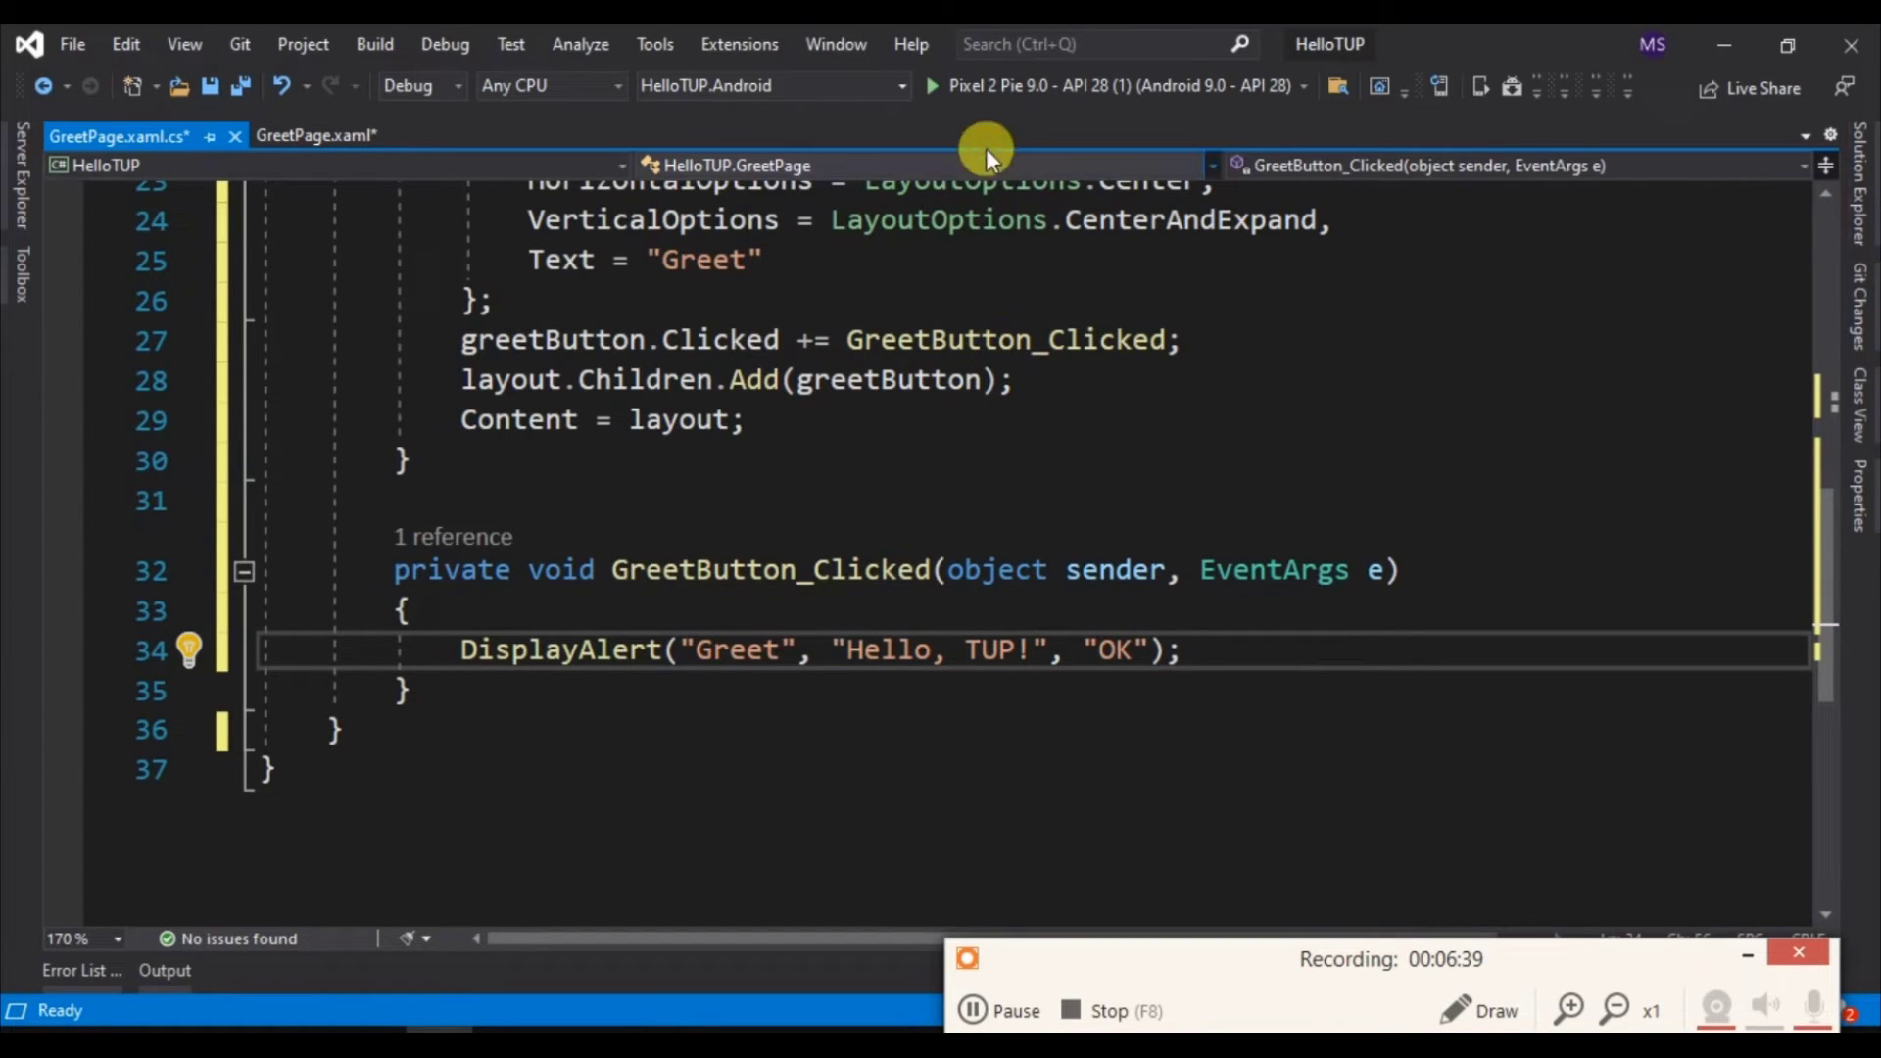
Save and build HelloTUP by starting a Pixel 2 Pie debug run, then stop it
left_click(930, 85)
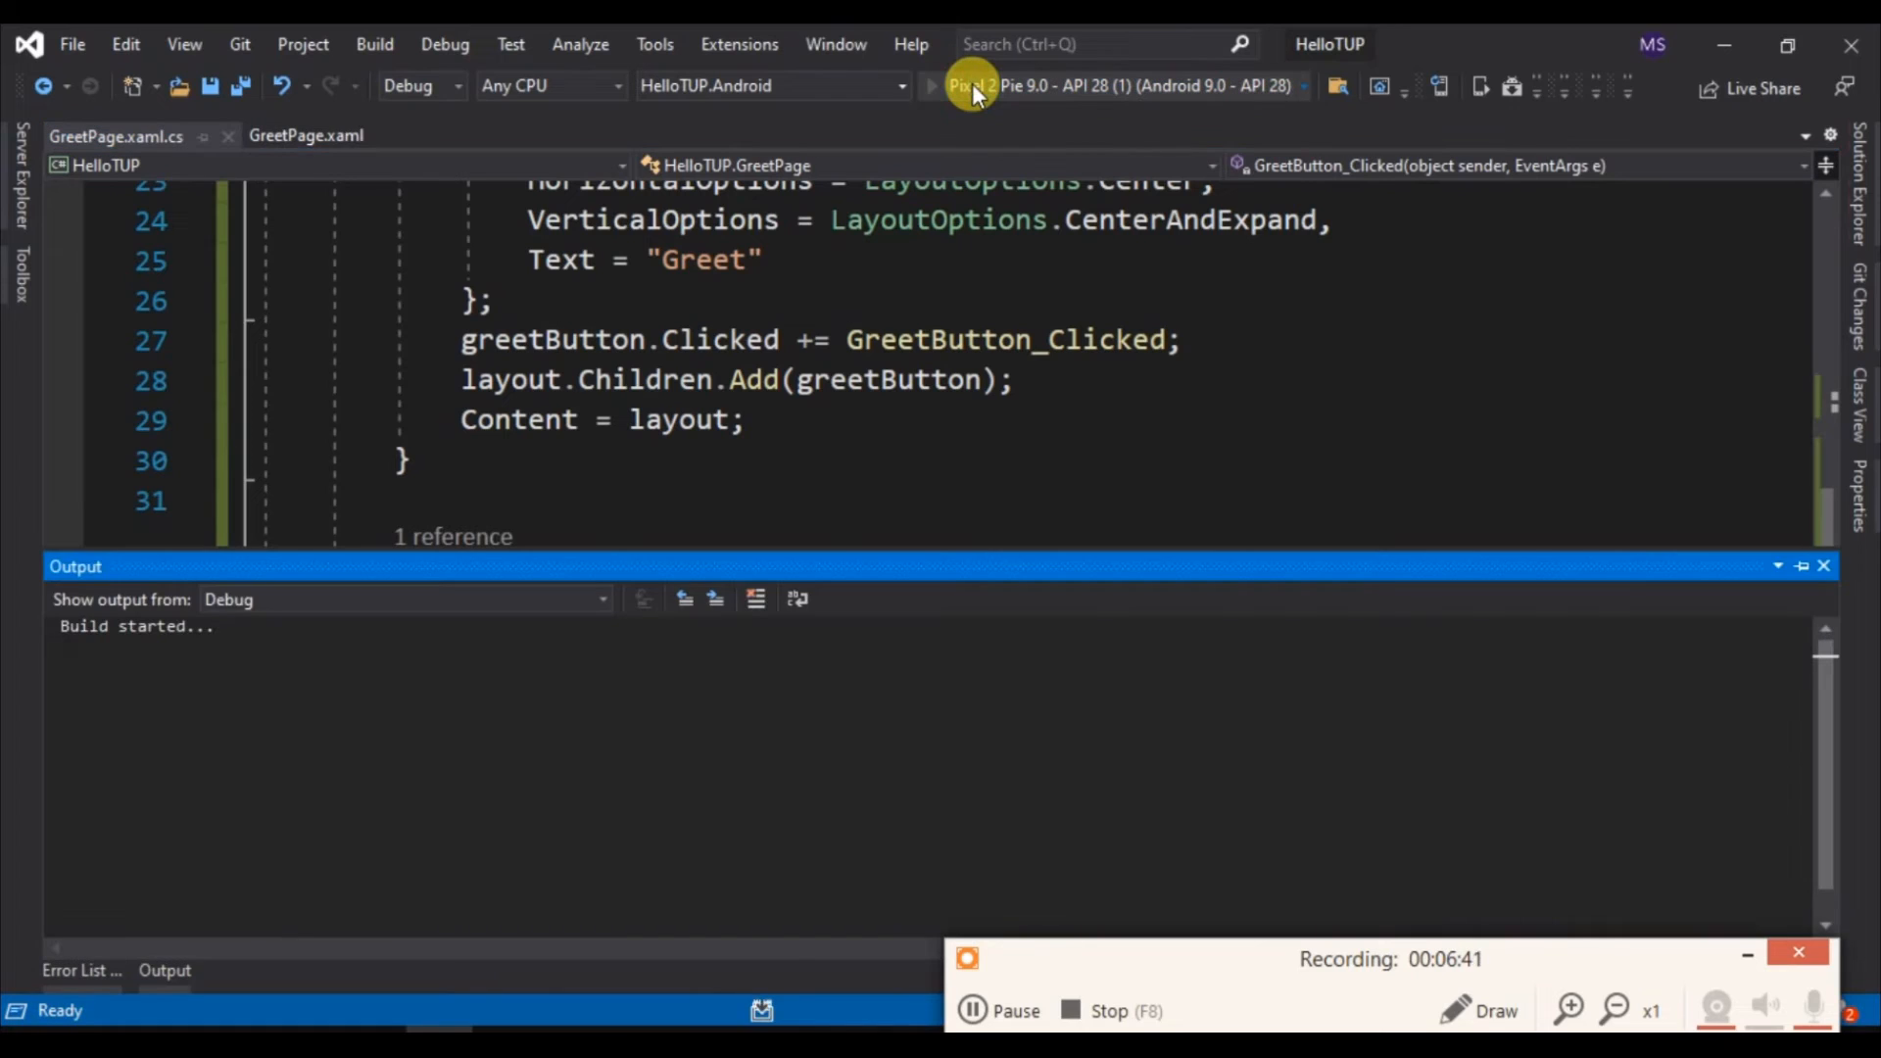
left_click(933, 85)
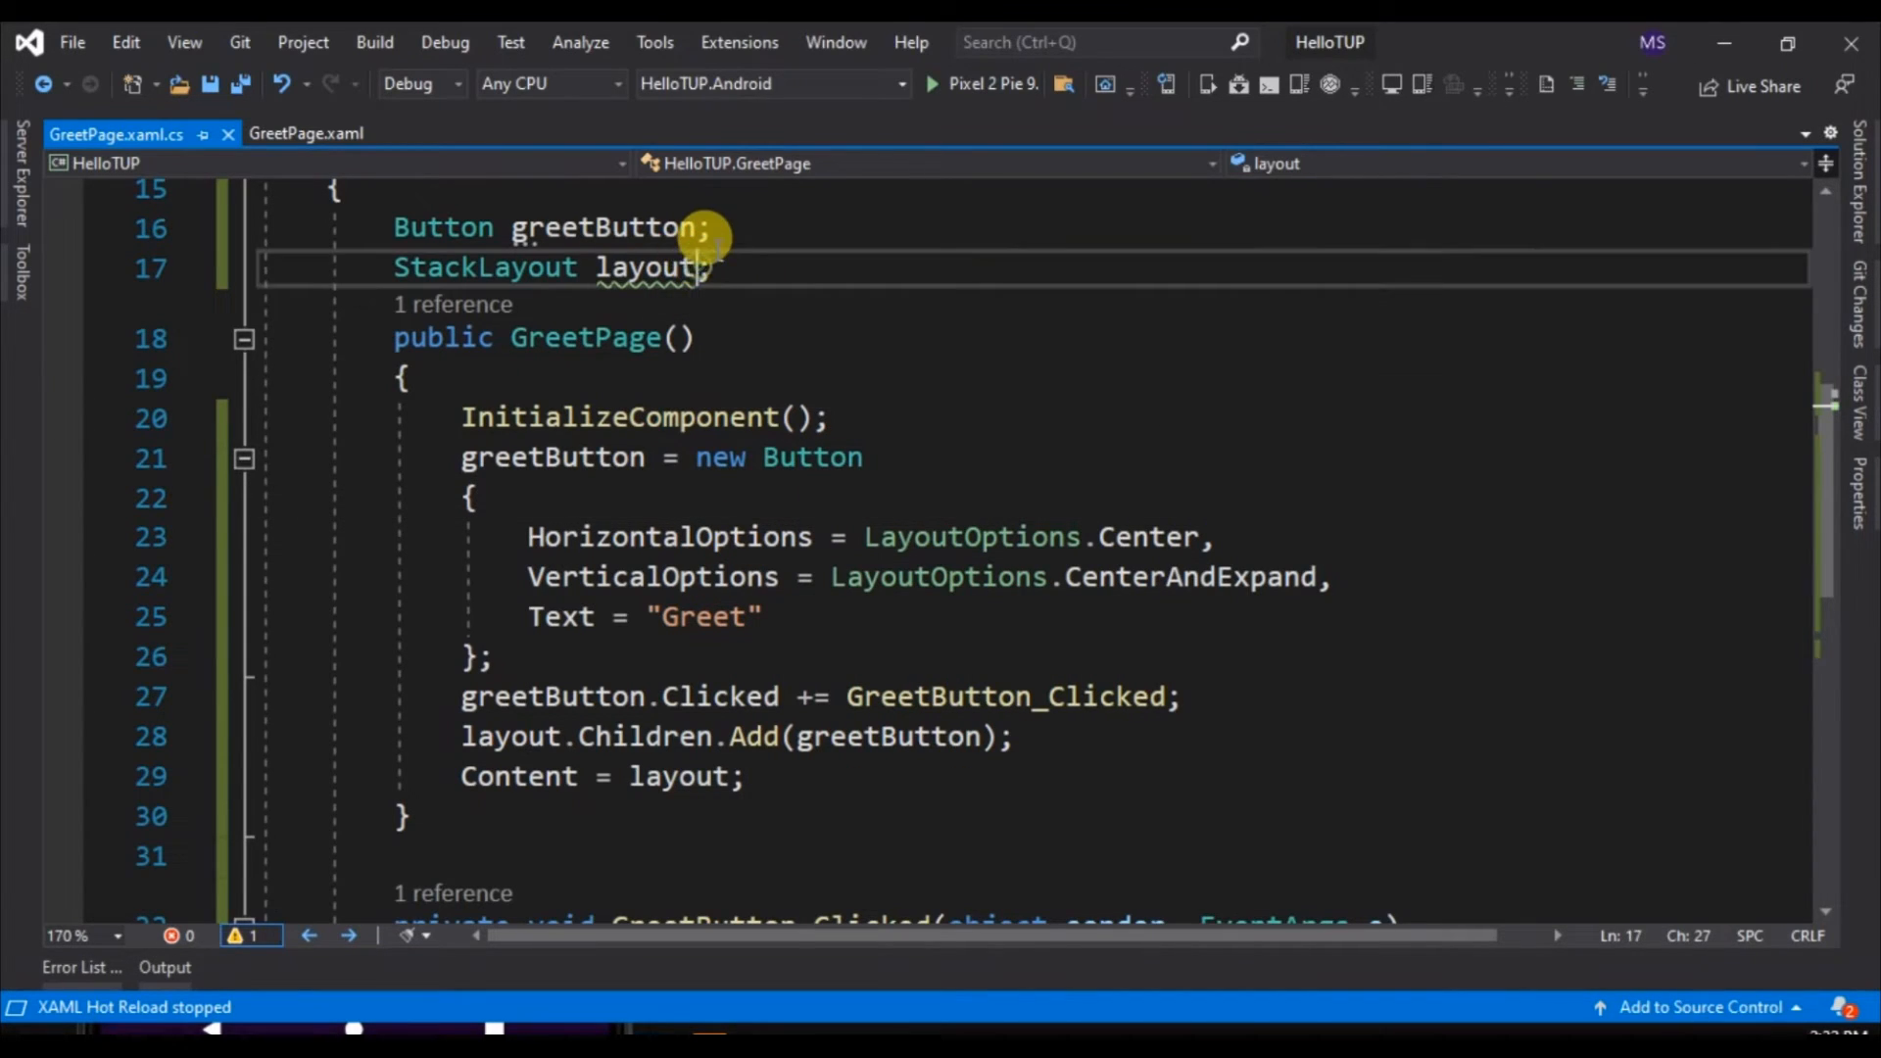
Initialize the layout field with new StackLayout() and rebuild the app
type("= n")
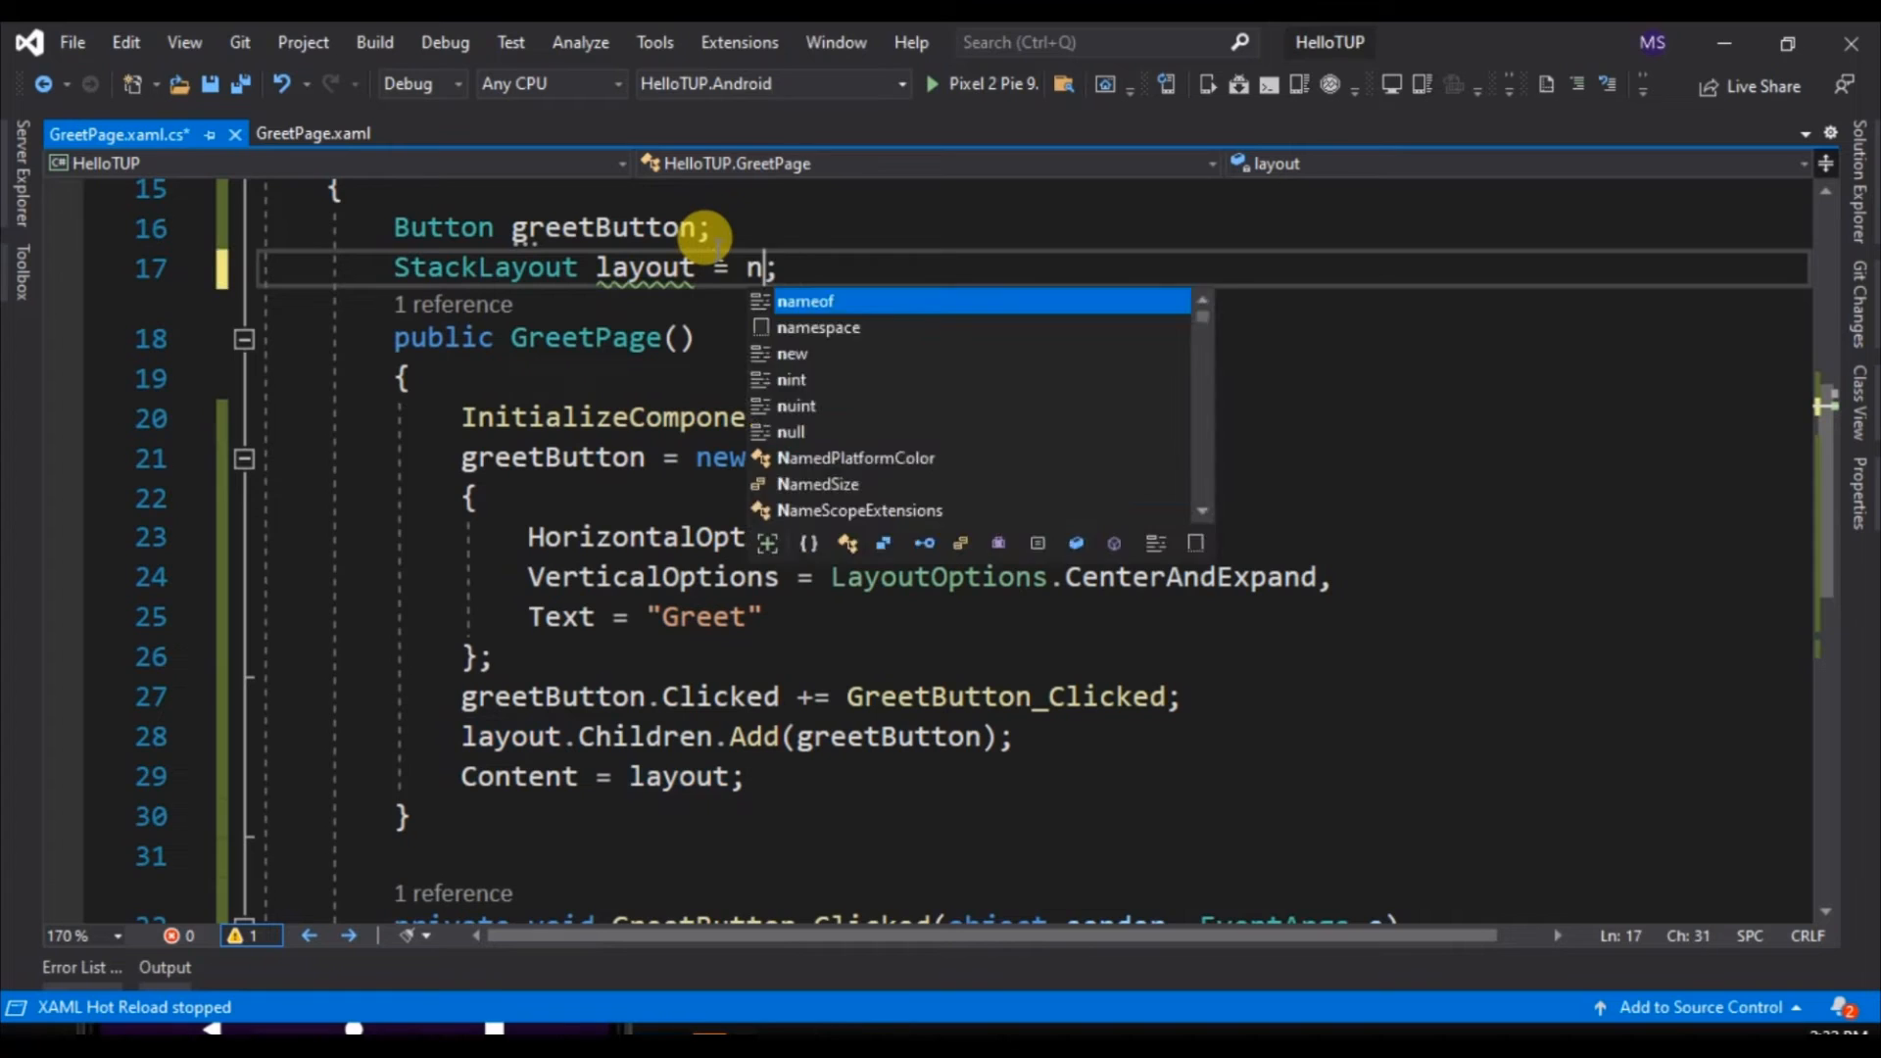
type("ew StackLayout(")
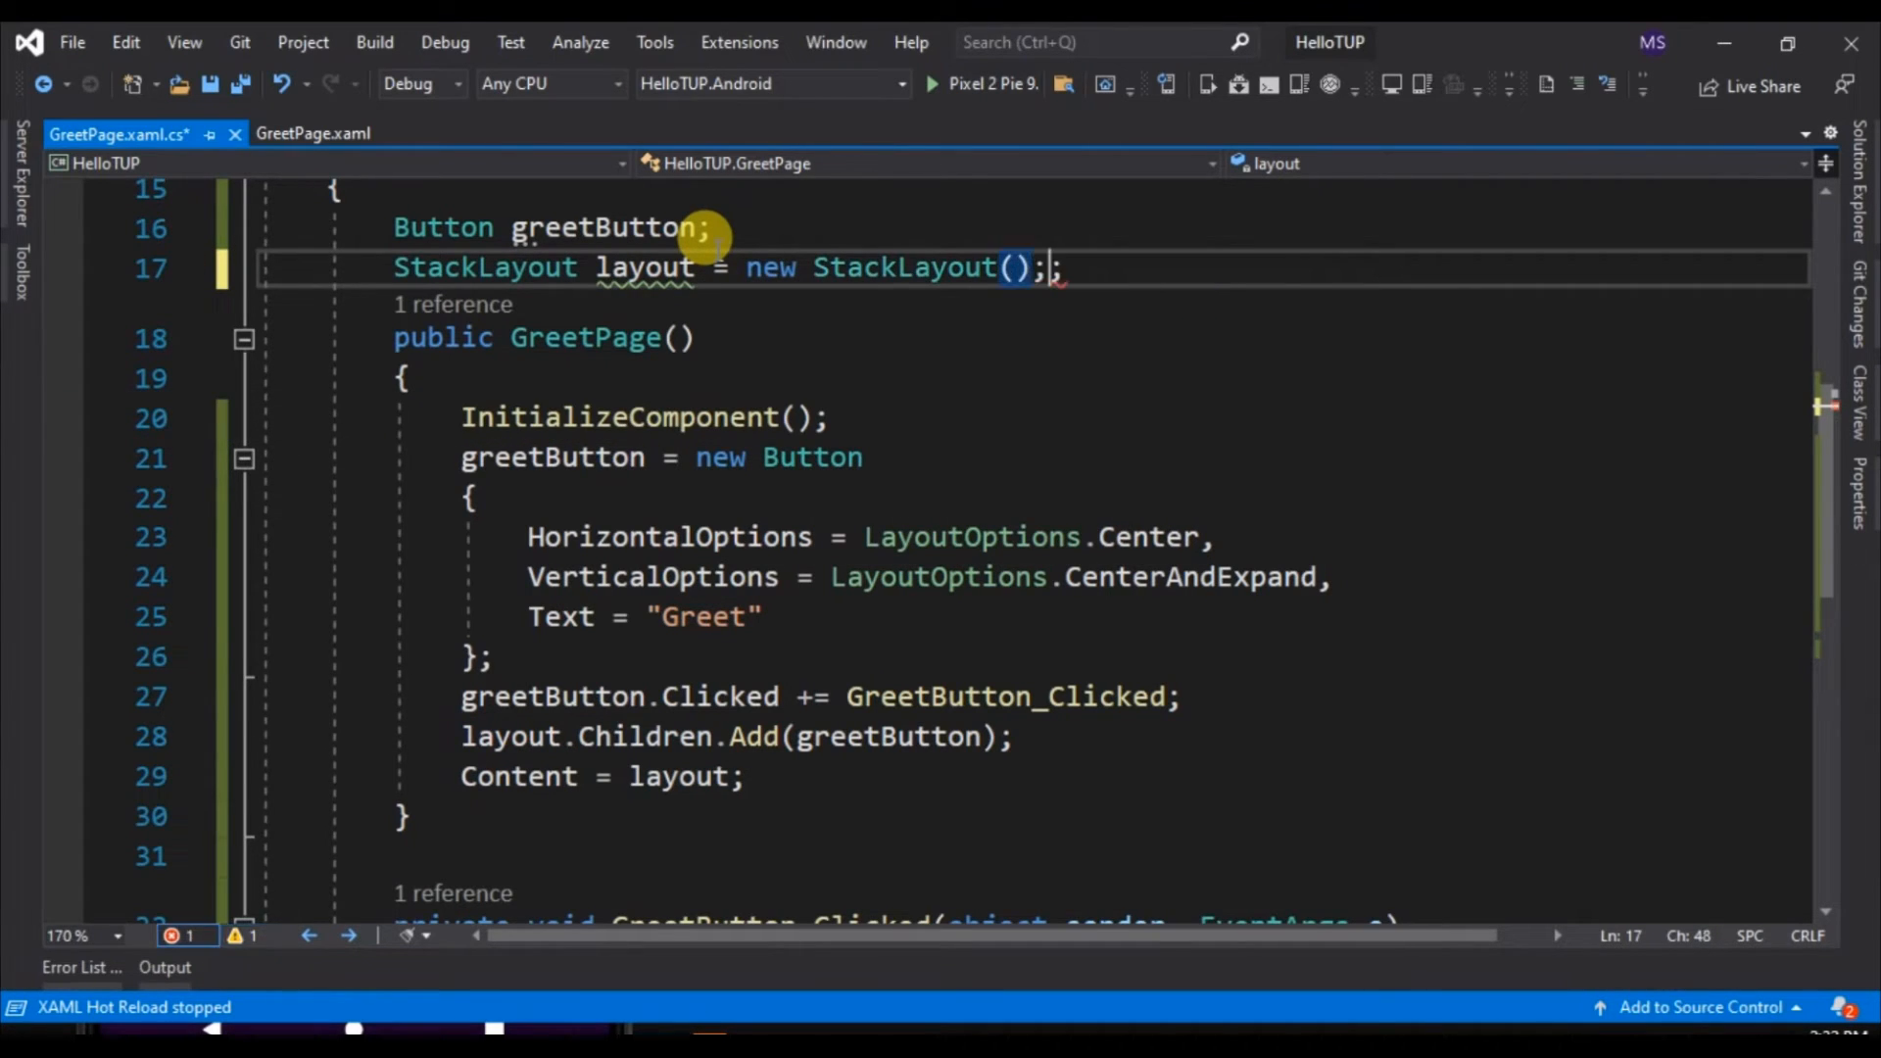
key("Delete")
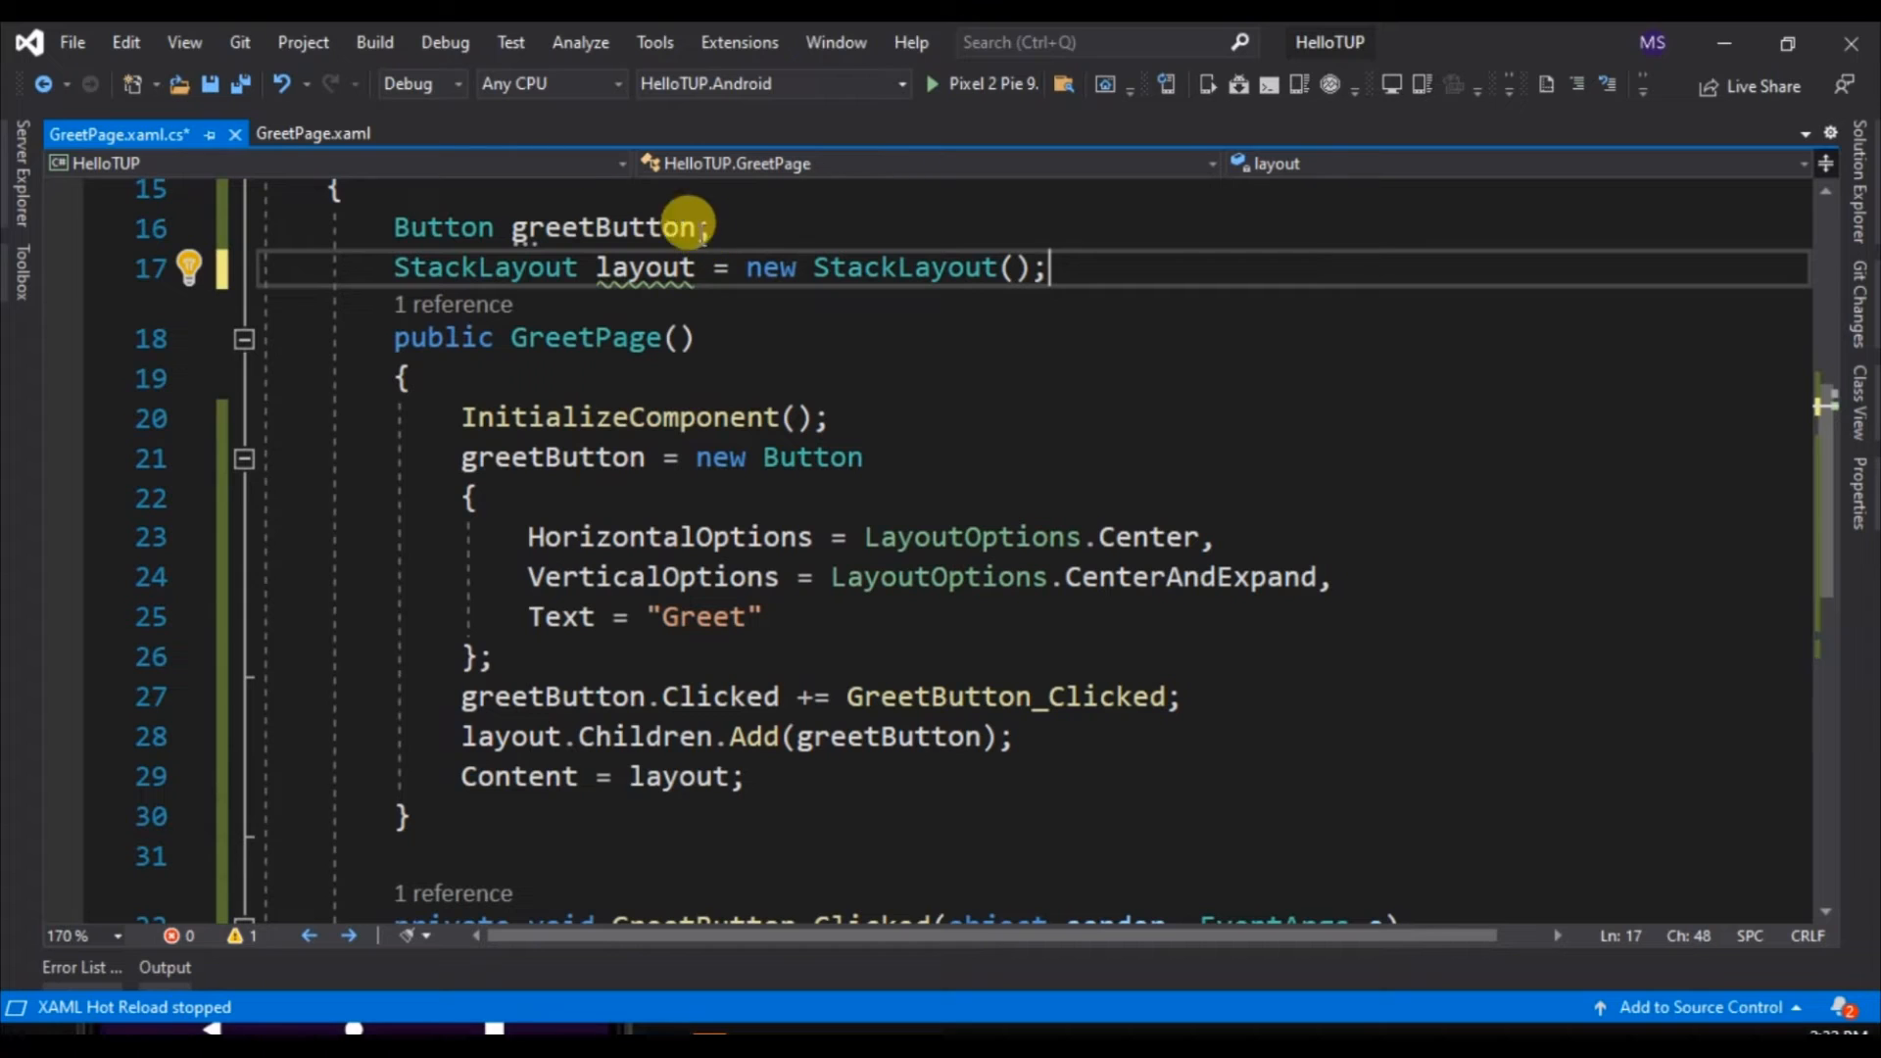
left_click(930, 84)
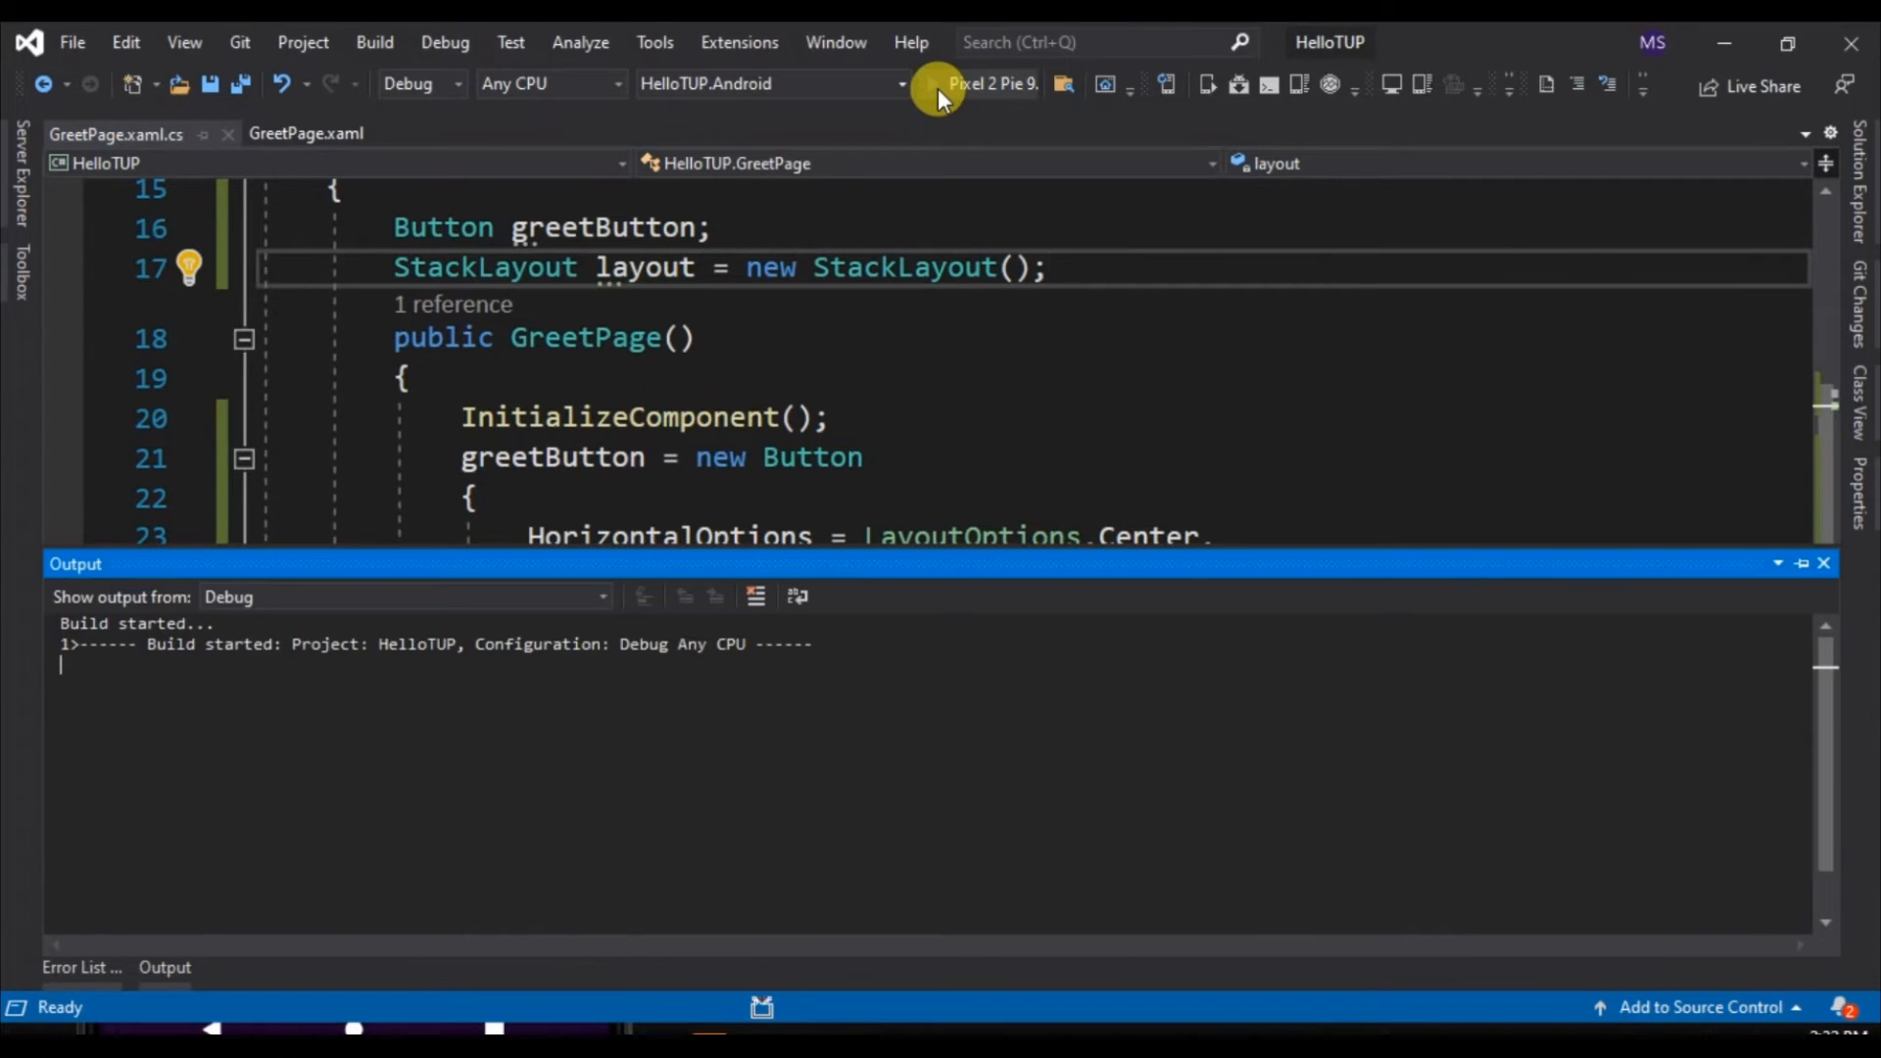